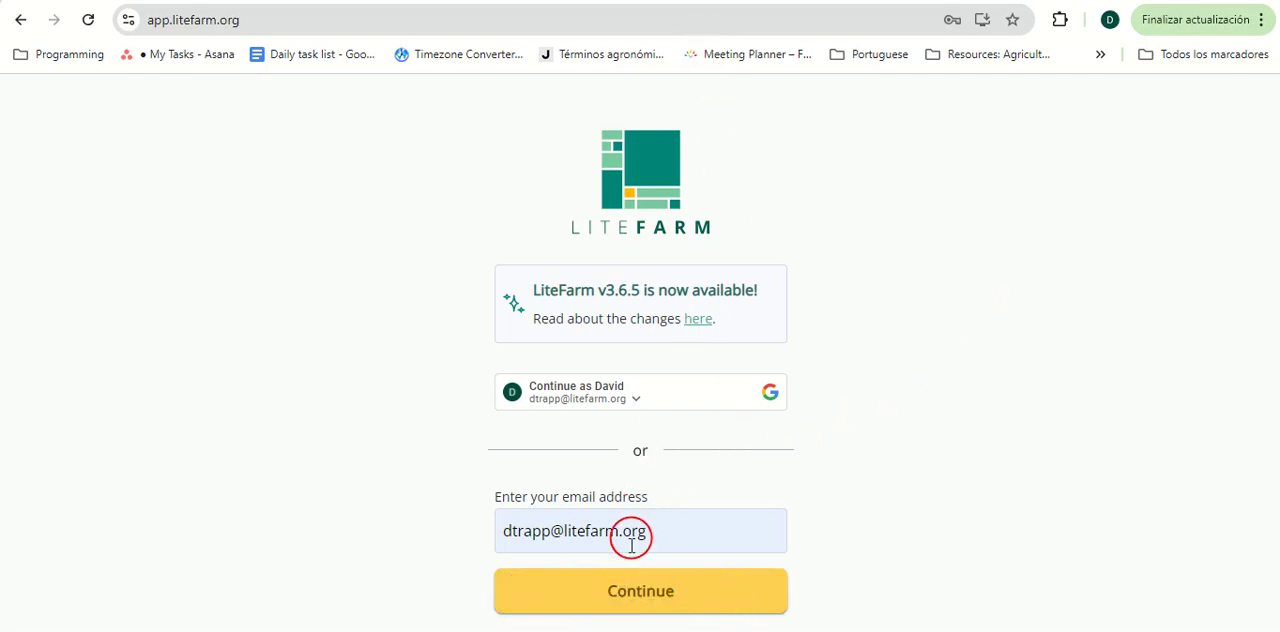
- Sign in with the email and password to reach the farm list
click(640, 590)
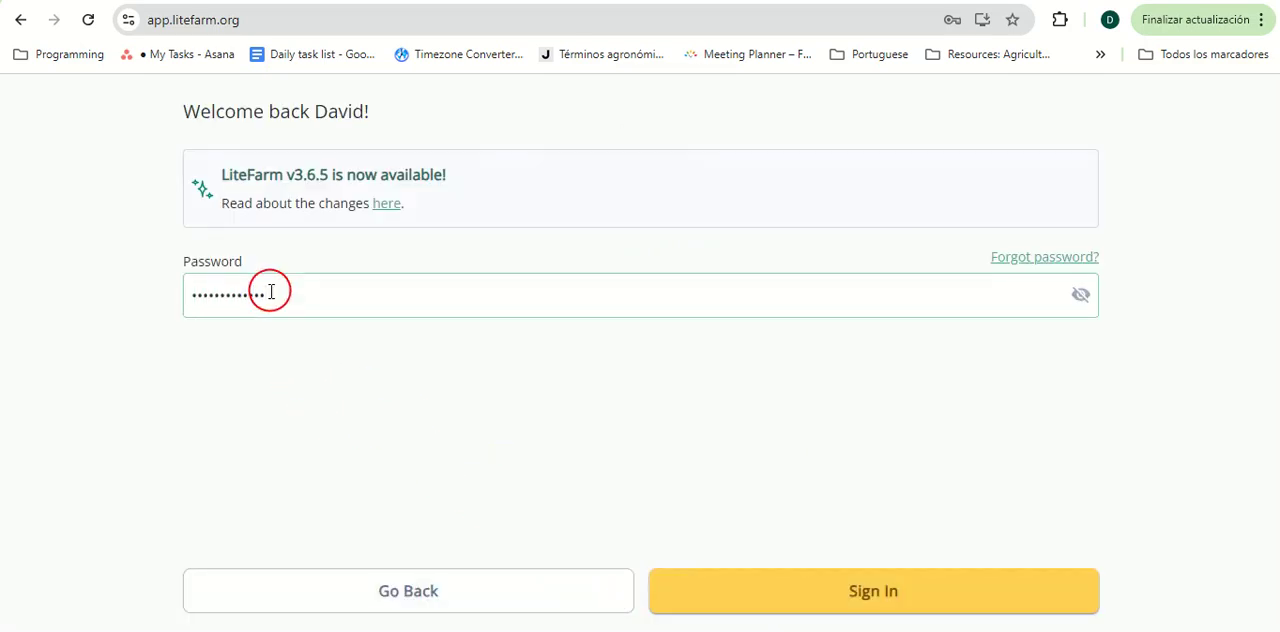
click(872, 590)
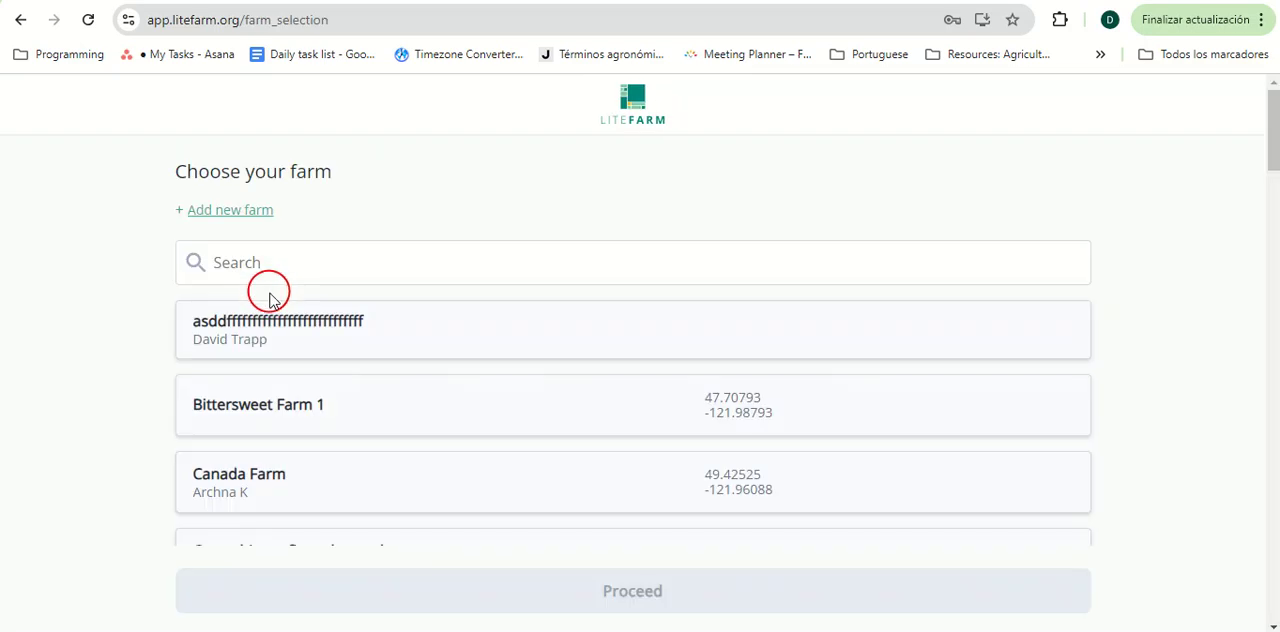
mouse_move(248, 236)
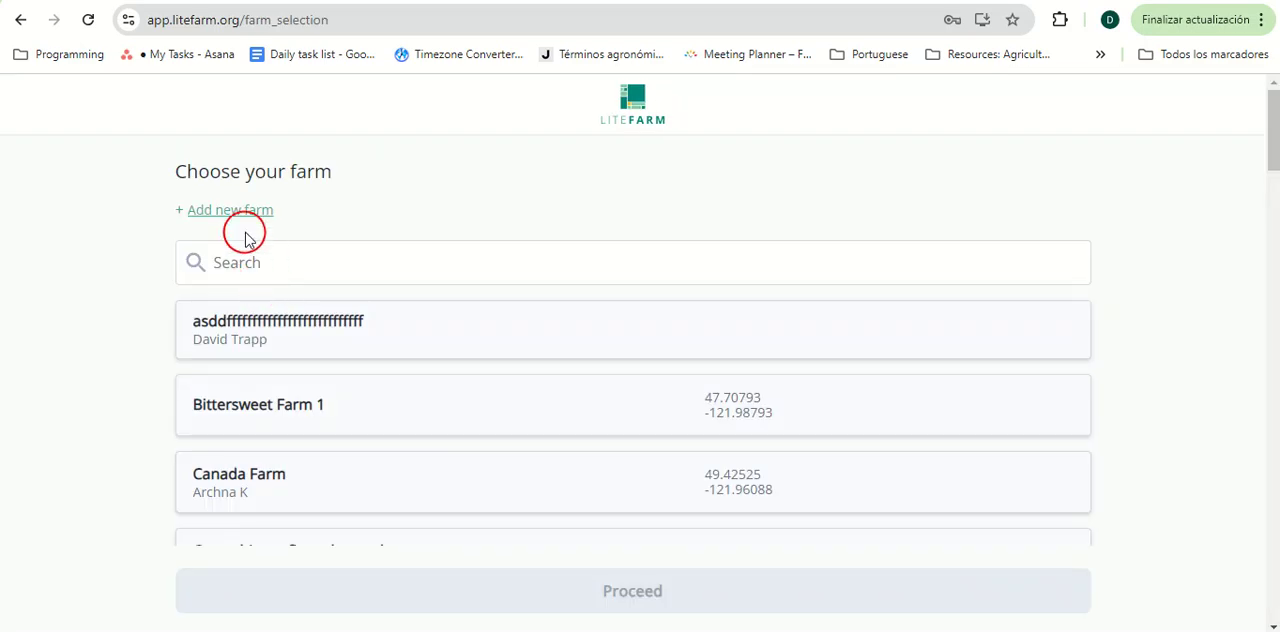
mouse_move(504, 330)
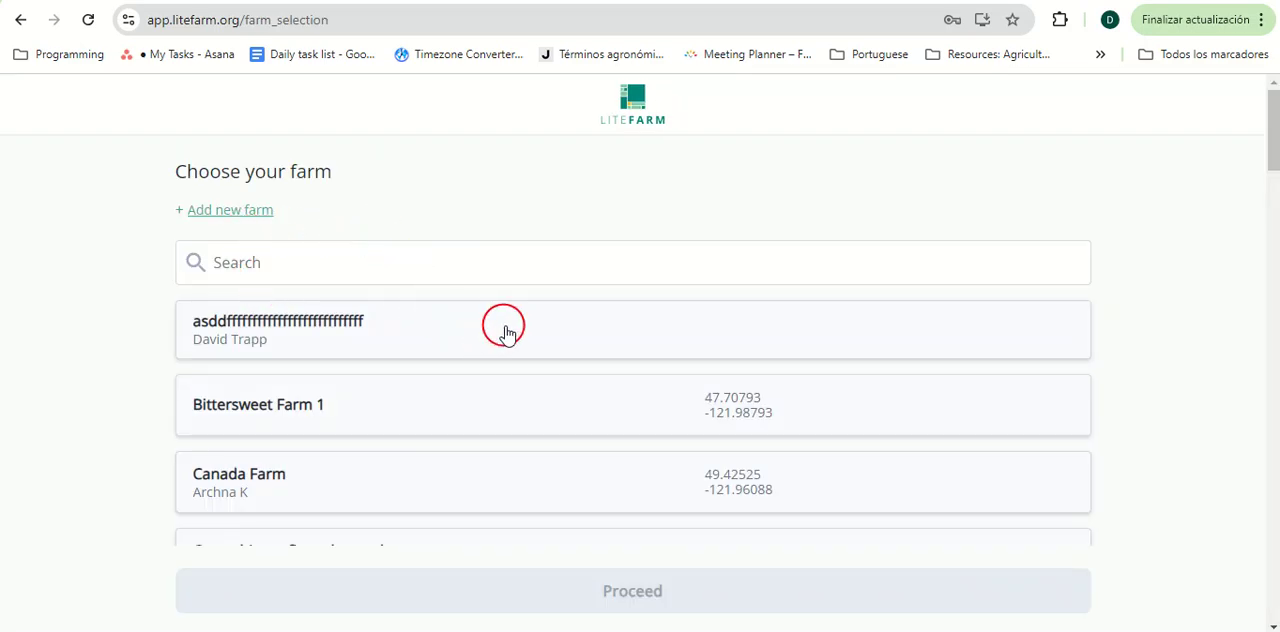
- Browse down through the list of available farms
scroll(down, 3)
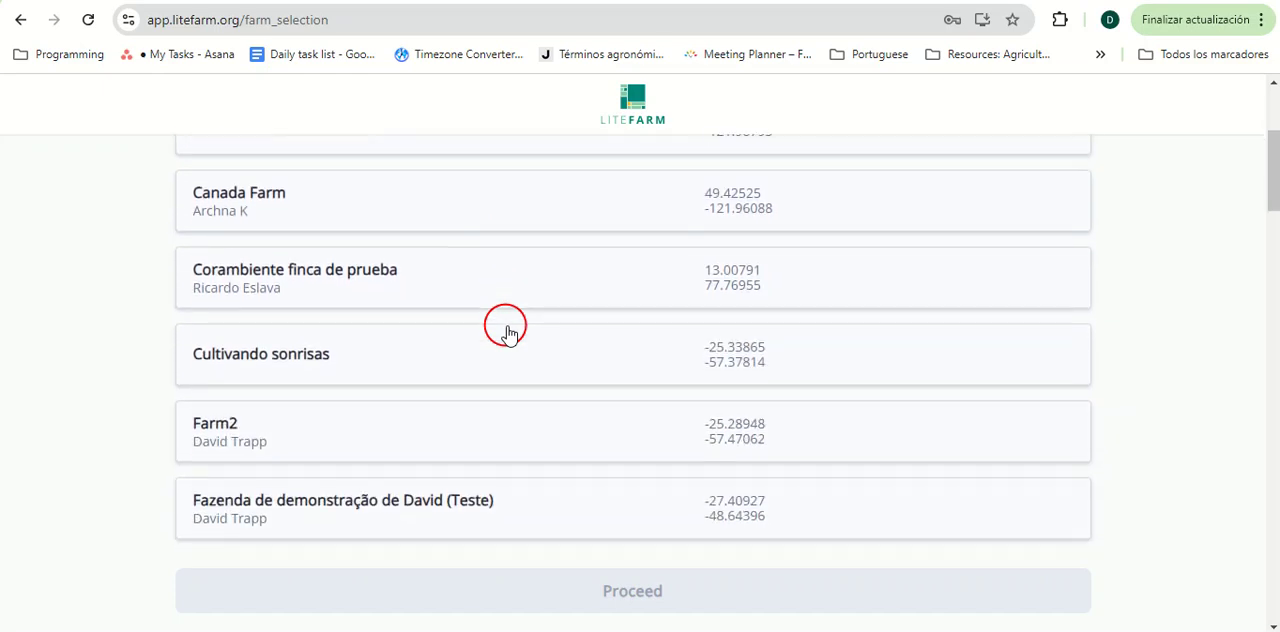
scroll(down, 3)
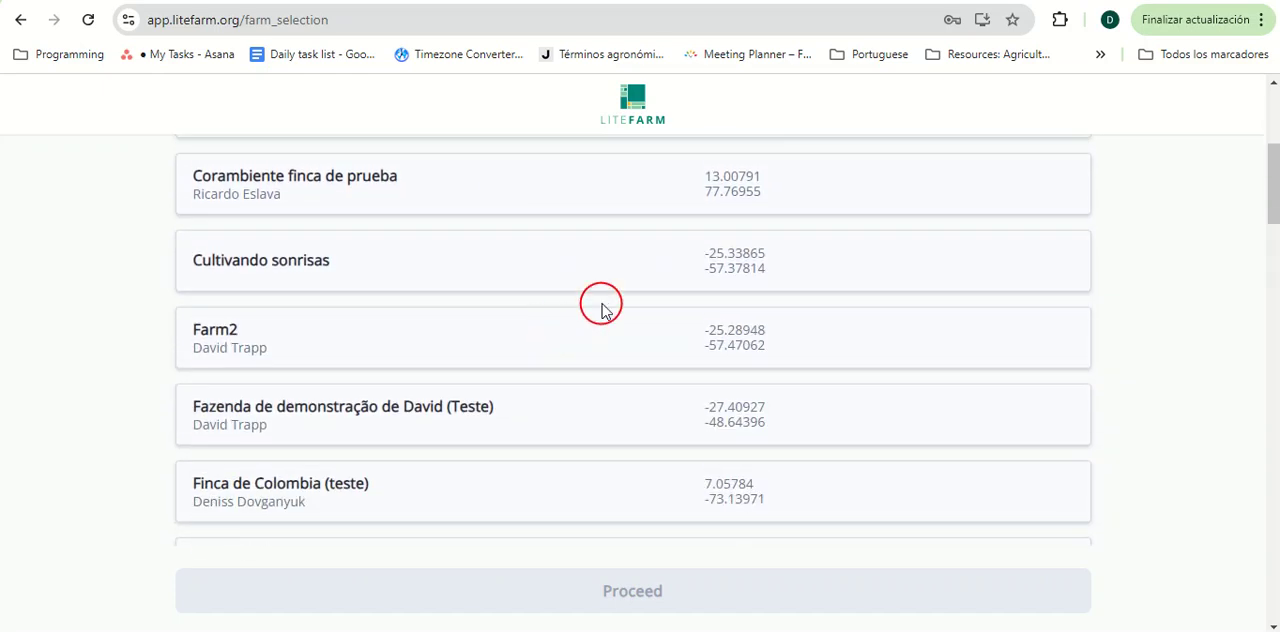
mouse_move(640, 304)
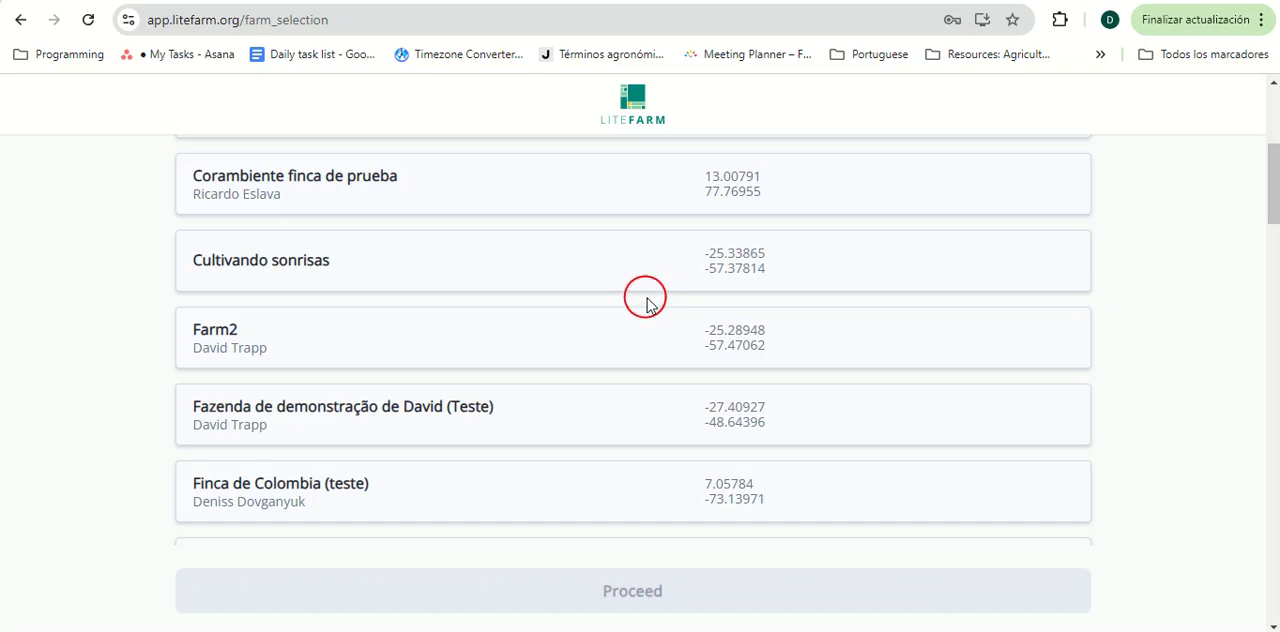
scroll(down, 3)
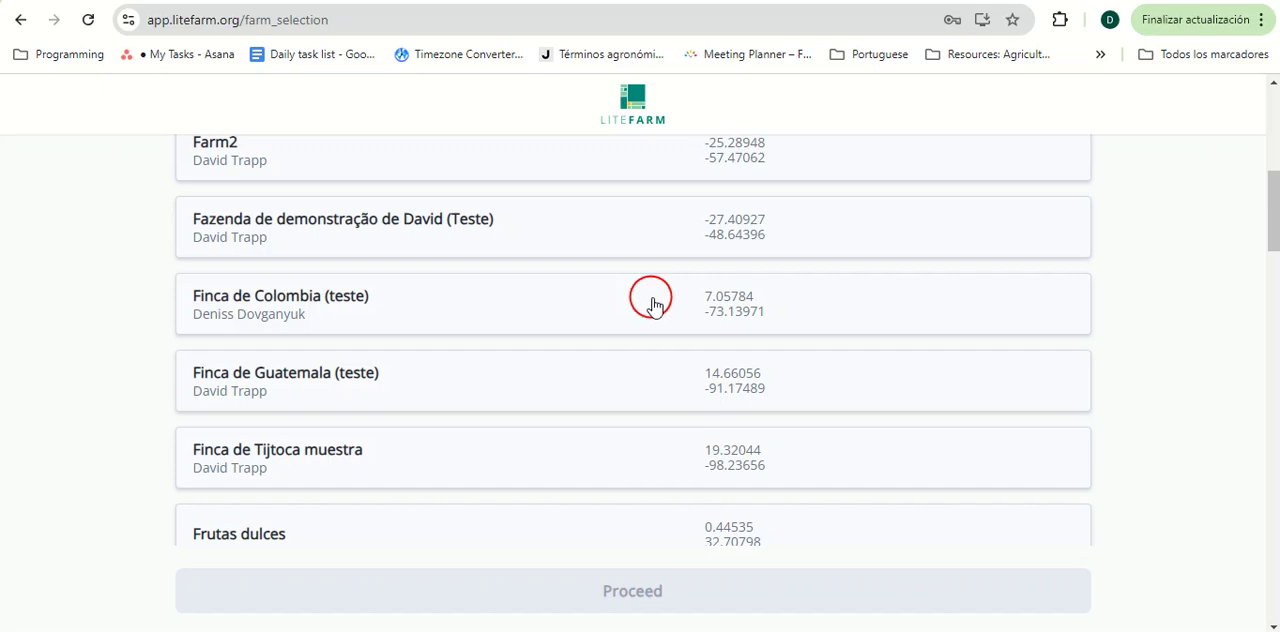
scroll(down, 3)
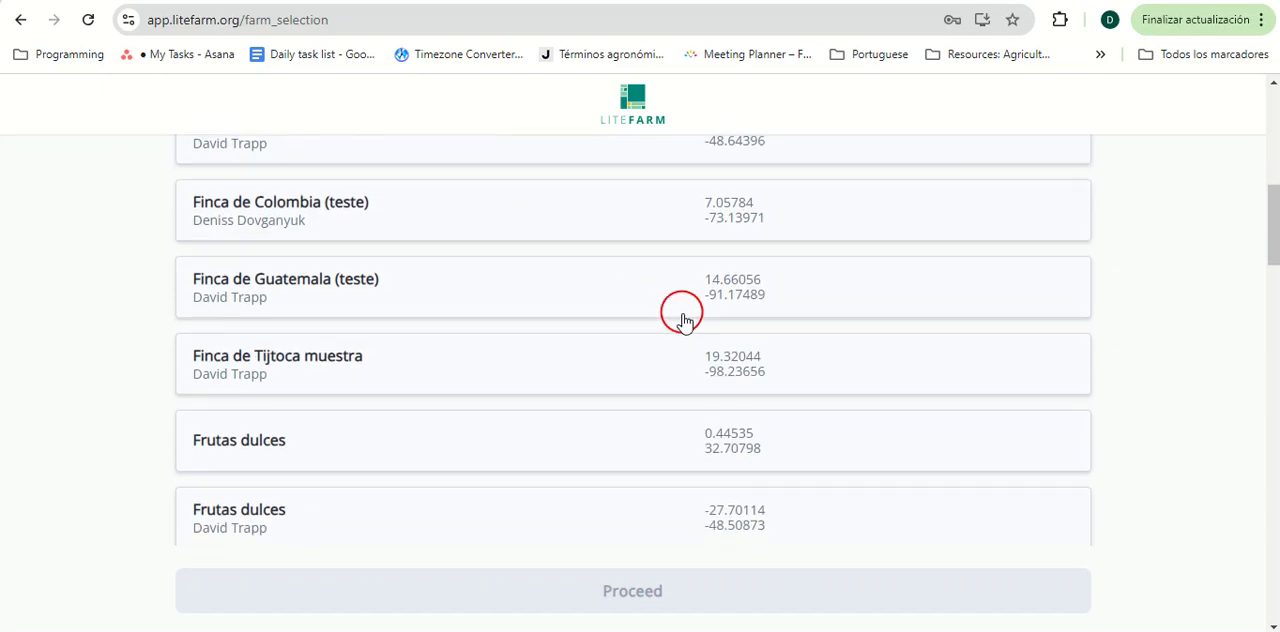
scroll(down, 3)
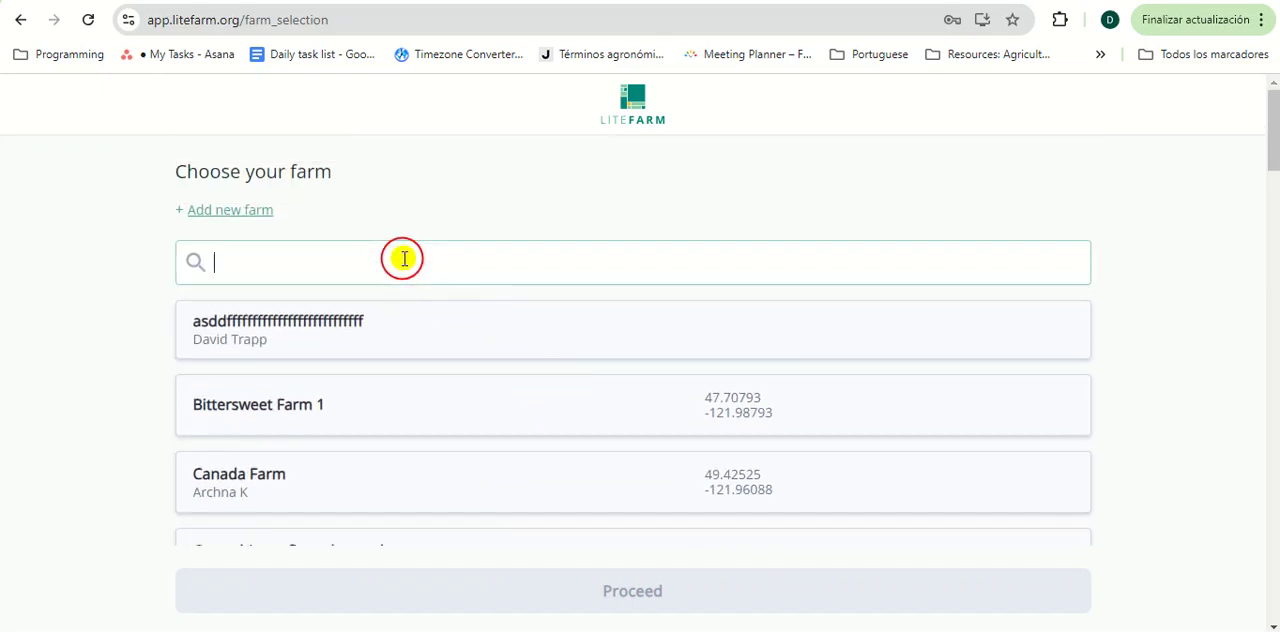
- Search the farms for 'ont', clear it, and choose Funky Beets Farm, ONT
text(ont)
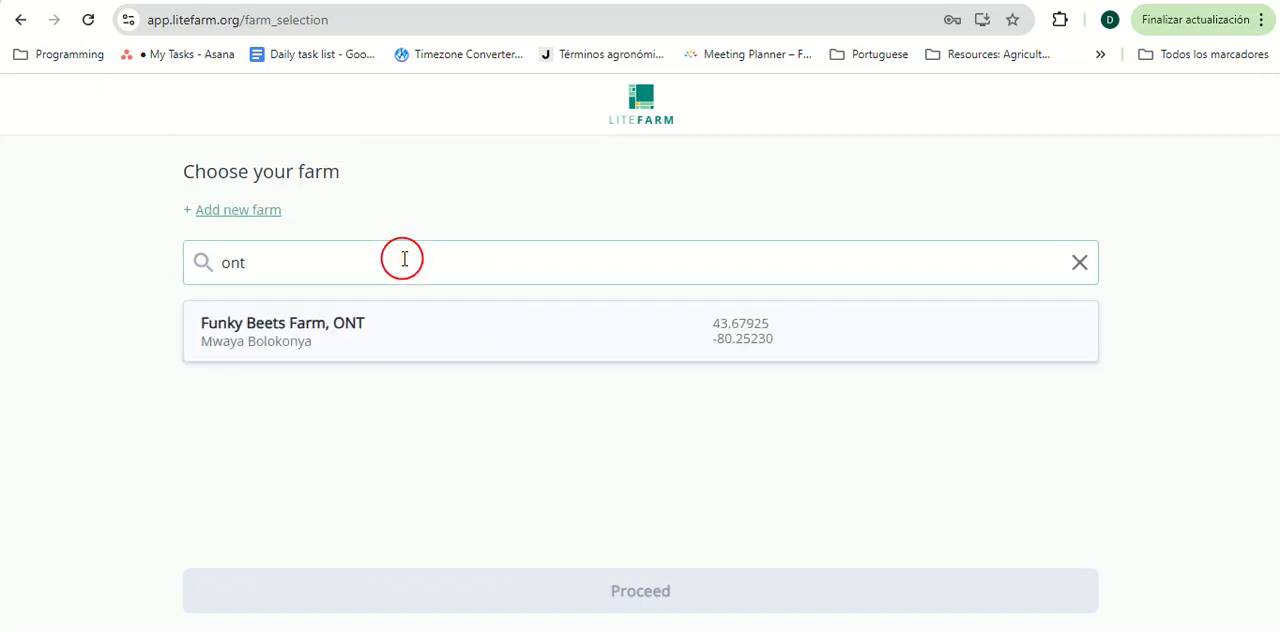
click(1080, 262)
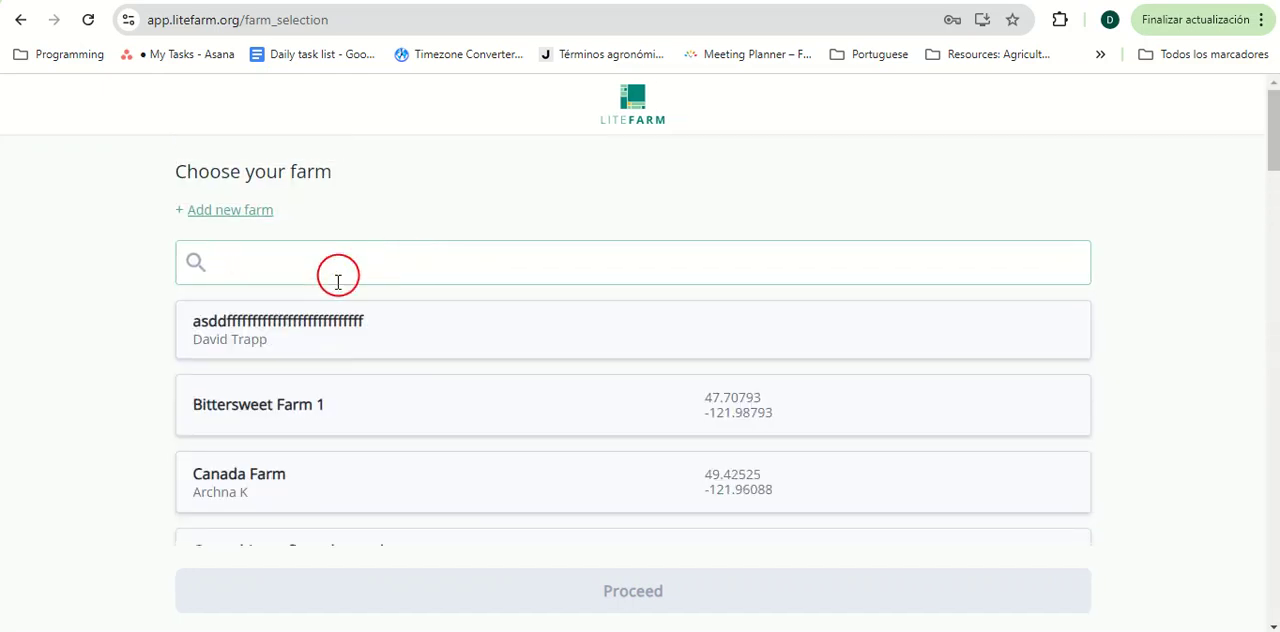
scroll(down, 3)
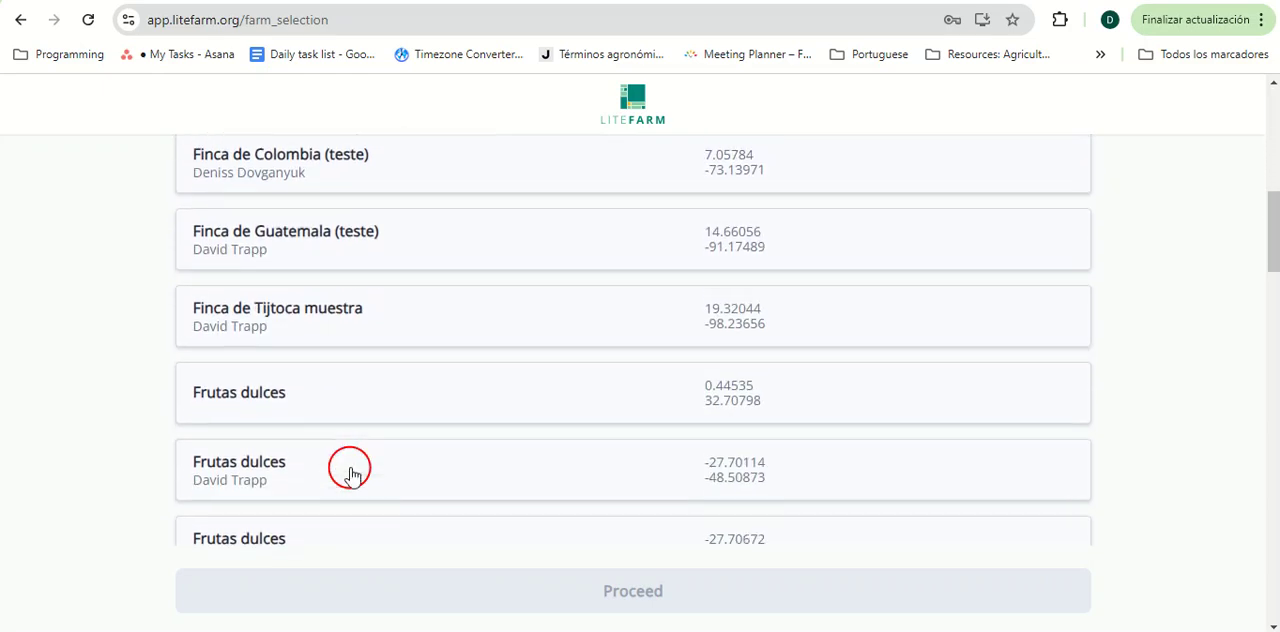
scroll(down, 3)
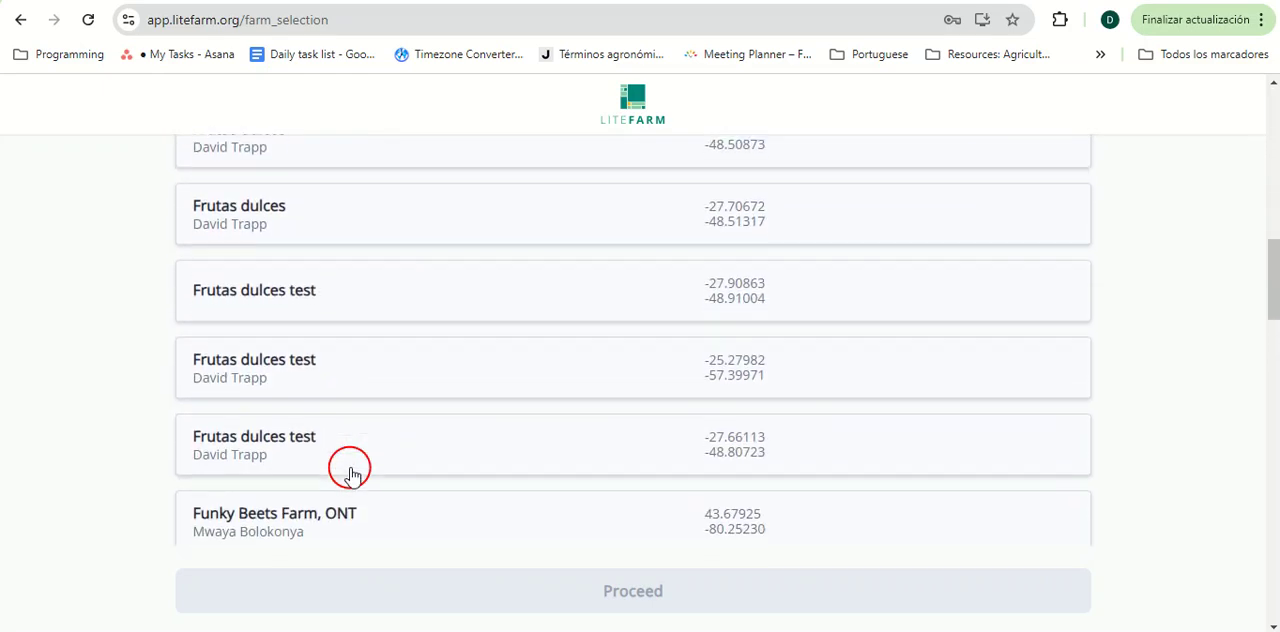
click(632, 590)
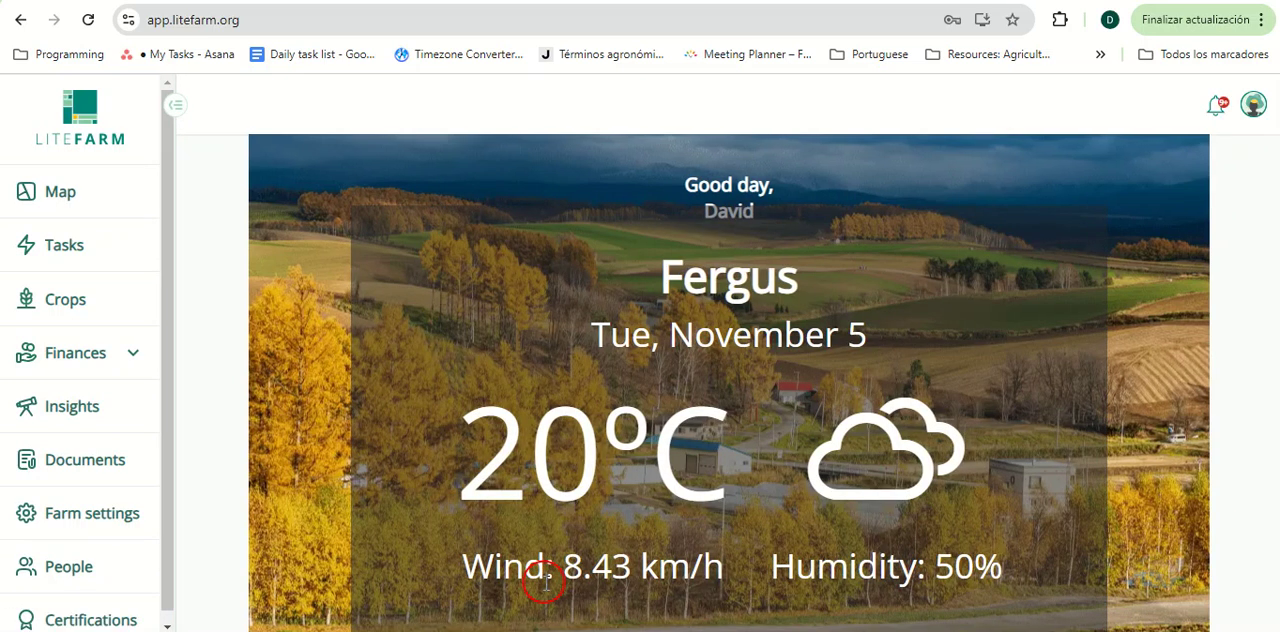
mouse_move(784, 360)
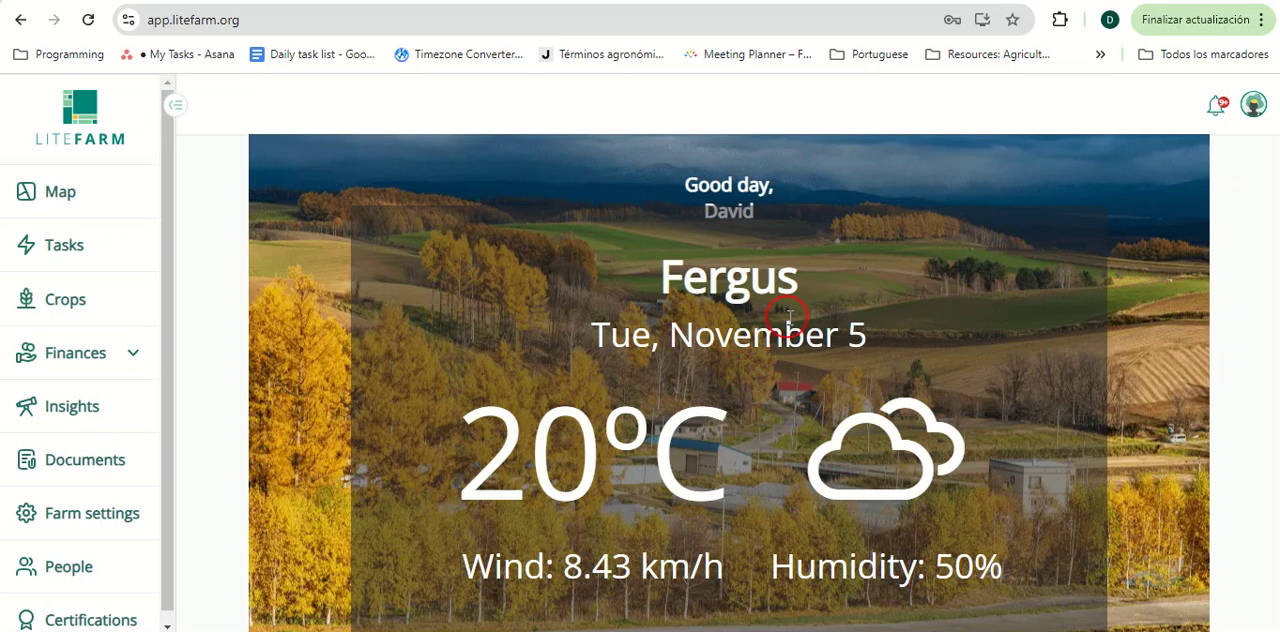
mouse_move(376, 256)
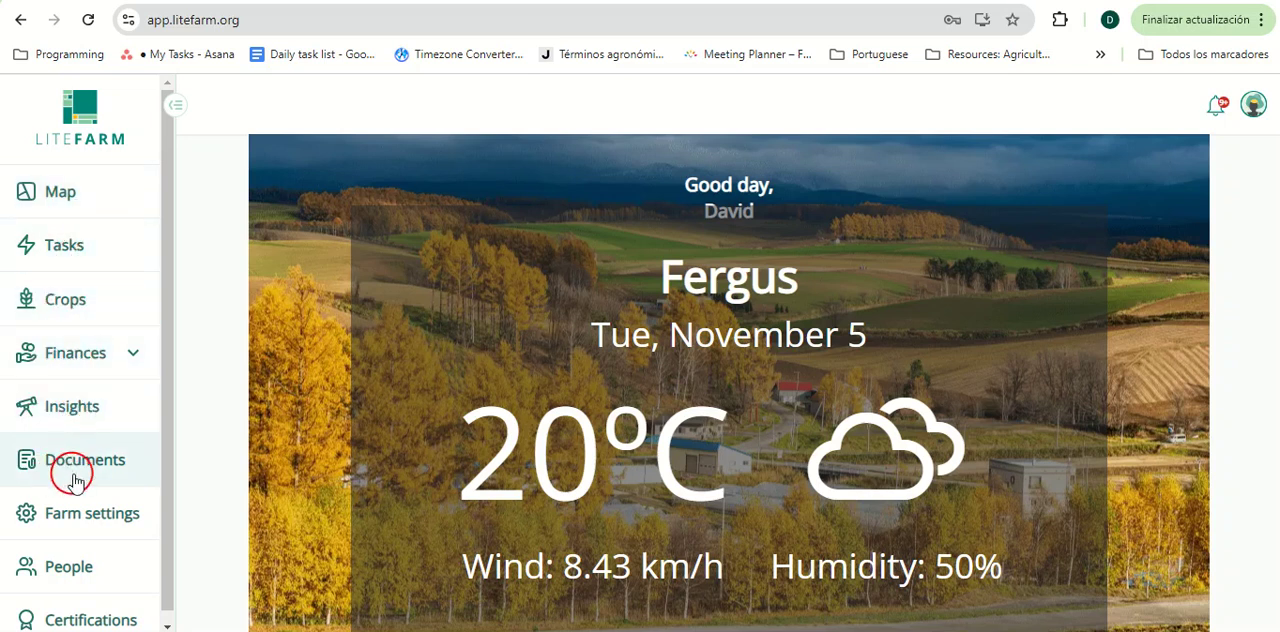
mouse_move(84, 552)
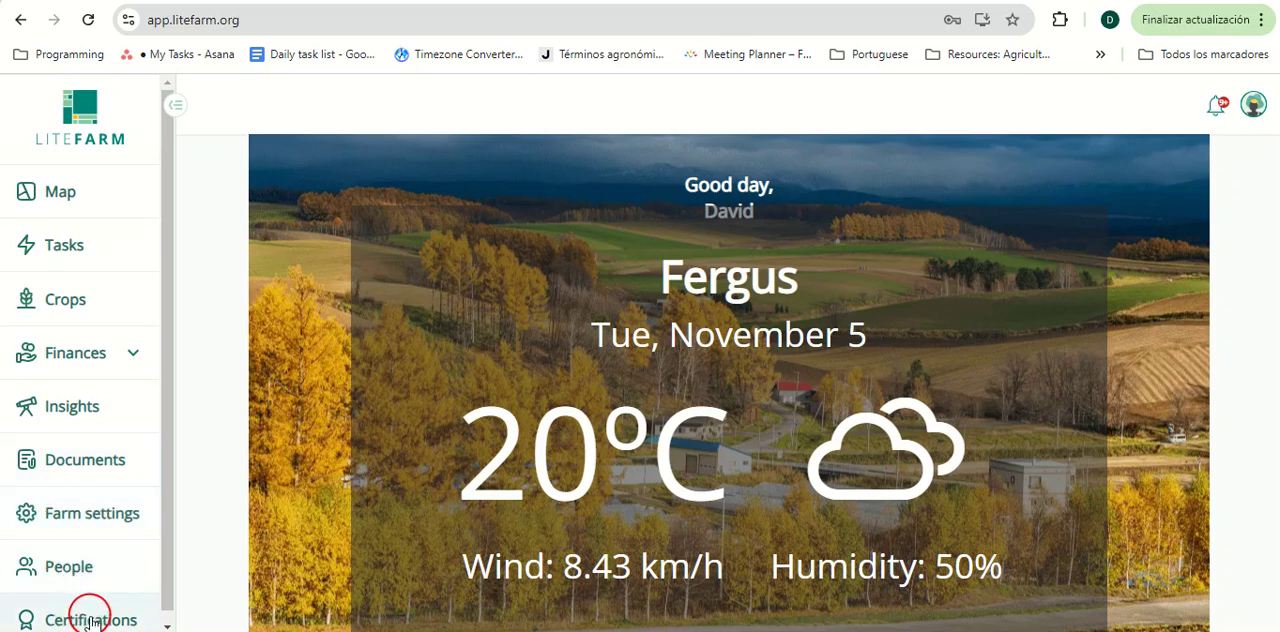
mouse_move(1168, 170)
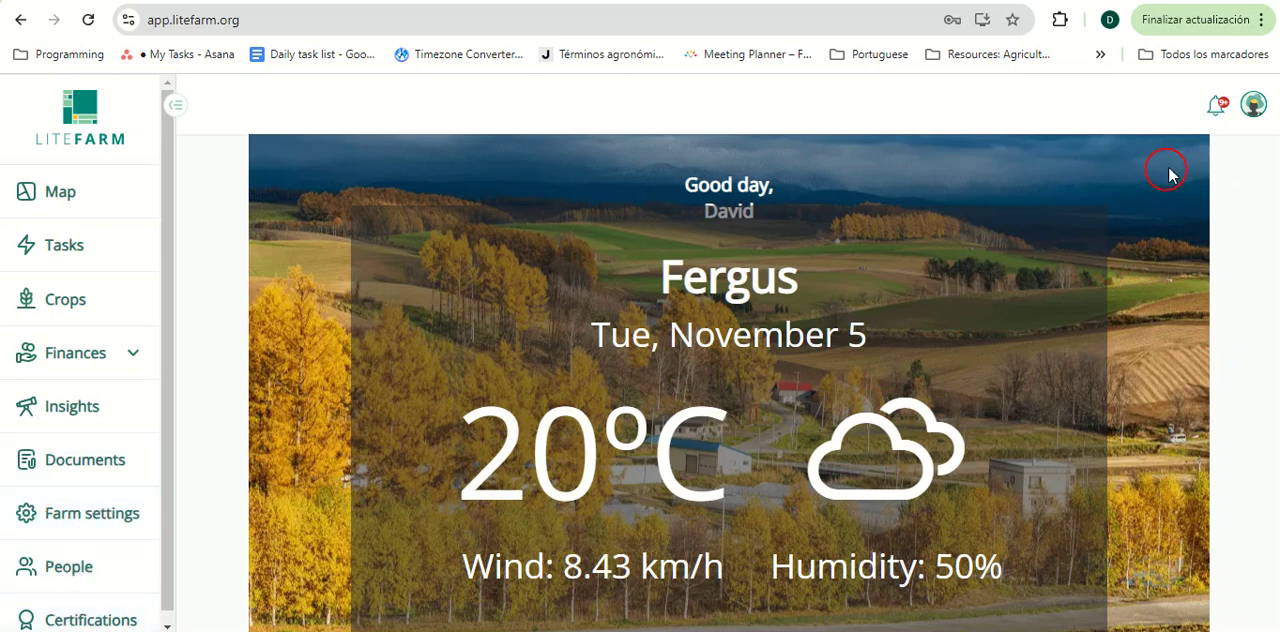
mouse_move(1218, 104)
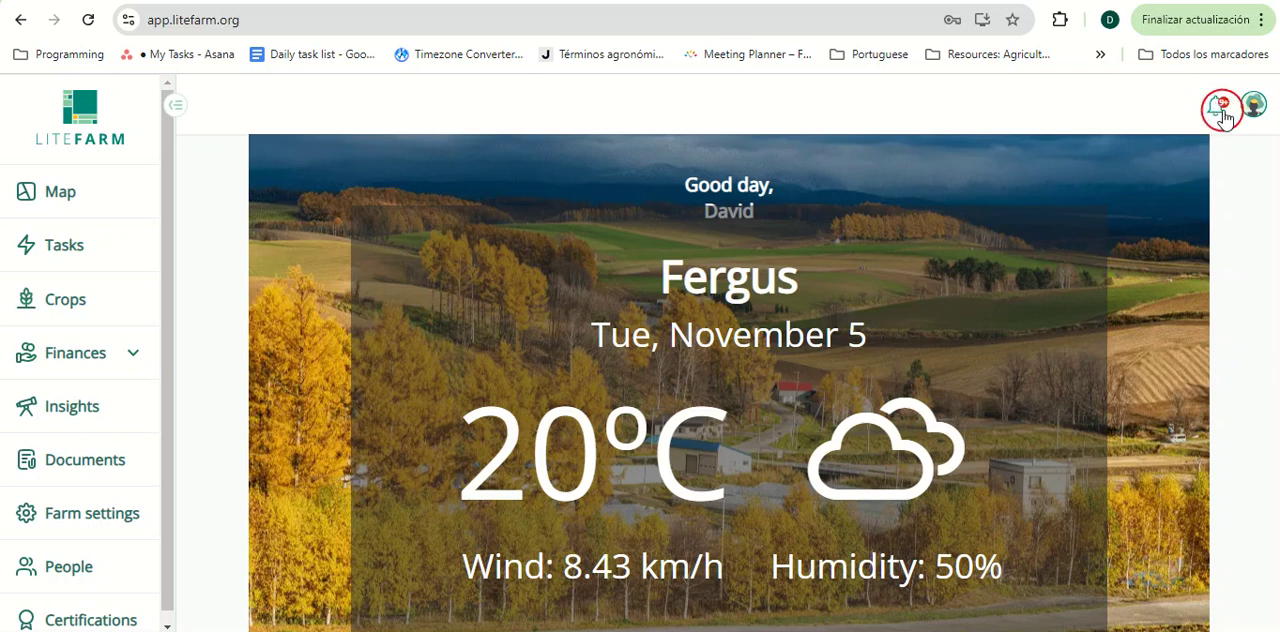
- View the farm's notifications and bring up the account menu
click(1220, 104)
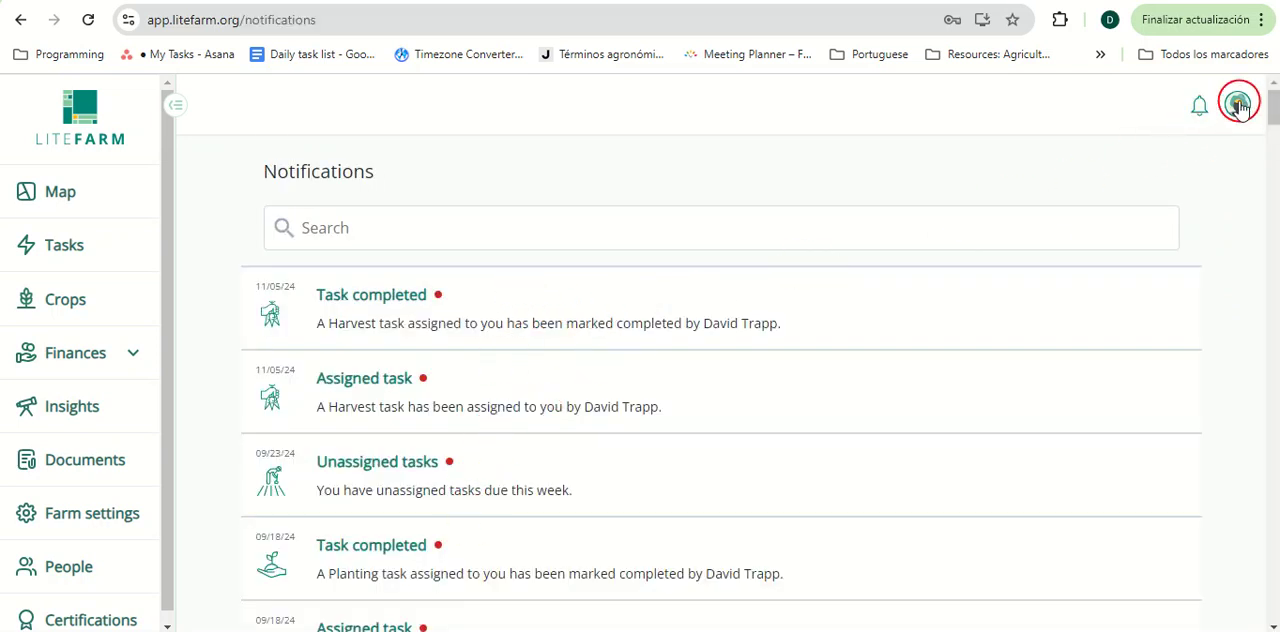
click(1238, 104)
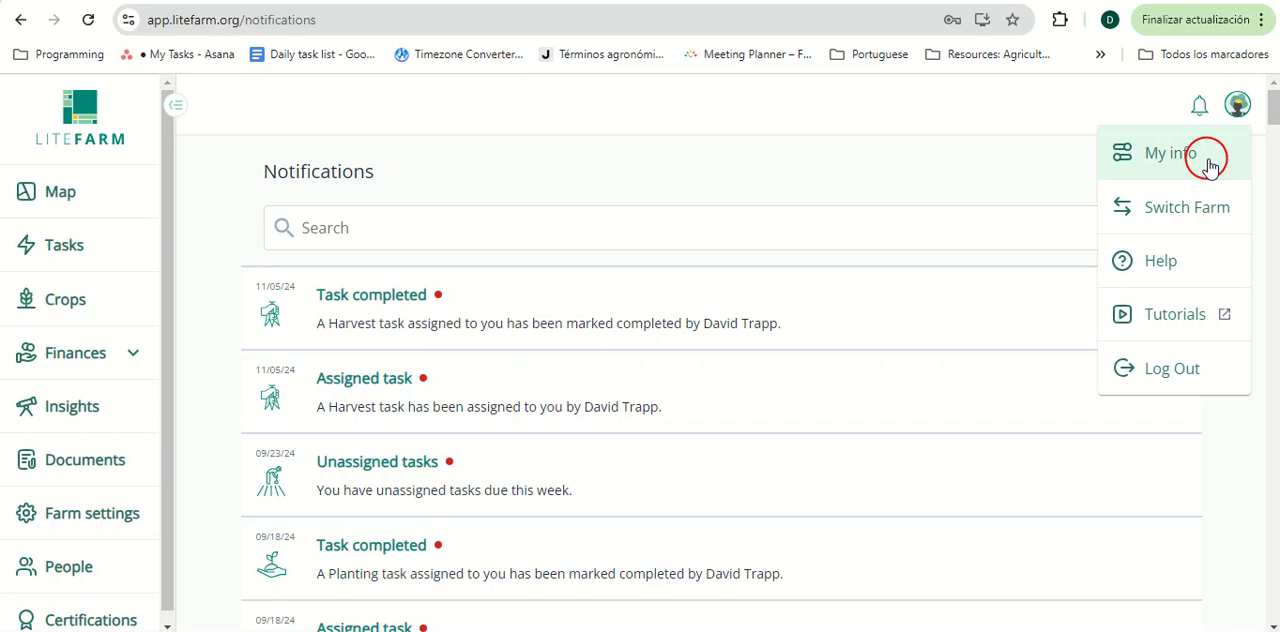
mouse_move(1210, 208)
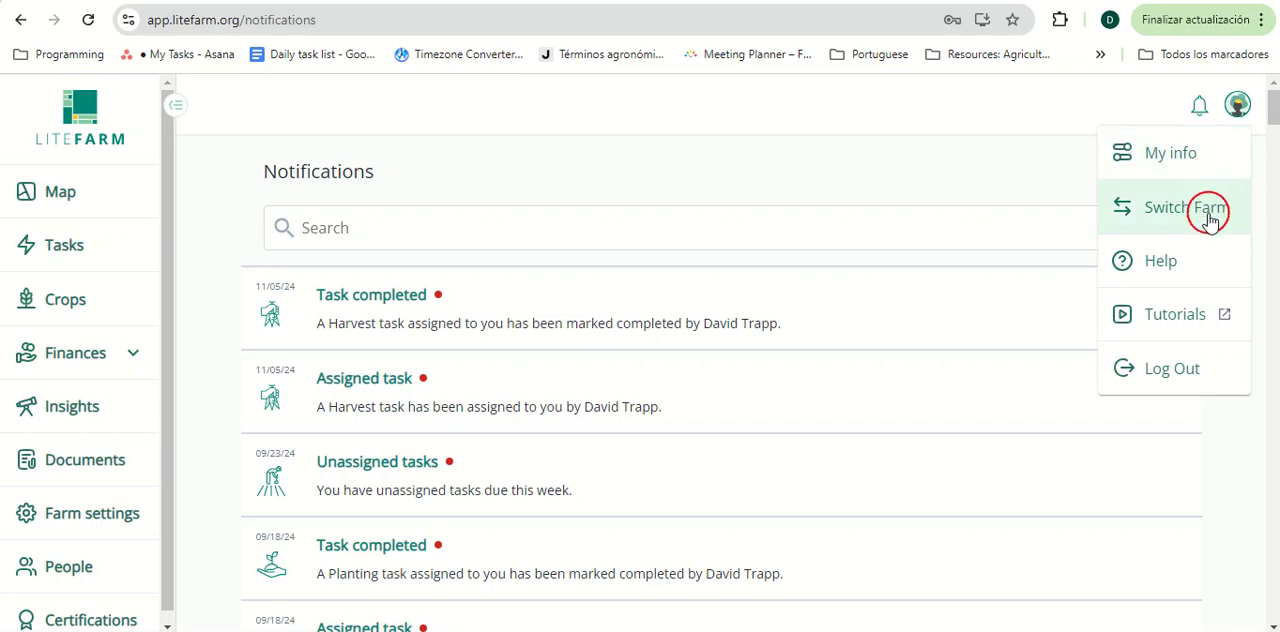
mouse_move(1184, 260)
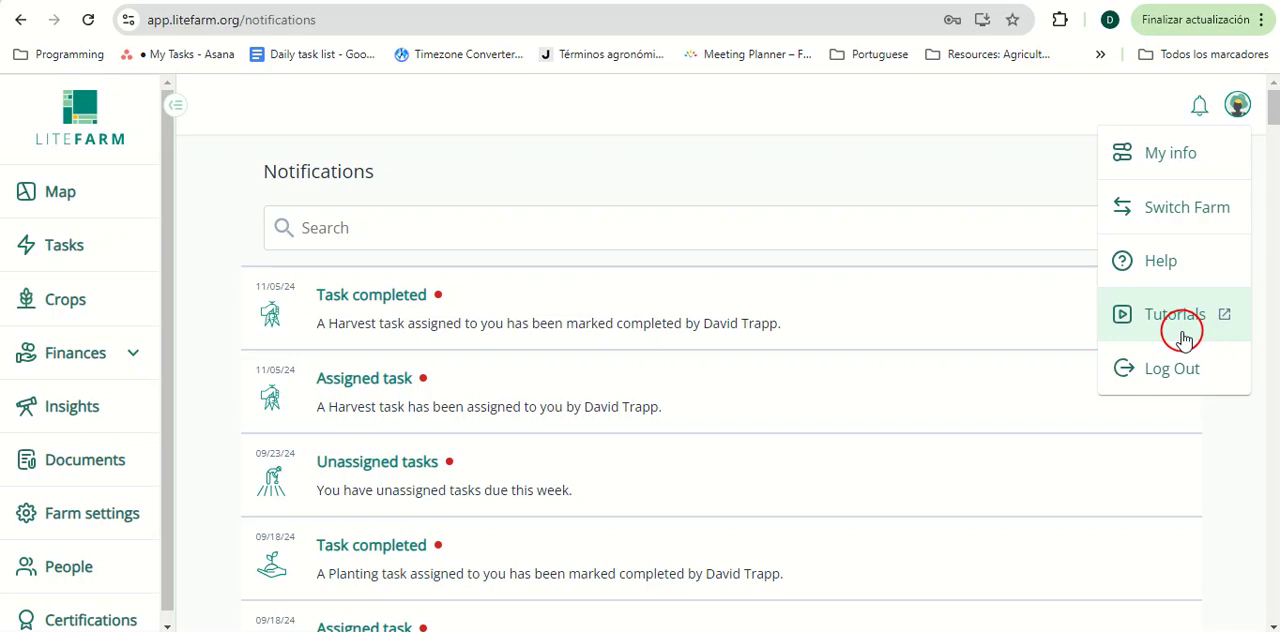
mouse_move(1184, 330)
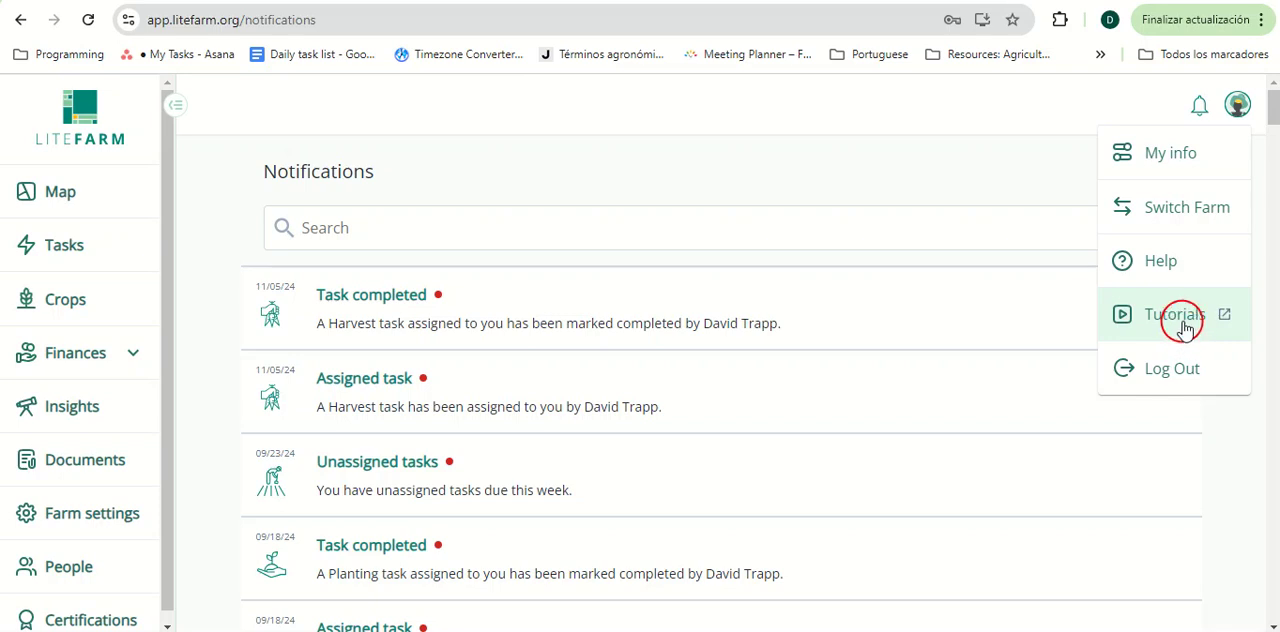
mouse_move(1174, 348)
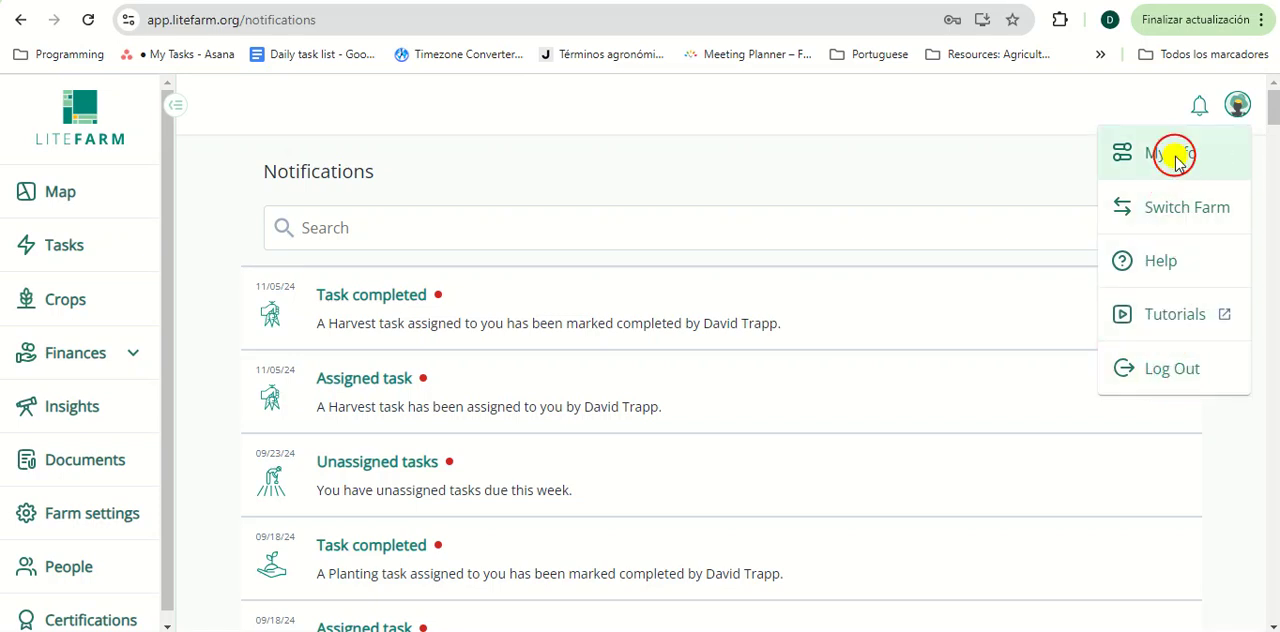
- In My info, switch the language to Français and then back to English
click(1170, 152)
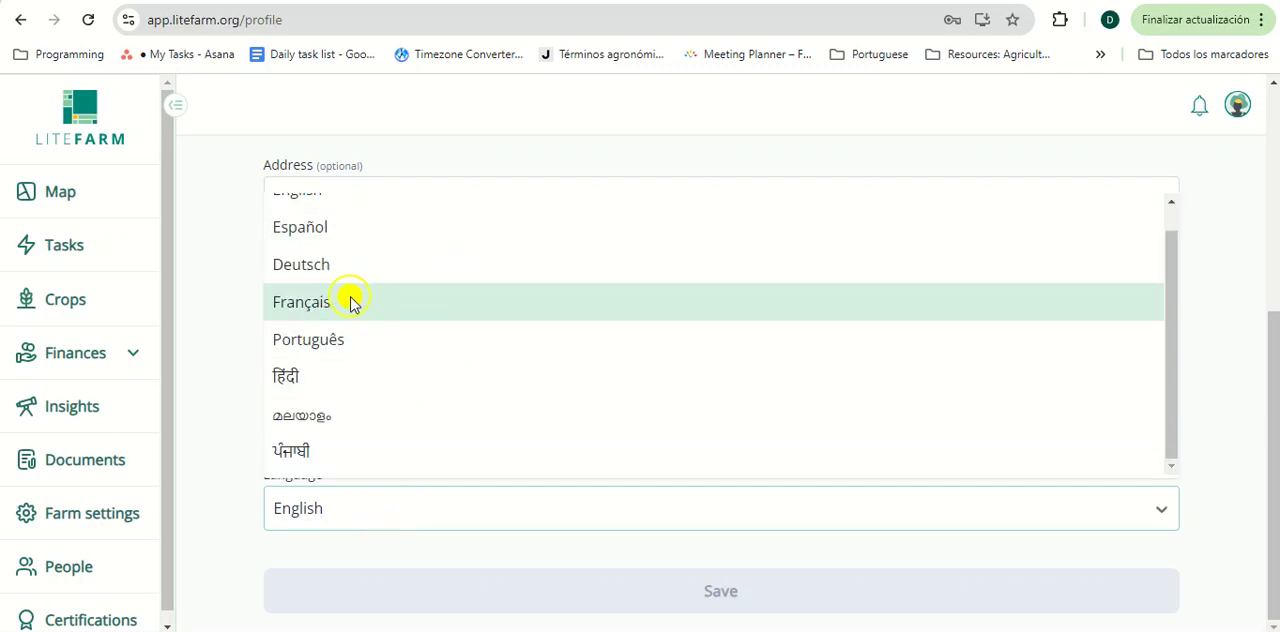
click(300, 300)
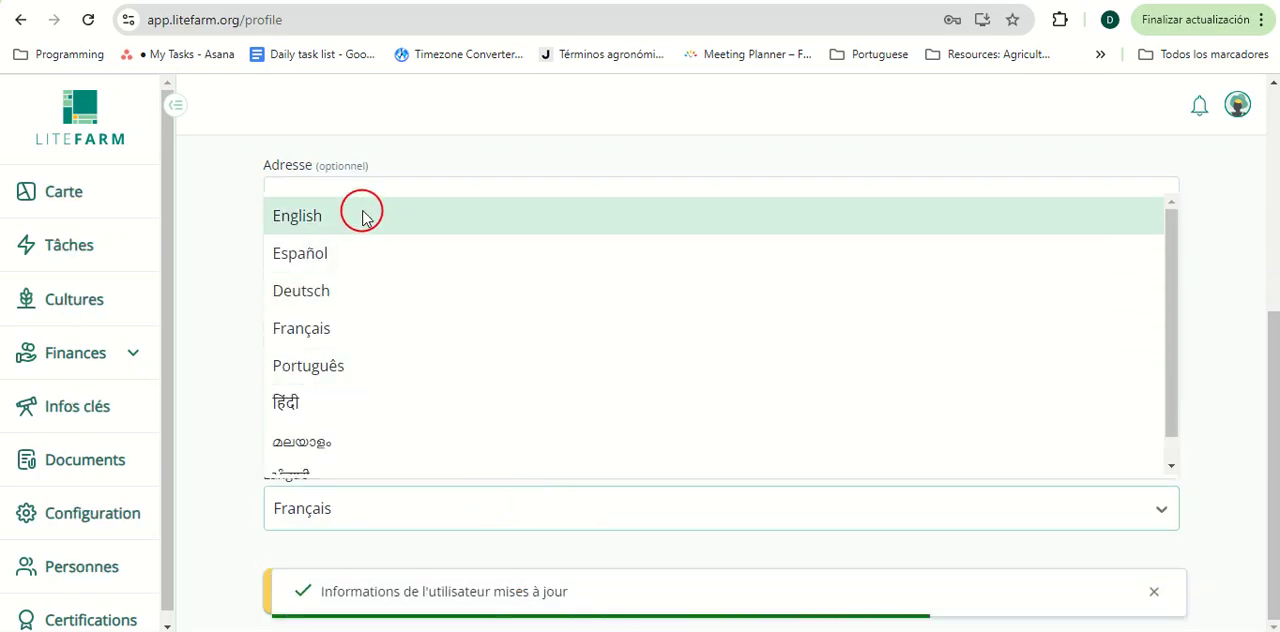
click(296, 216)
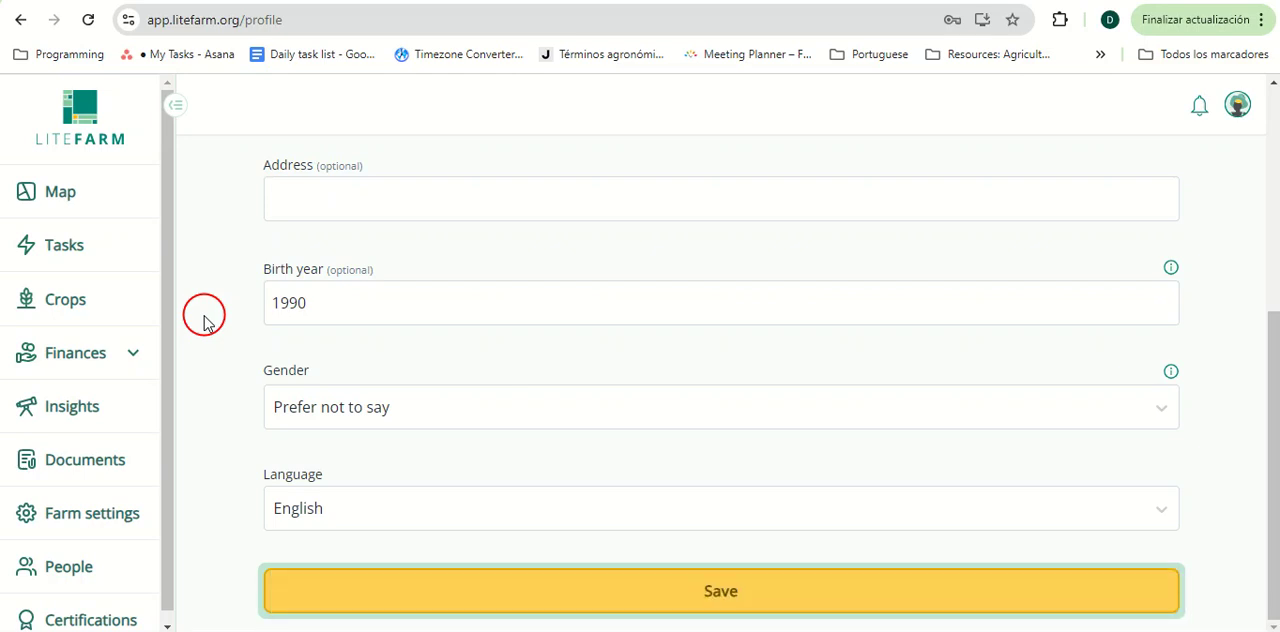
- Pan and zoom the farm map onto Funky Beets Farm's field outlines
click(60, 192)
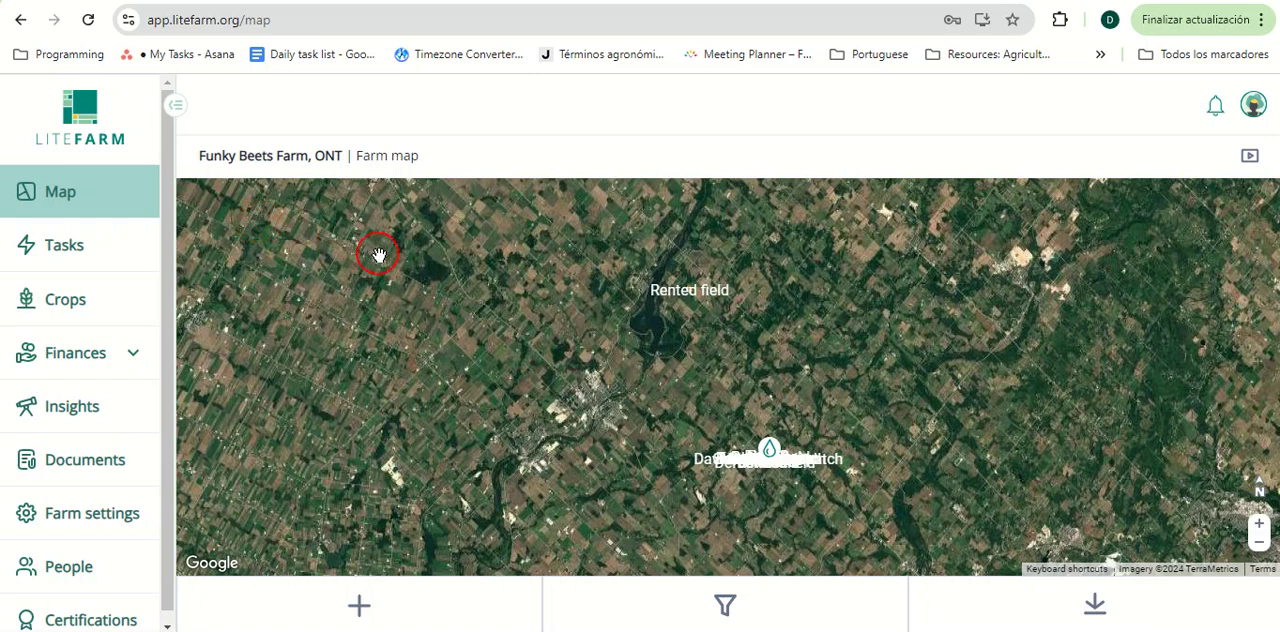
drag(378, 254, 718, 434)
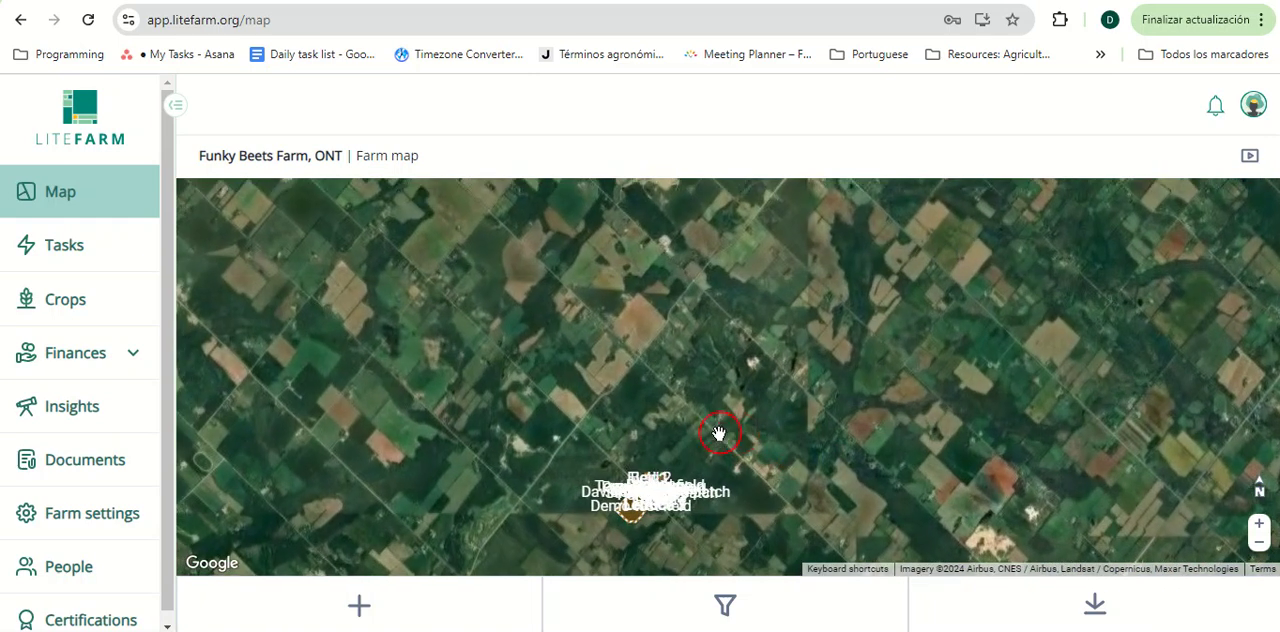
drag(720, 436, 700, 396)
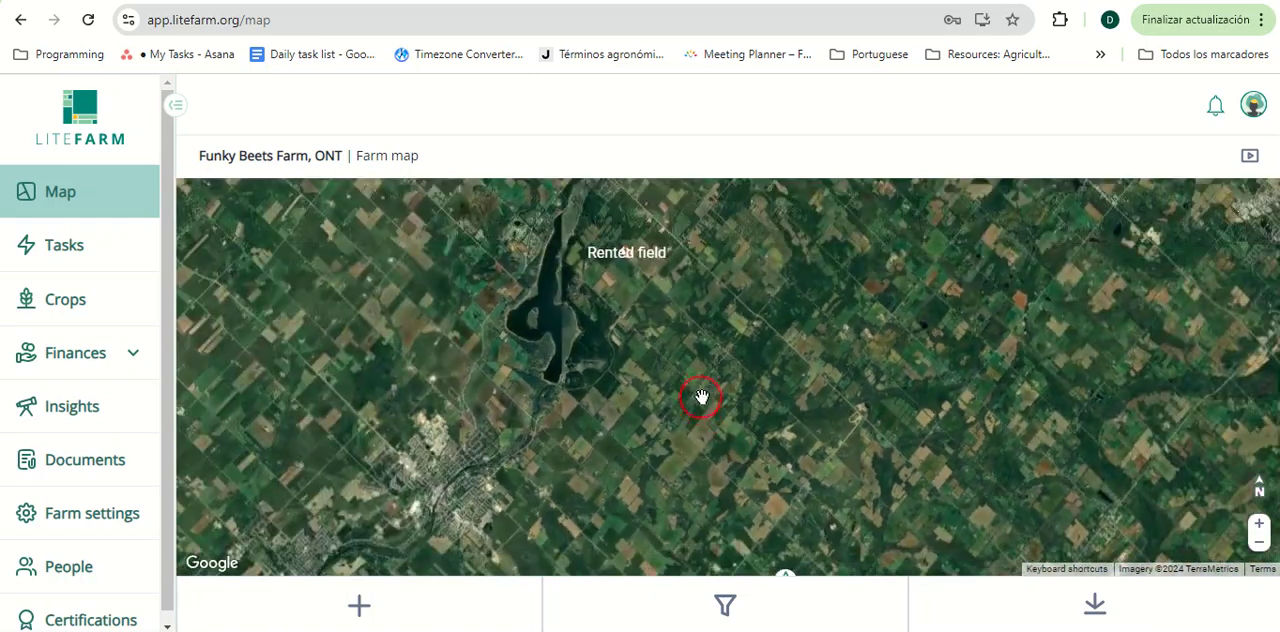
drag(700, 396, 660, 290)
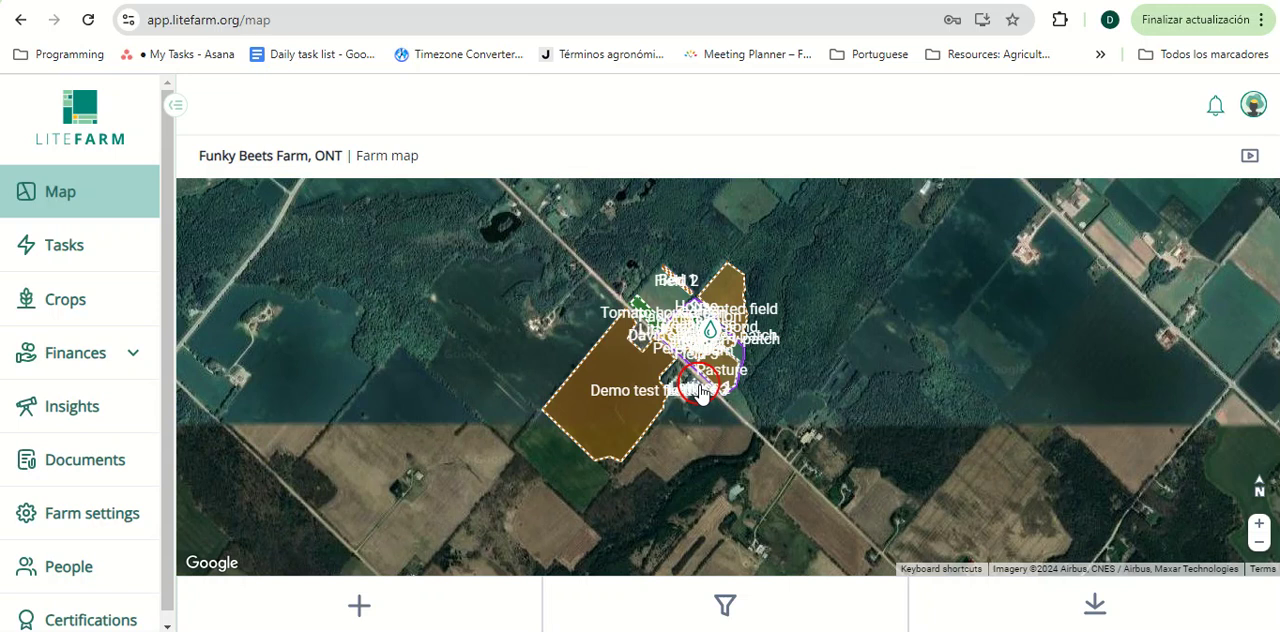
click(358, 606)
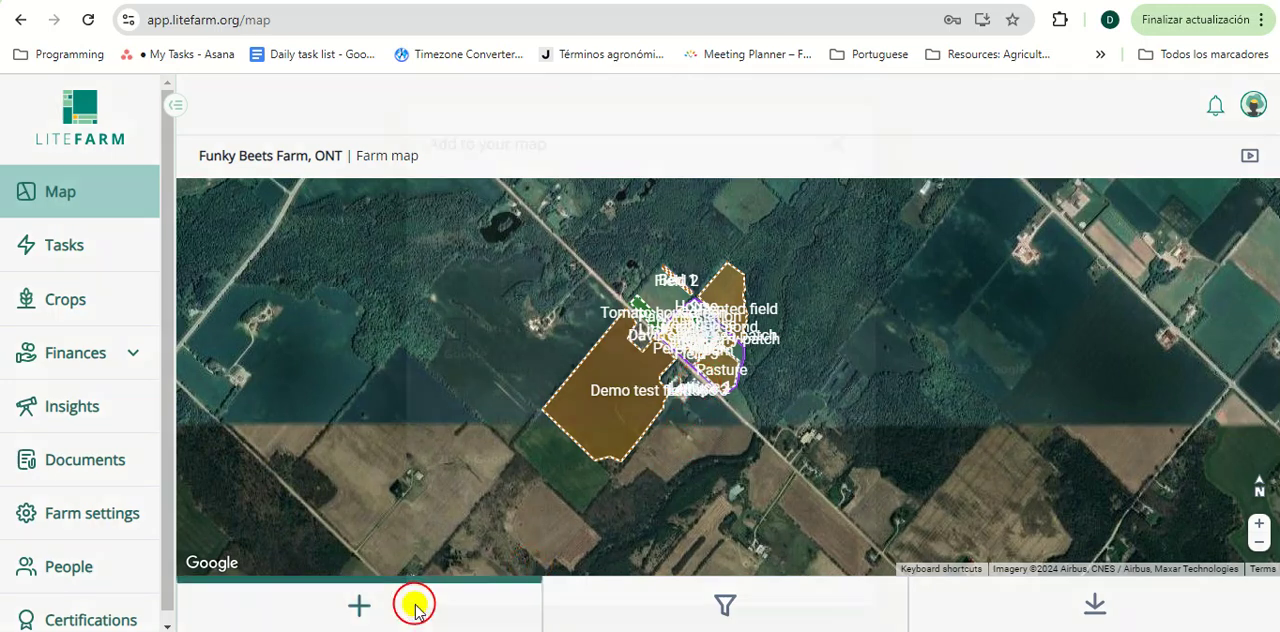
click(358, 604)
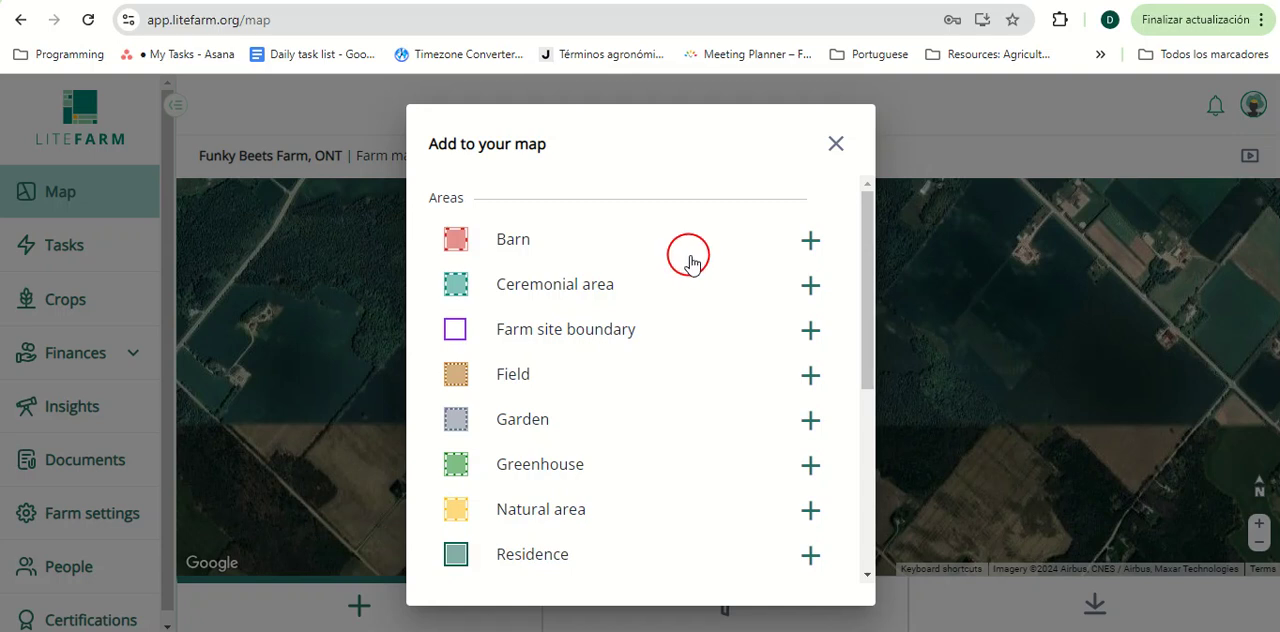
mouse_move(532, 392)
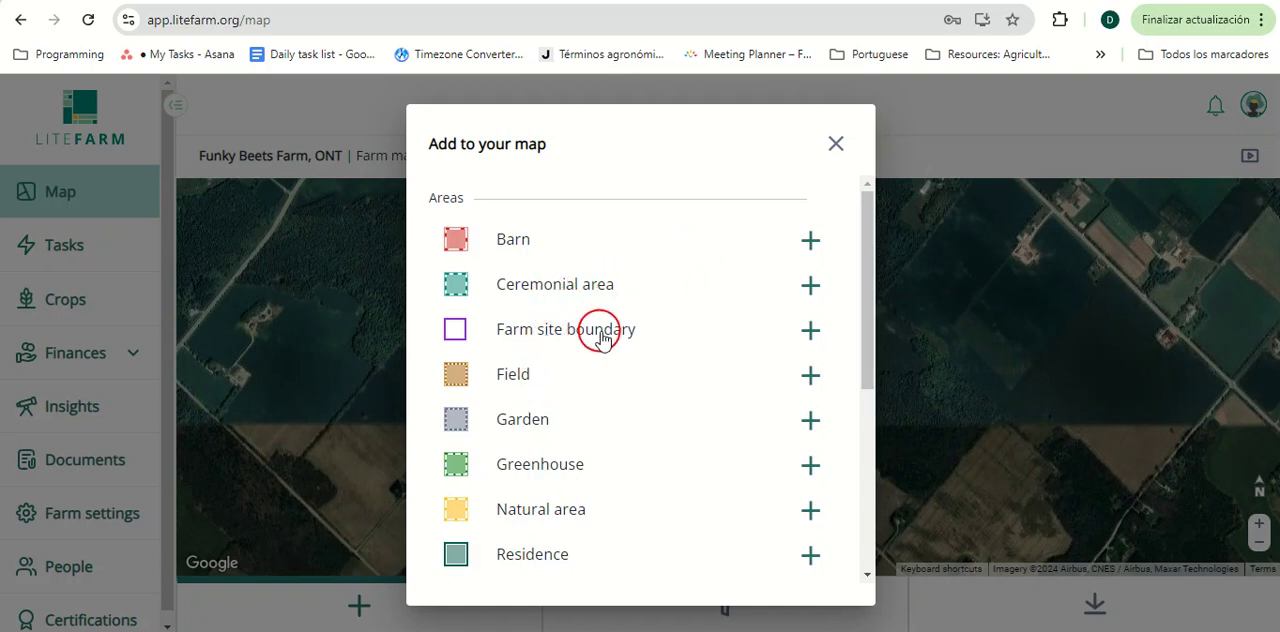
mouse_move(522, 484)
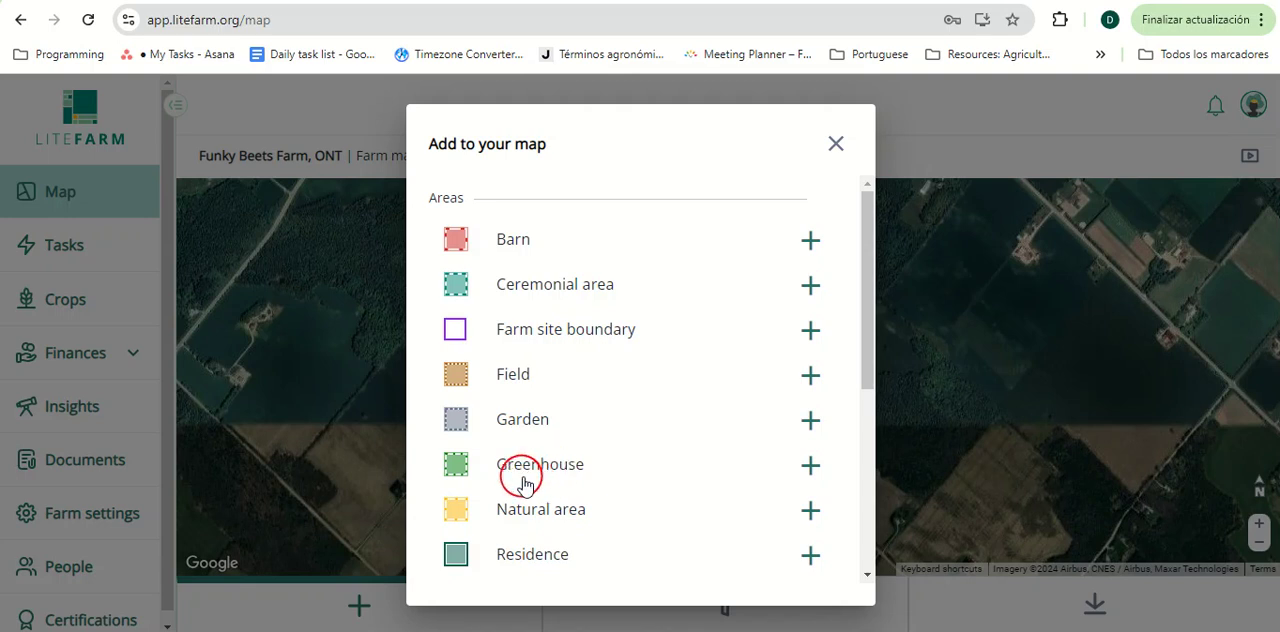
mouse_move(544, 558)
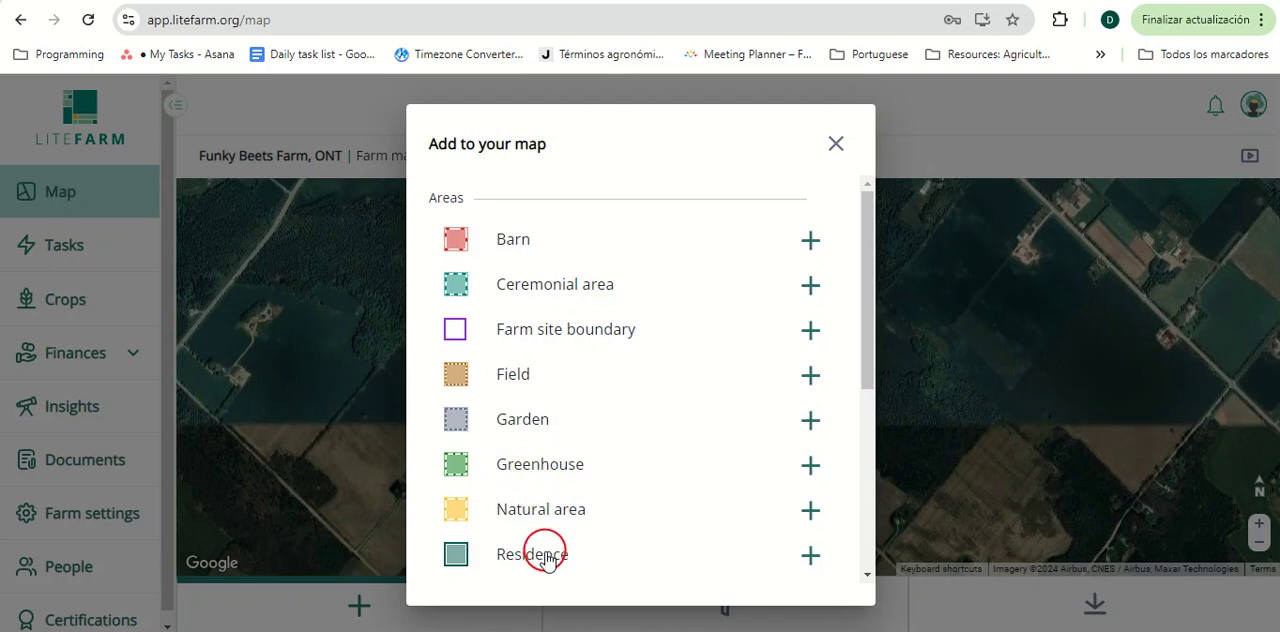
scroll(down, 3)
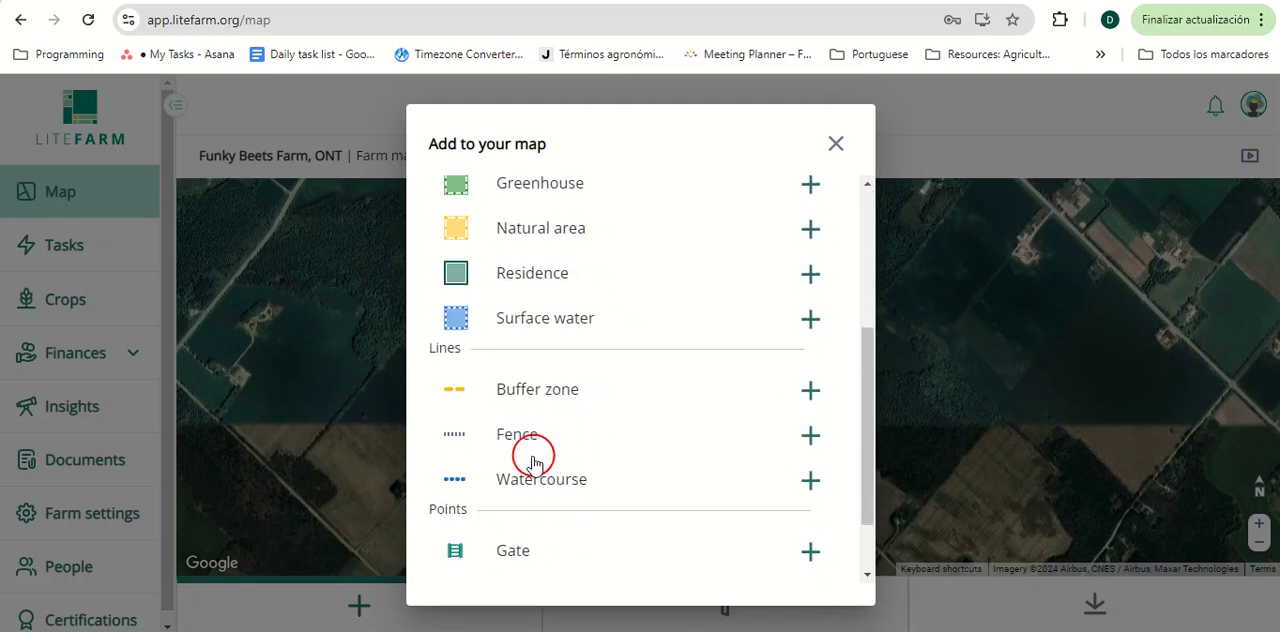
scroll(down, 3)
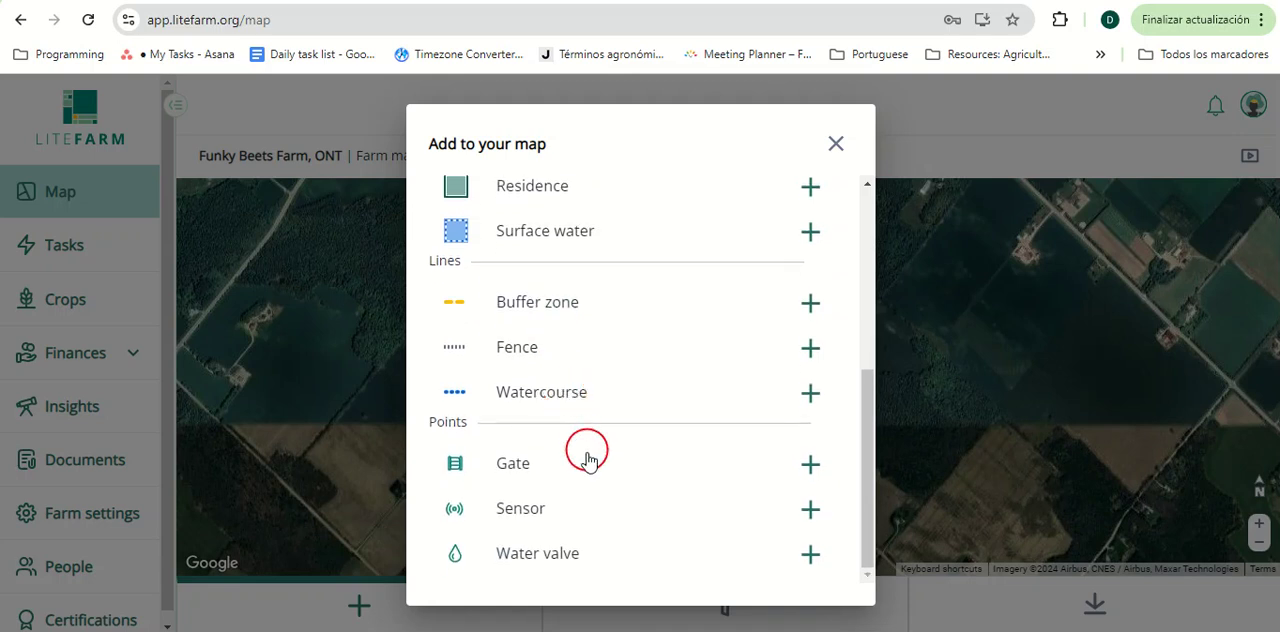
mouse_move(536, 556)
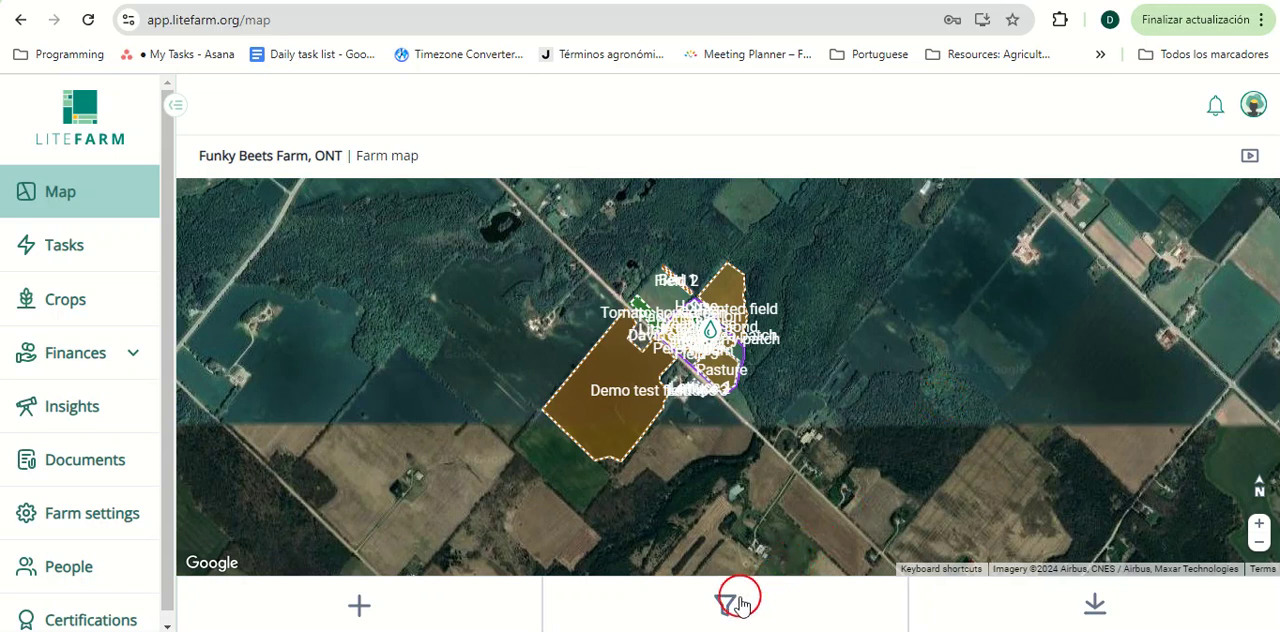
- In the map filters turn Labels off and toggle Field off then back on
click(738, 604)
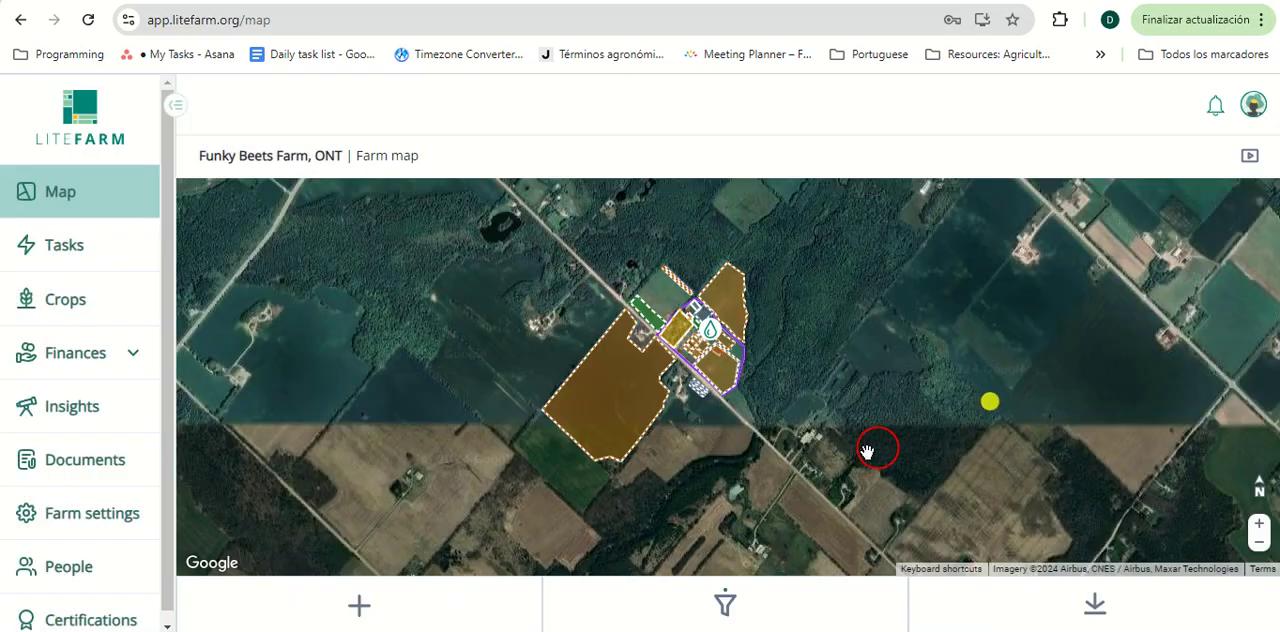
click(724, 604)
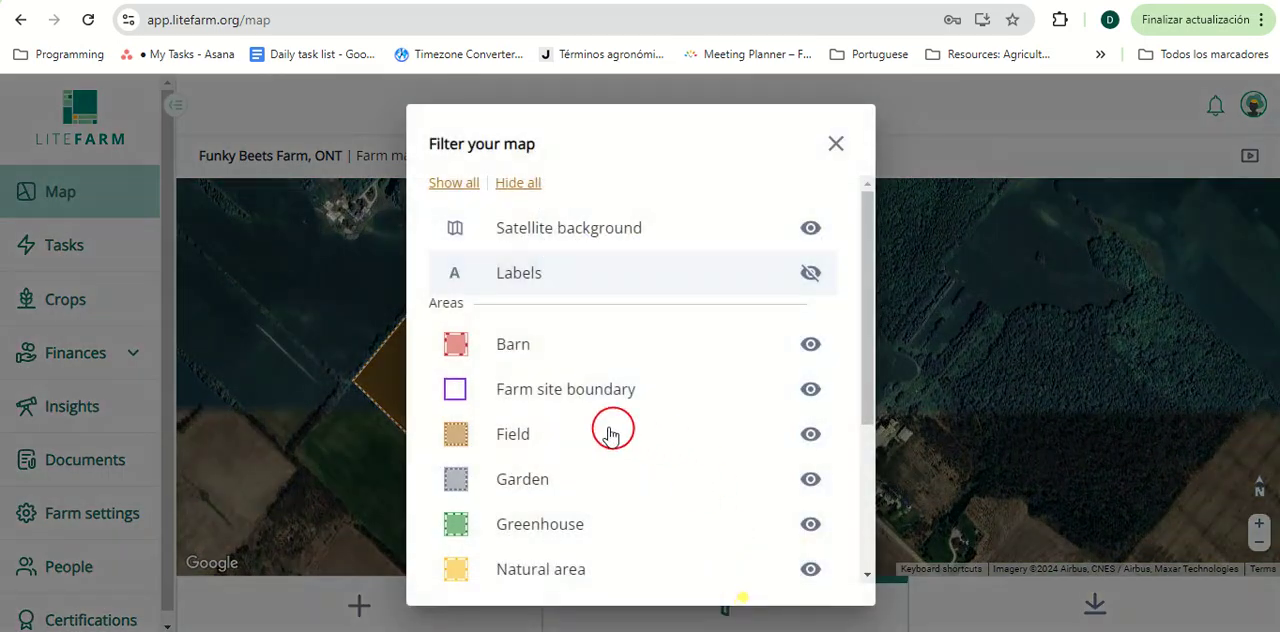
click(836, 144)
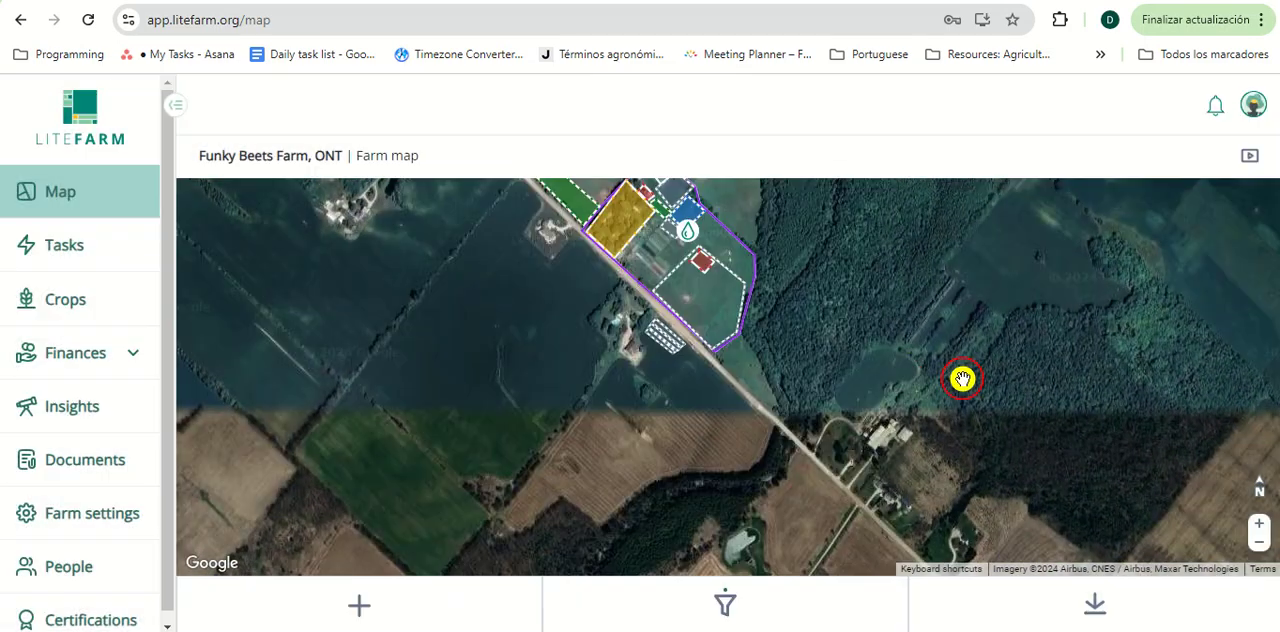
click(724, 604)
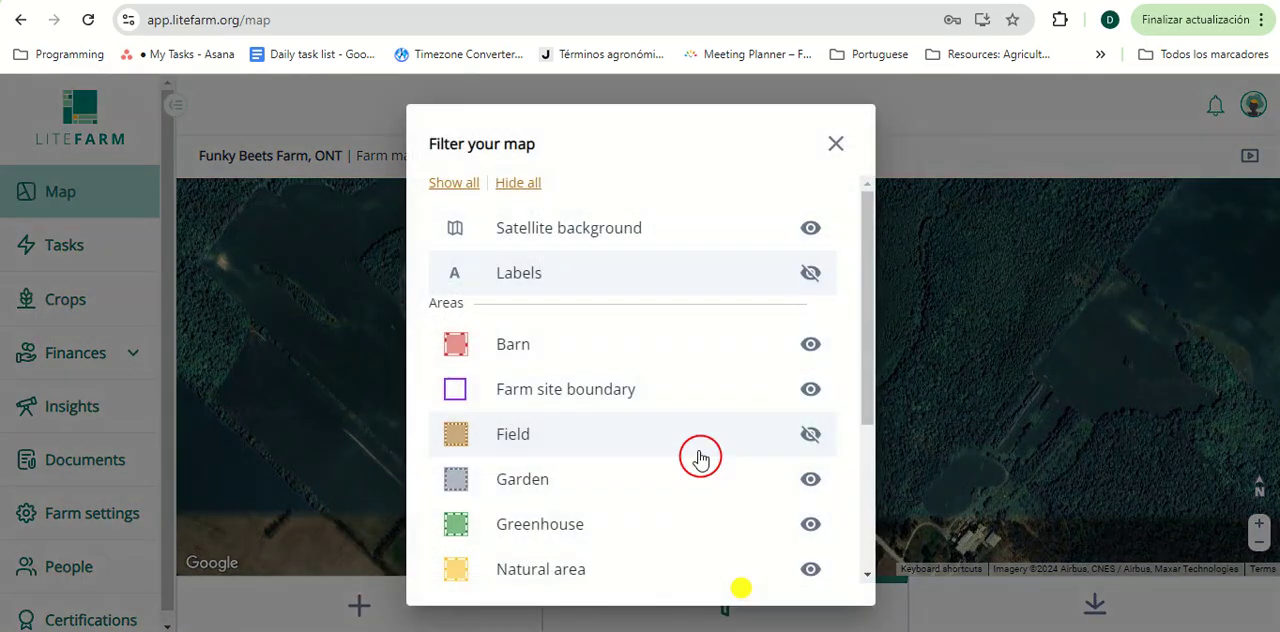
click(836, 144)
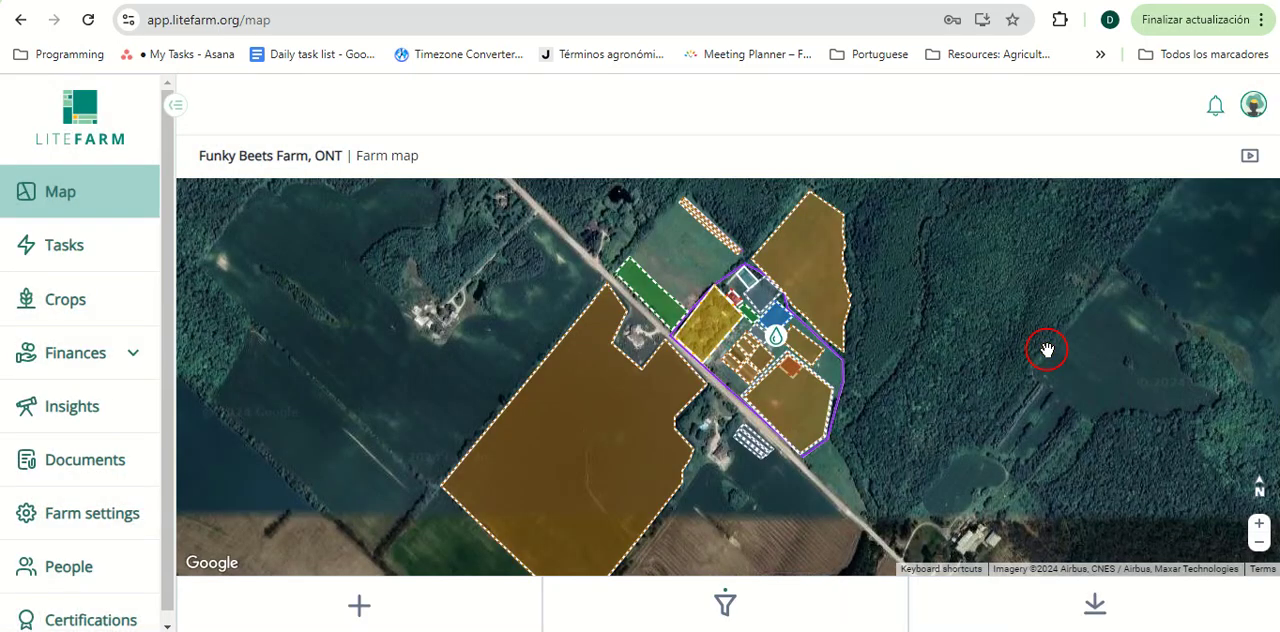
mouse_move(1088, 604)
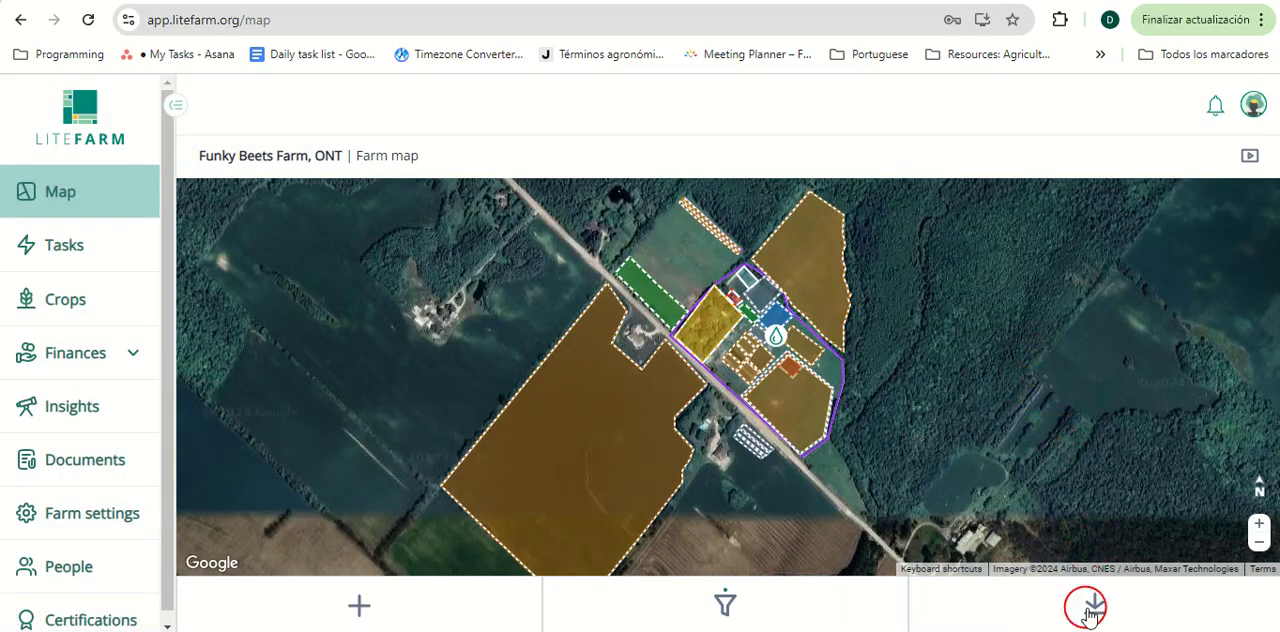
- Export the farm map using the Download option
click(1084, 604)
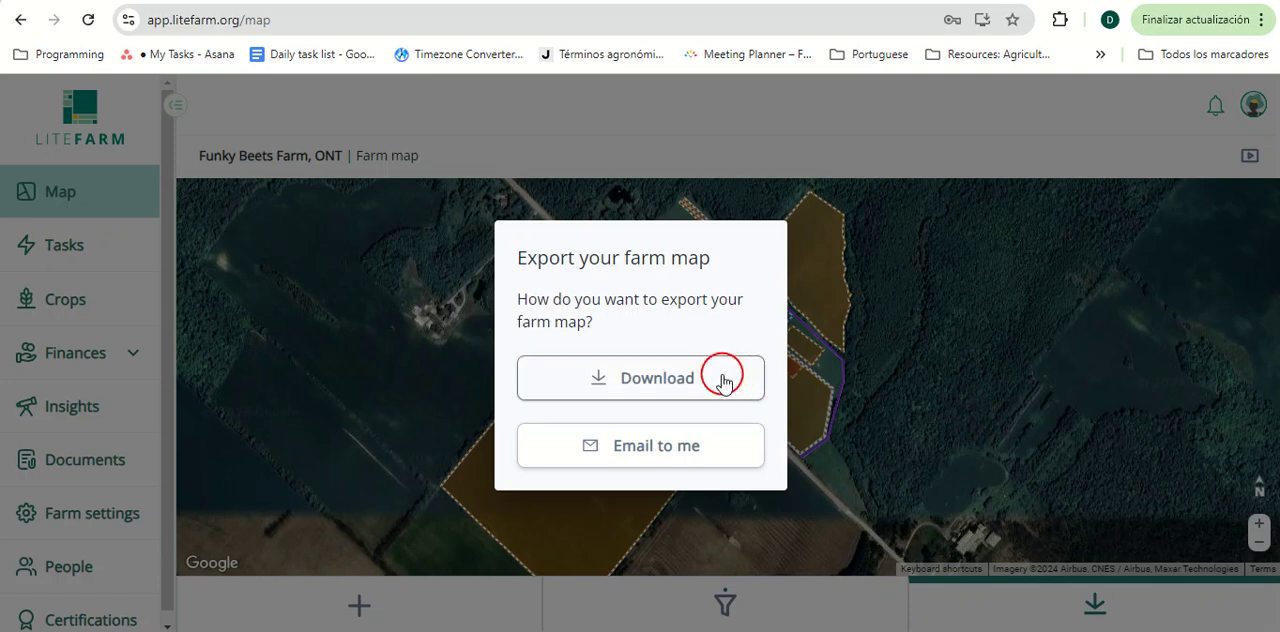
click(640, 376)
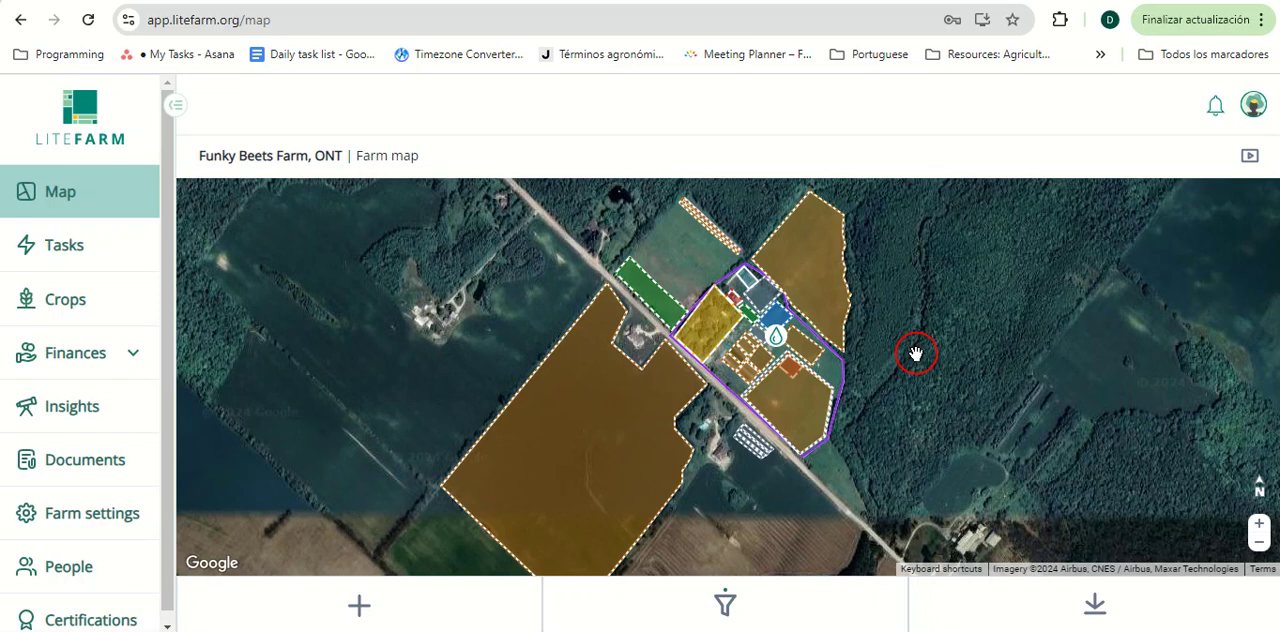
click(512, 556)
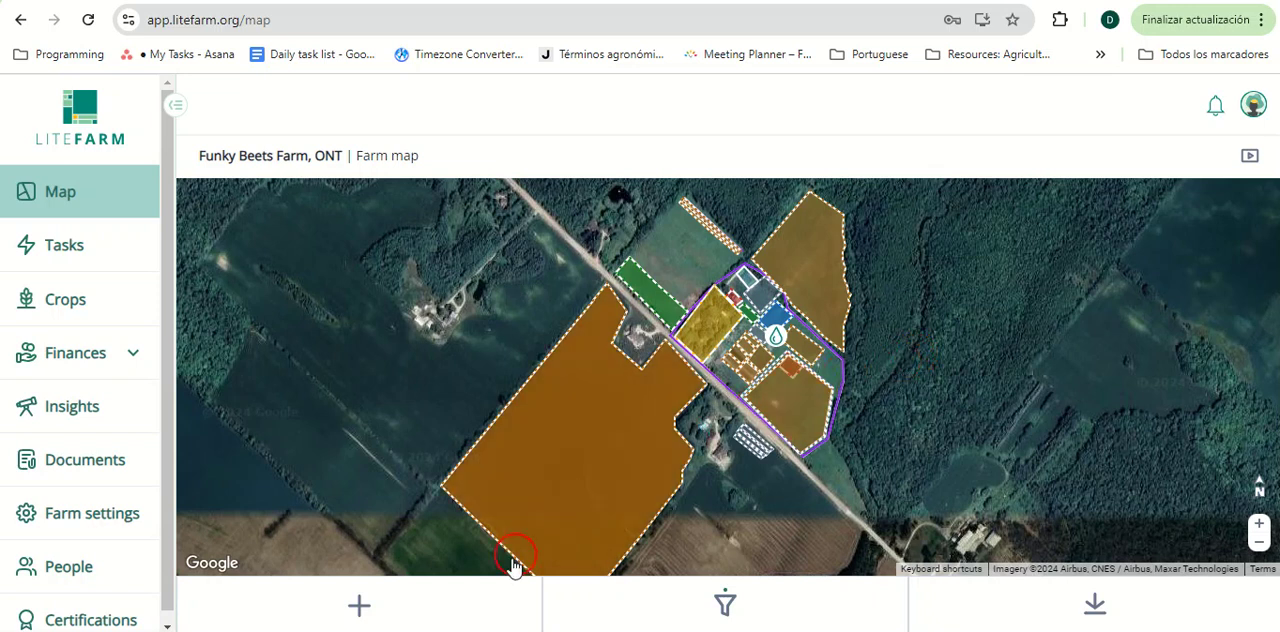
- Draw a new Field outline above the green strip and confirm it
click(360, 604)
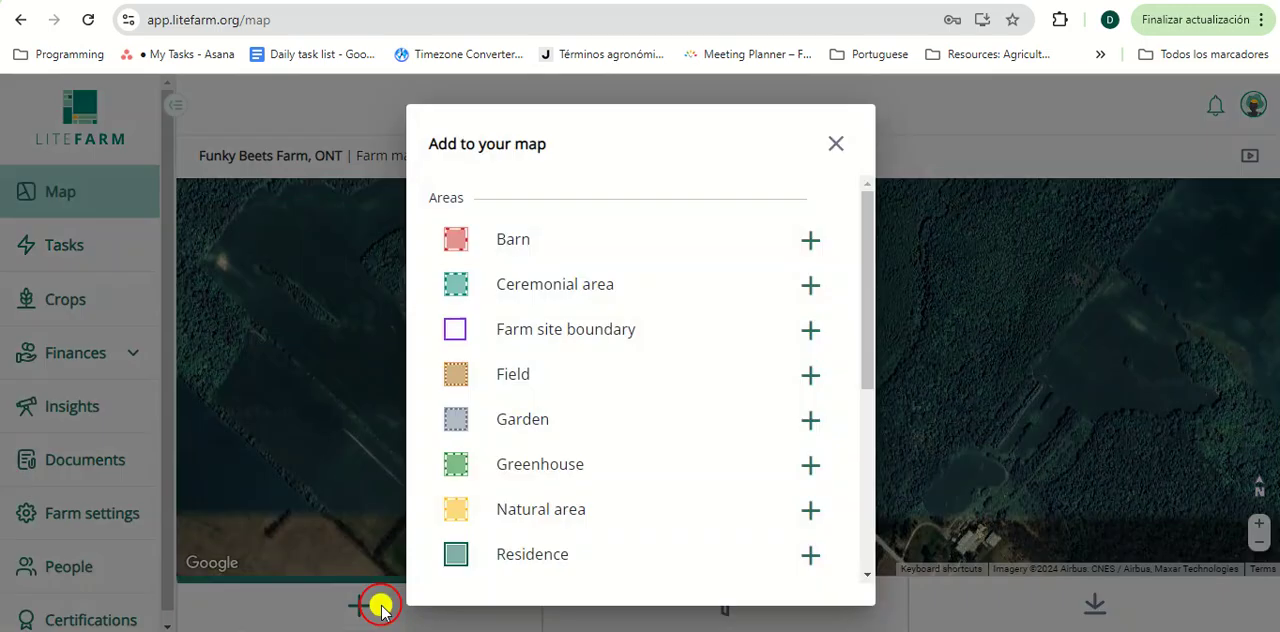
mouse_move(588, 356)
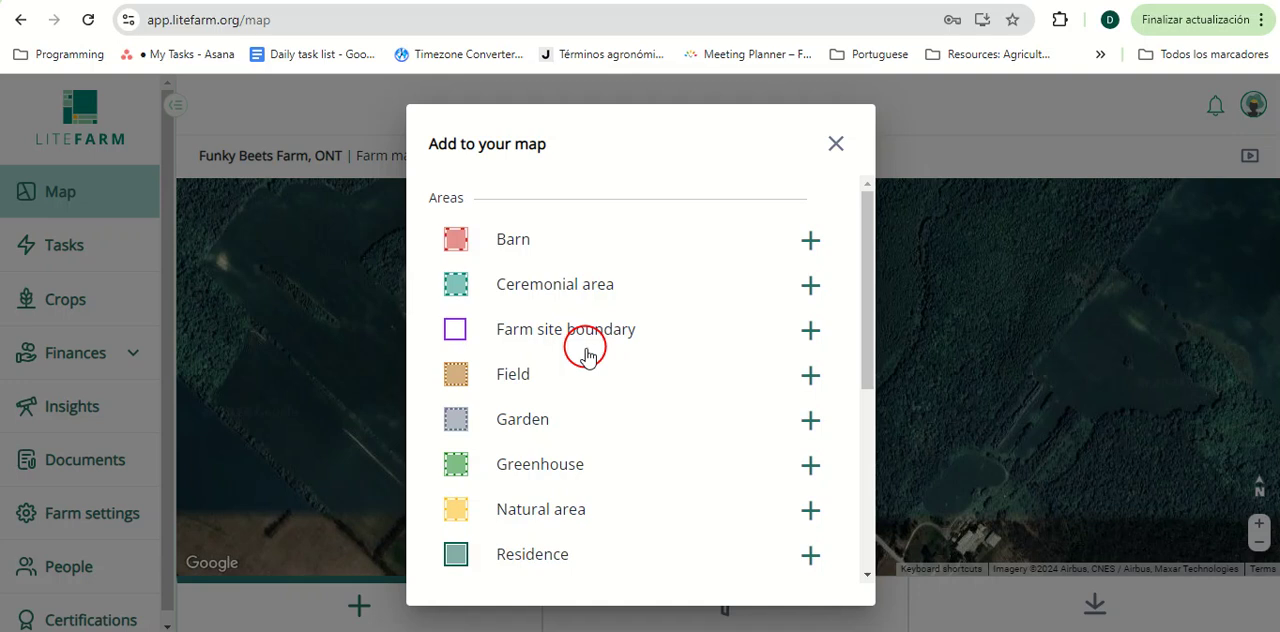
mouse_move(524, 386)
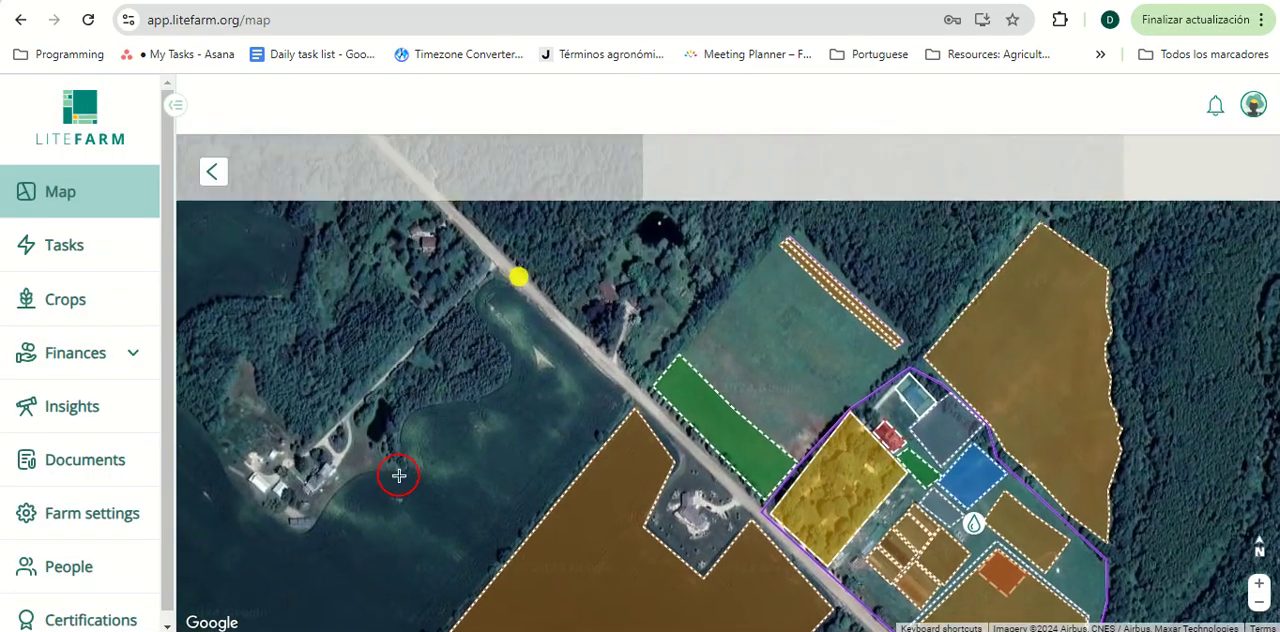
drag(398, 476, 736, 298)
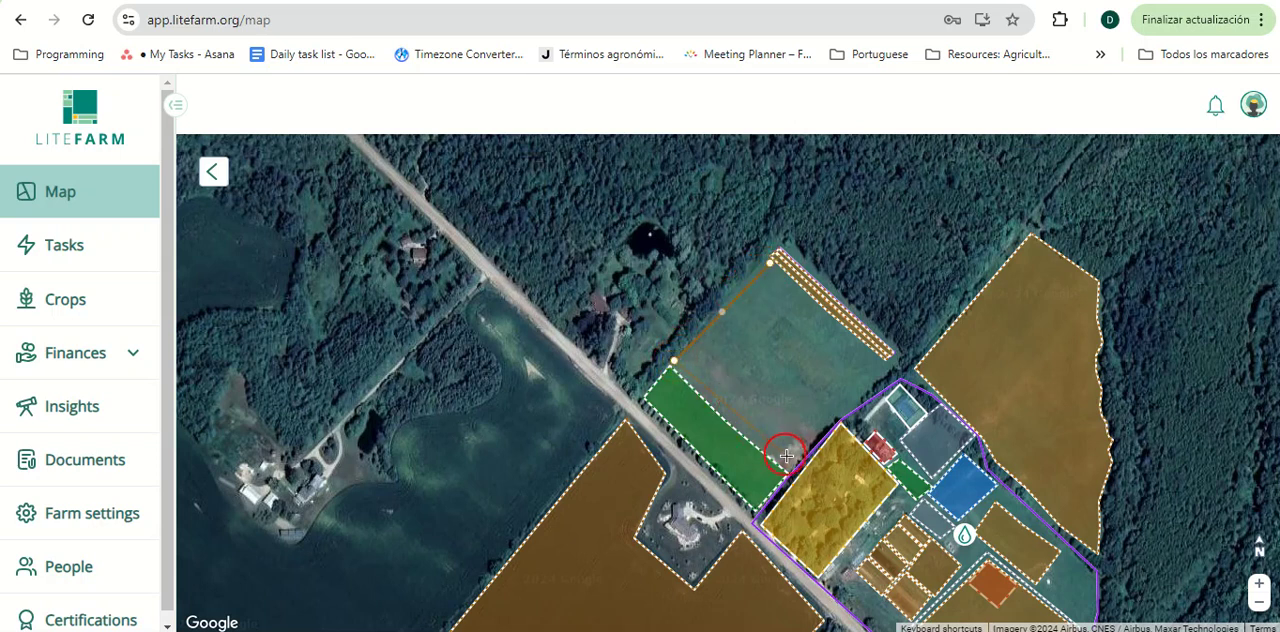
drag(786, 456, 790, 290)
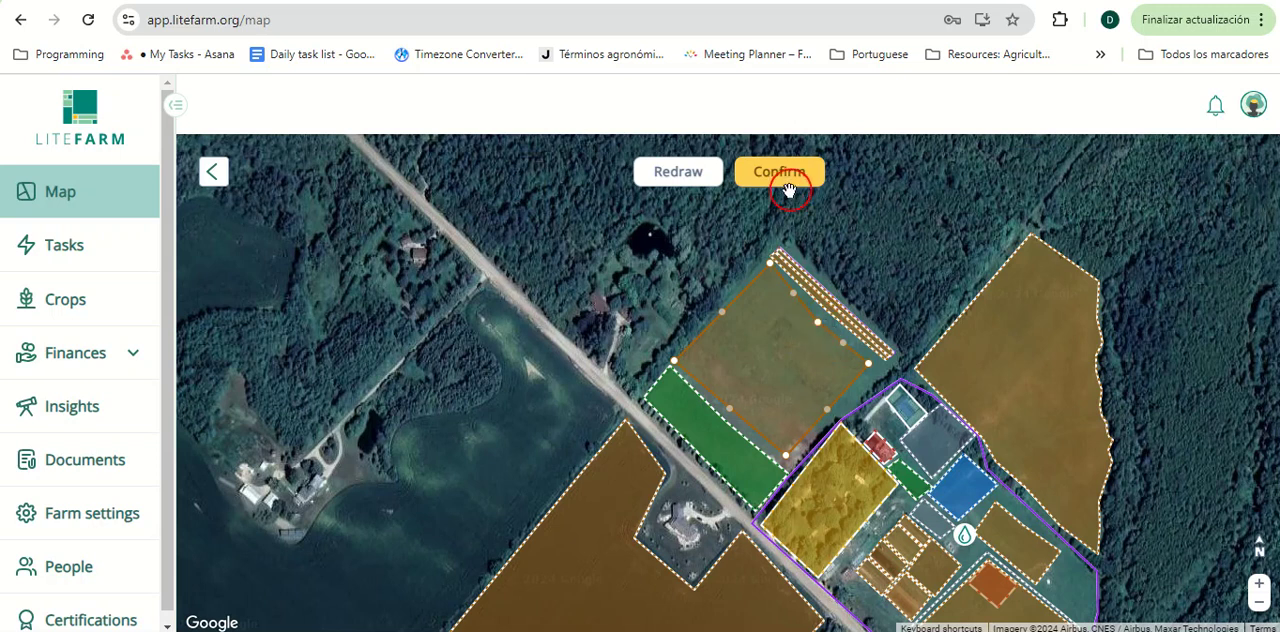
click(780, 172)
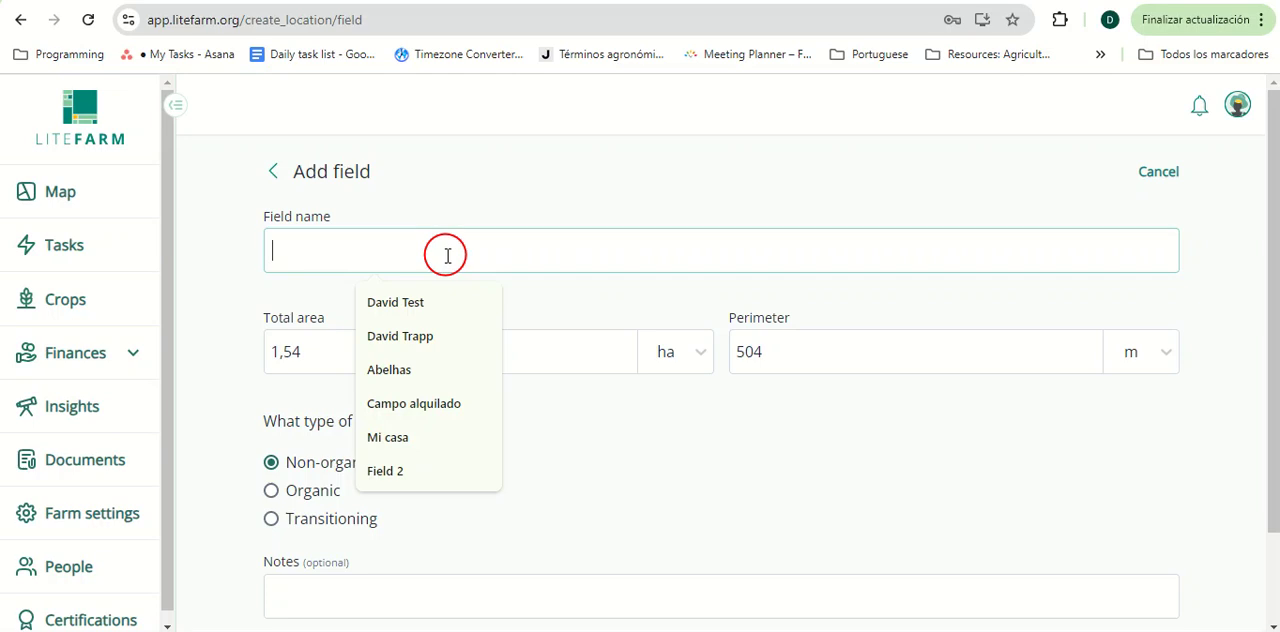
- Name the field 'Field for strawberries', mark it Organic and save it
text(Field for str)
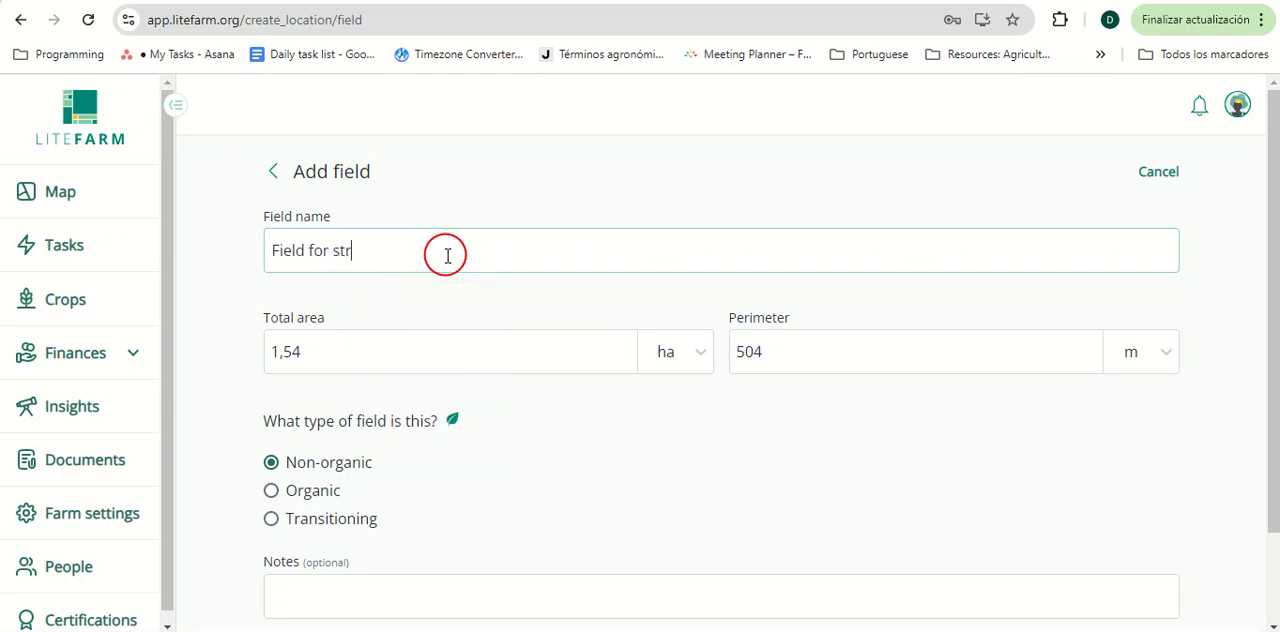
text(awberr)
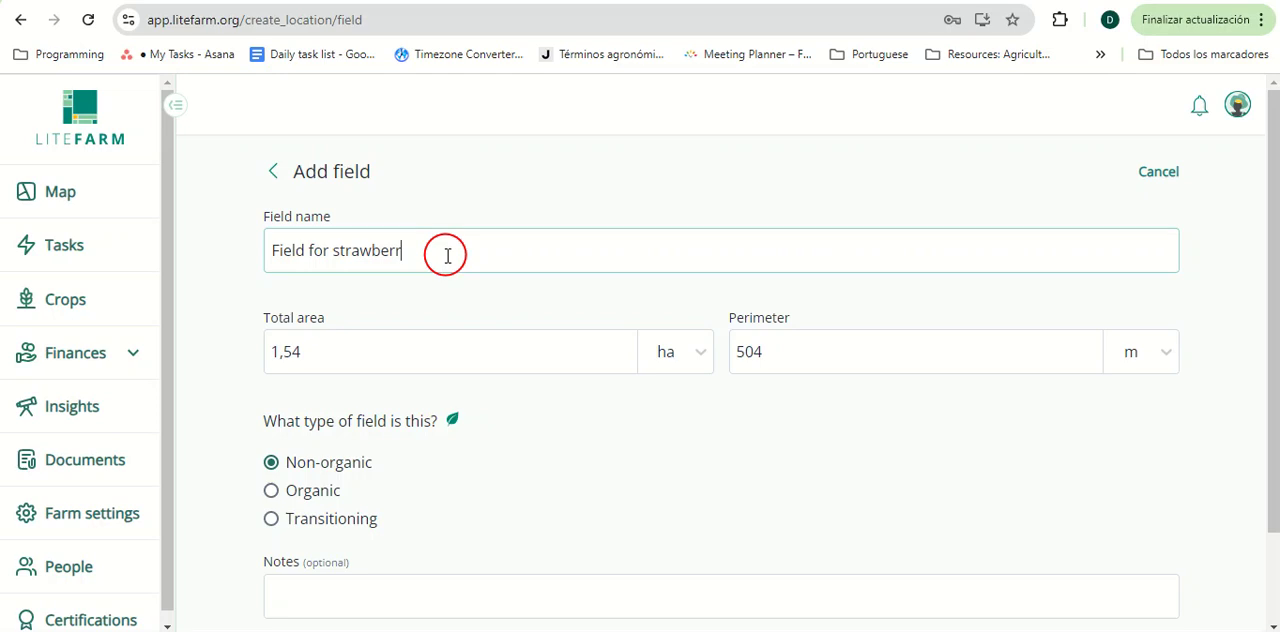
text(ies)
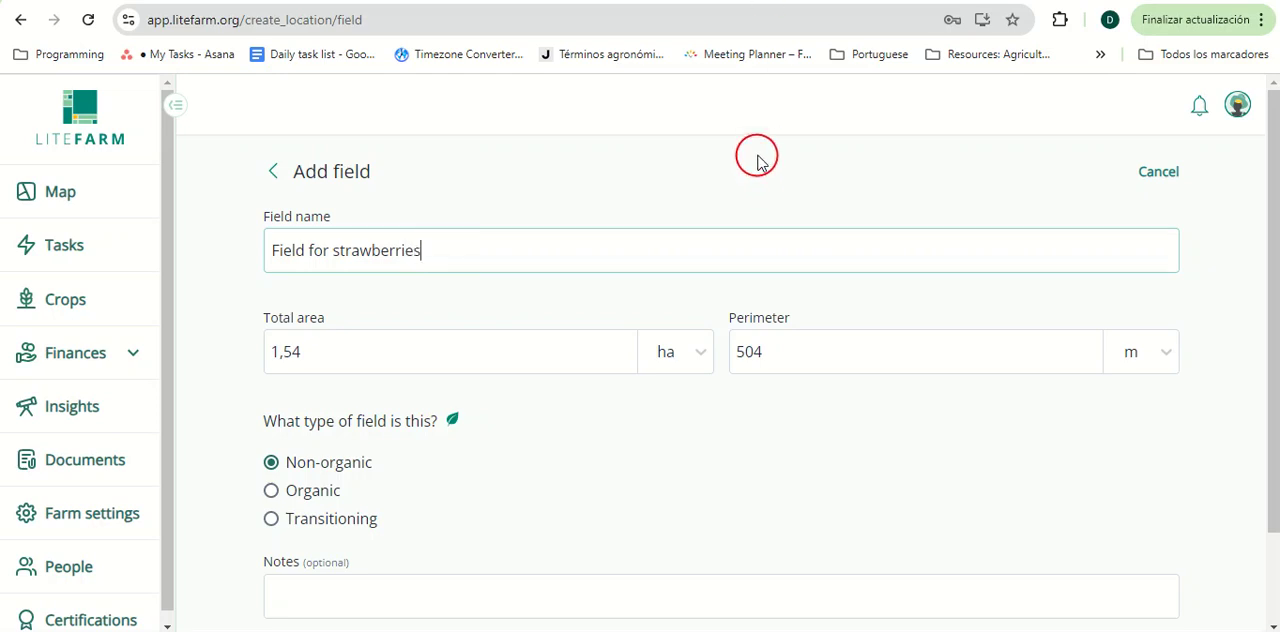
scroll(down, 3)
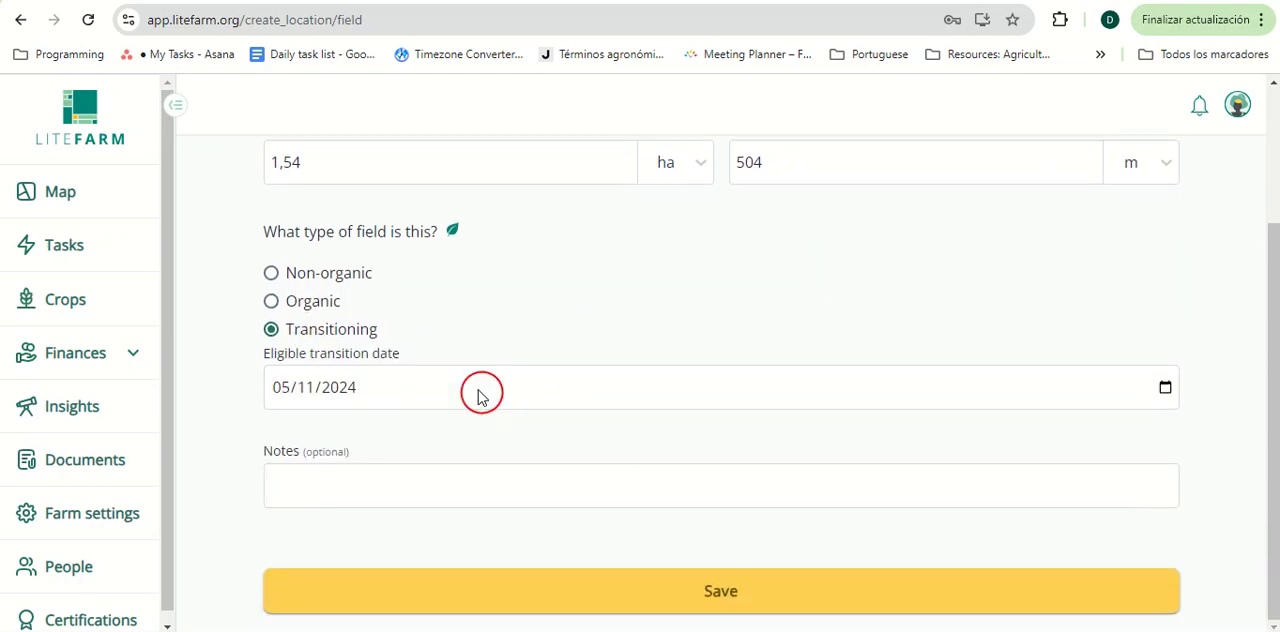
click(270, 380)
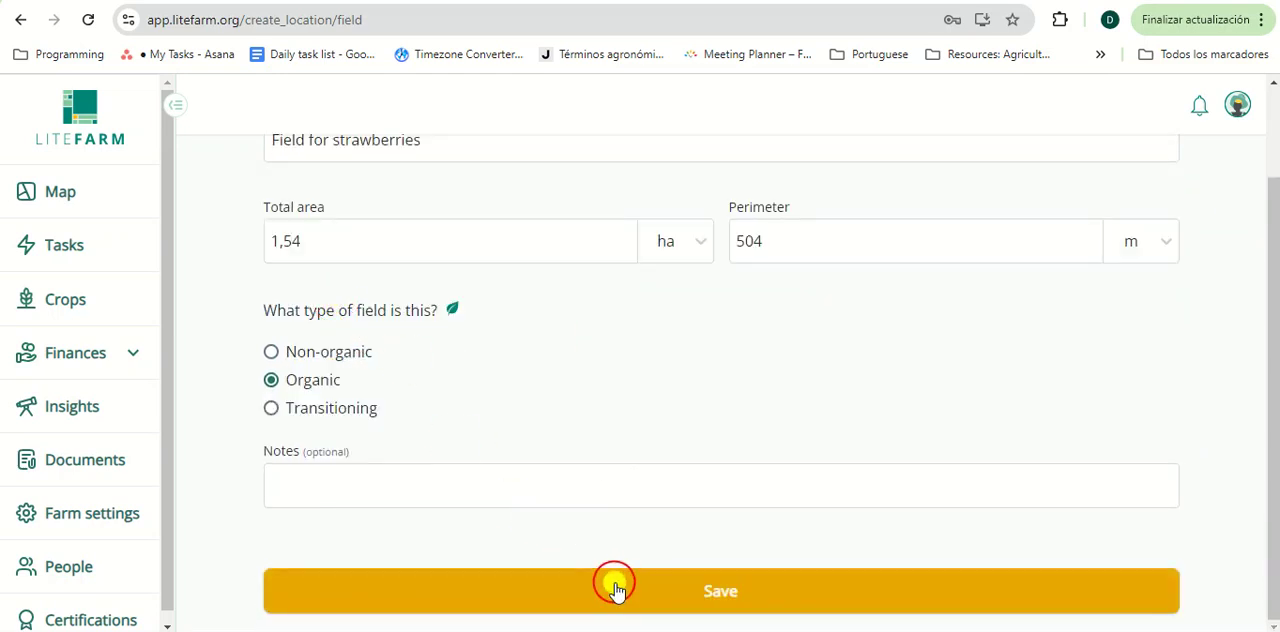
click(616, 590)
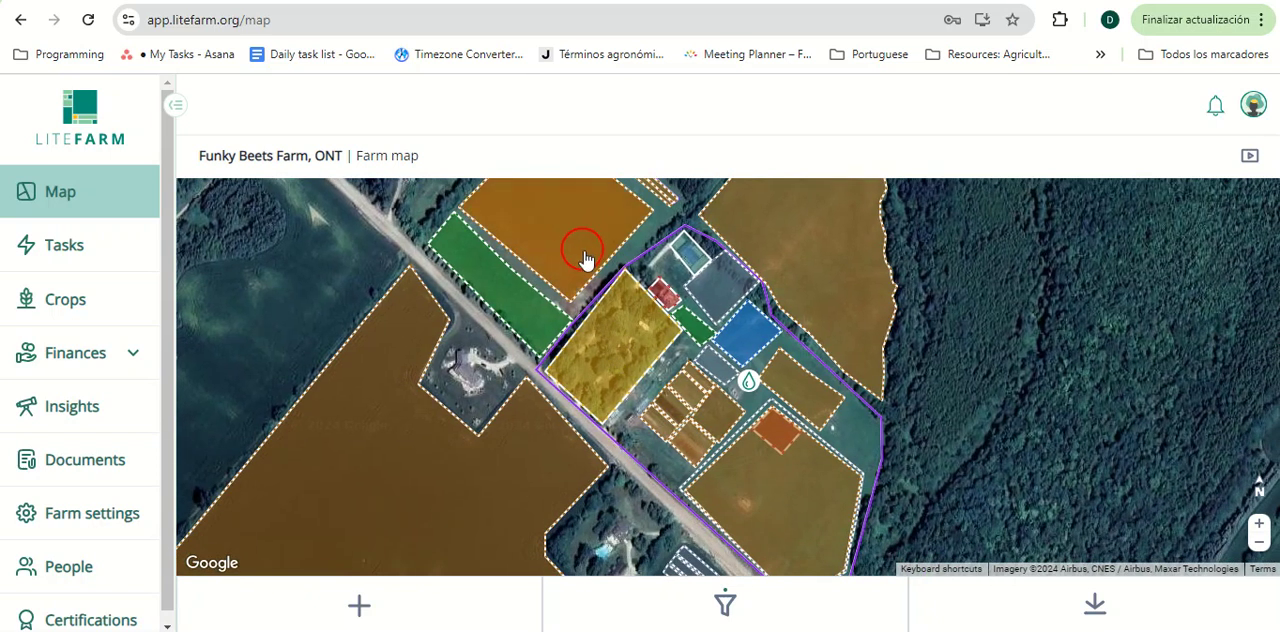
click(584, 248)
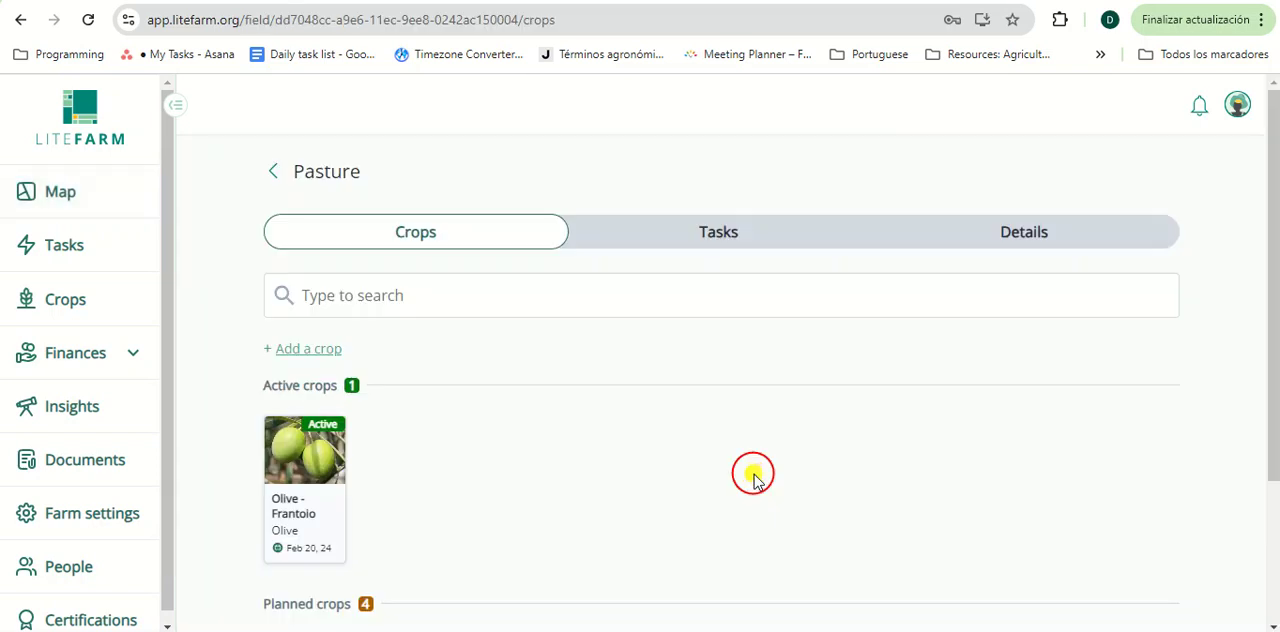
mouse_move(592, 276)
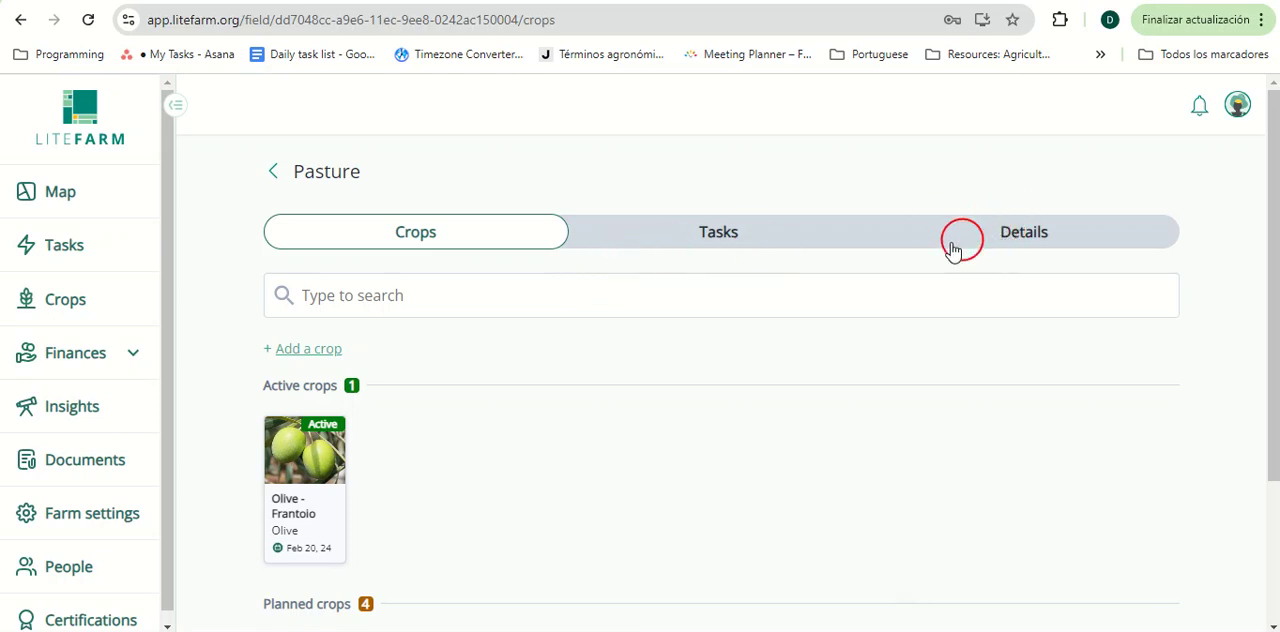
mouse_move(520, 244)
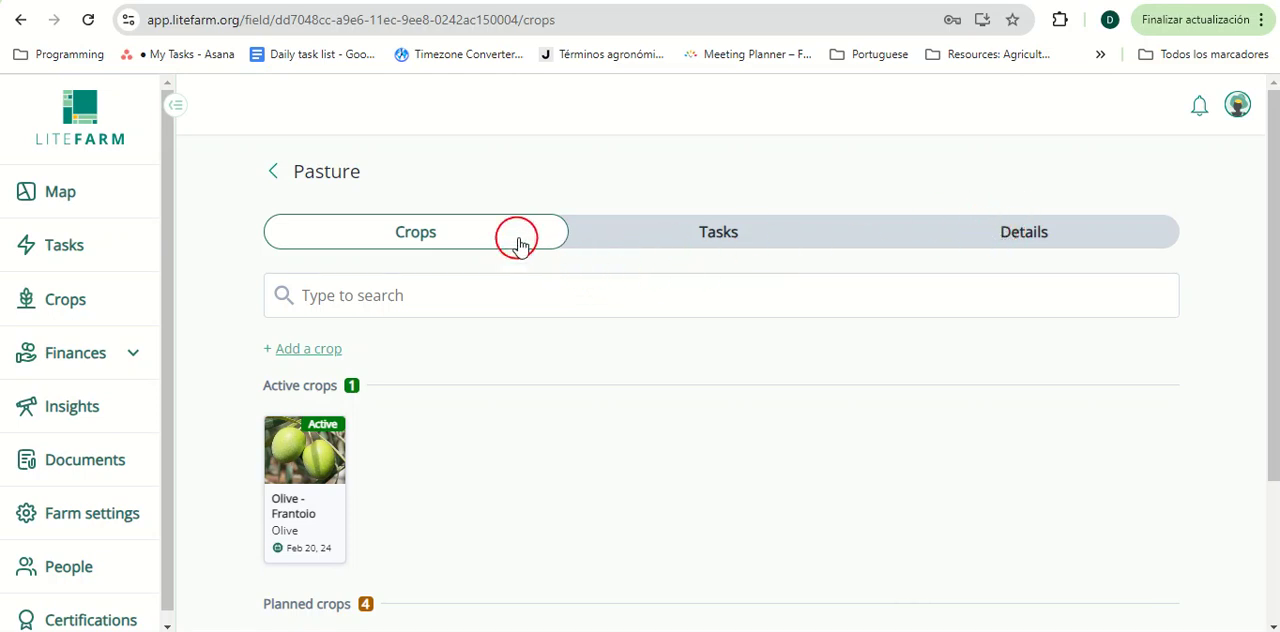
click(718, 232)
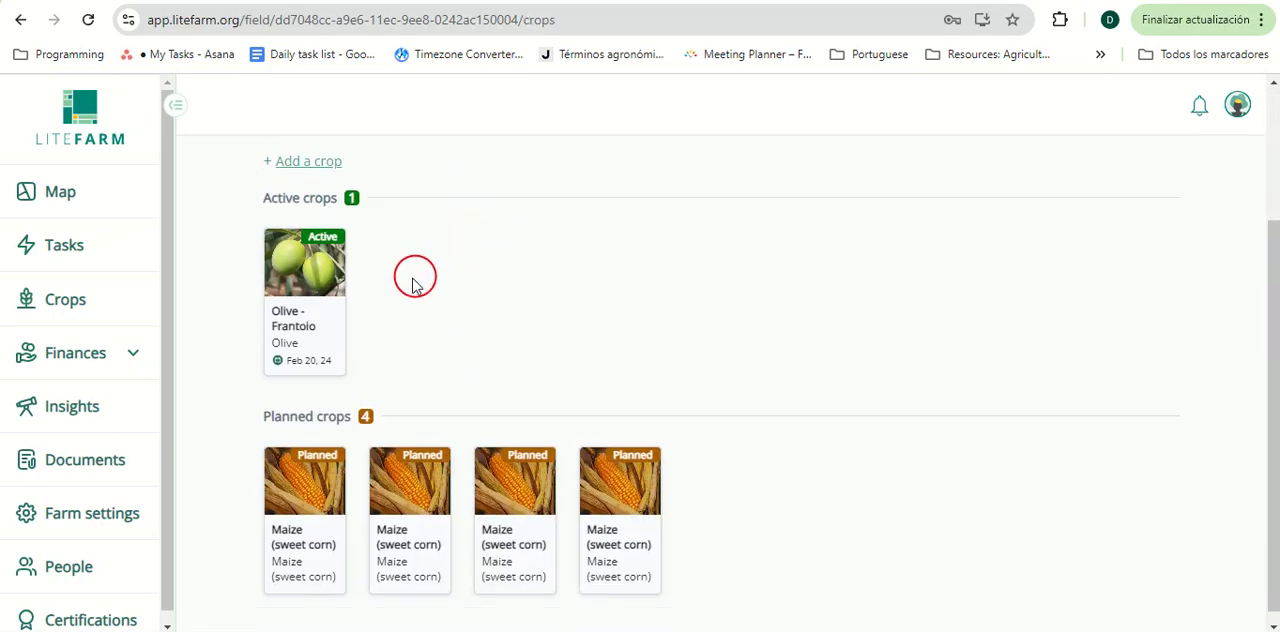
scroll(down, 3)
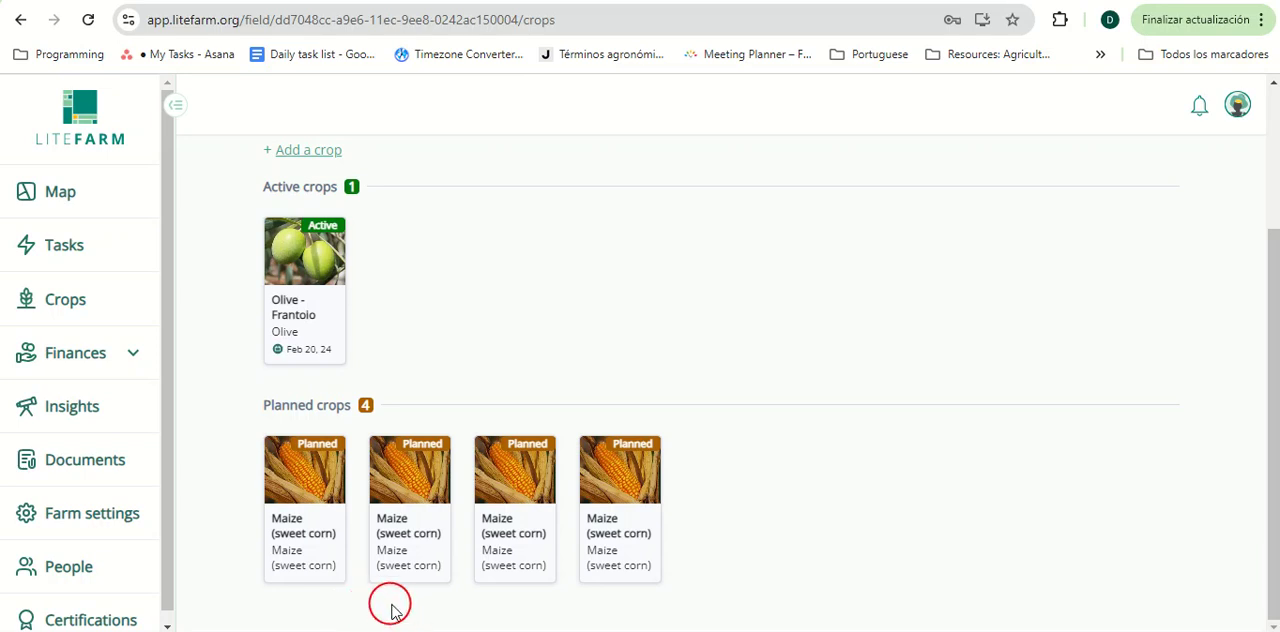
mouse_move(524, 366)
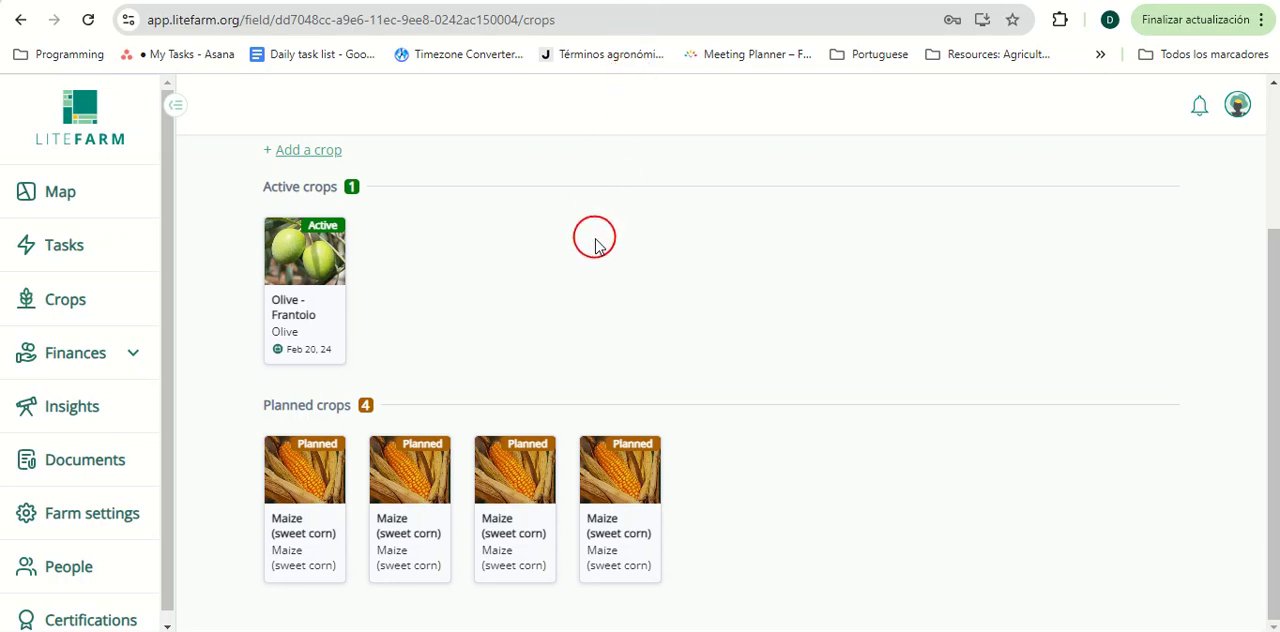
- Browse the crop catalogue and open the Carrot varieties Chancellor and Canopak
click(64, 300)
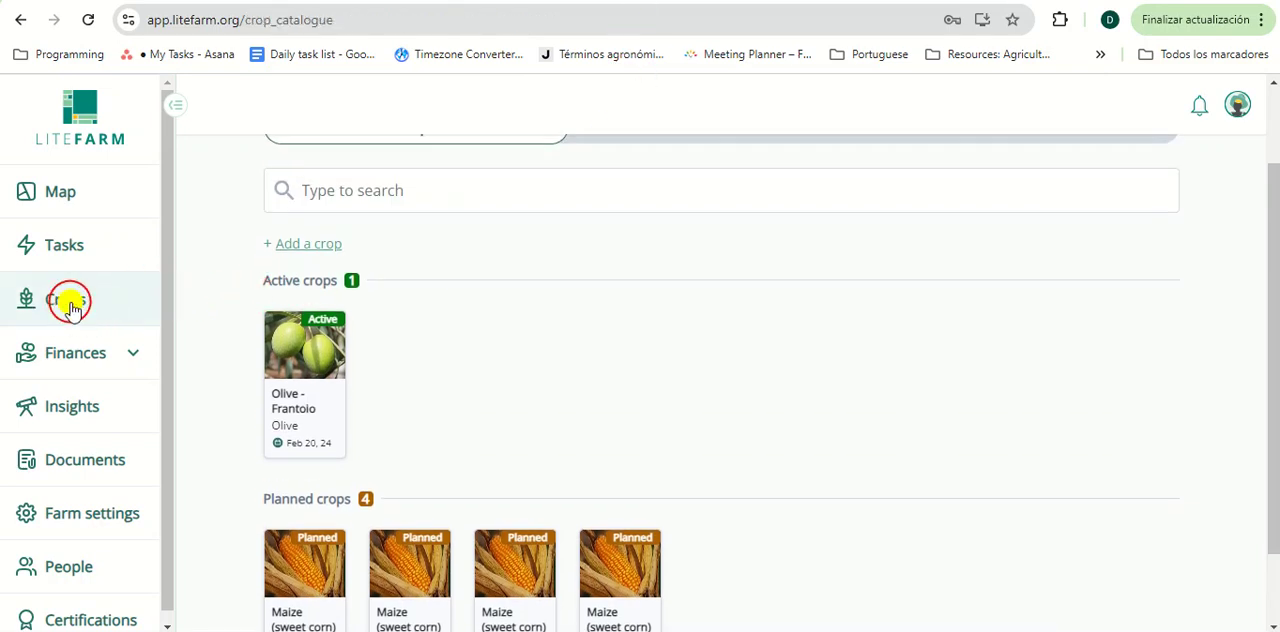
click(70, 300)
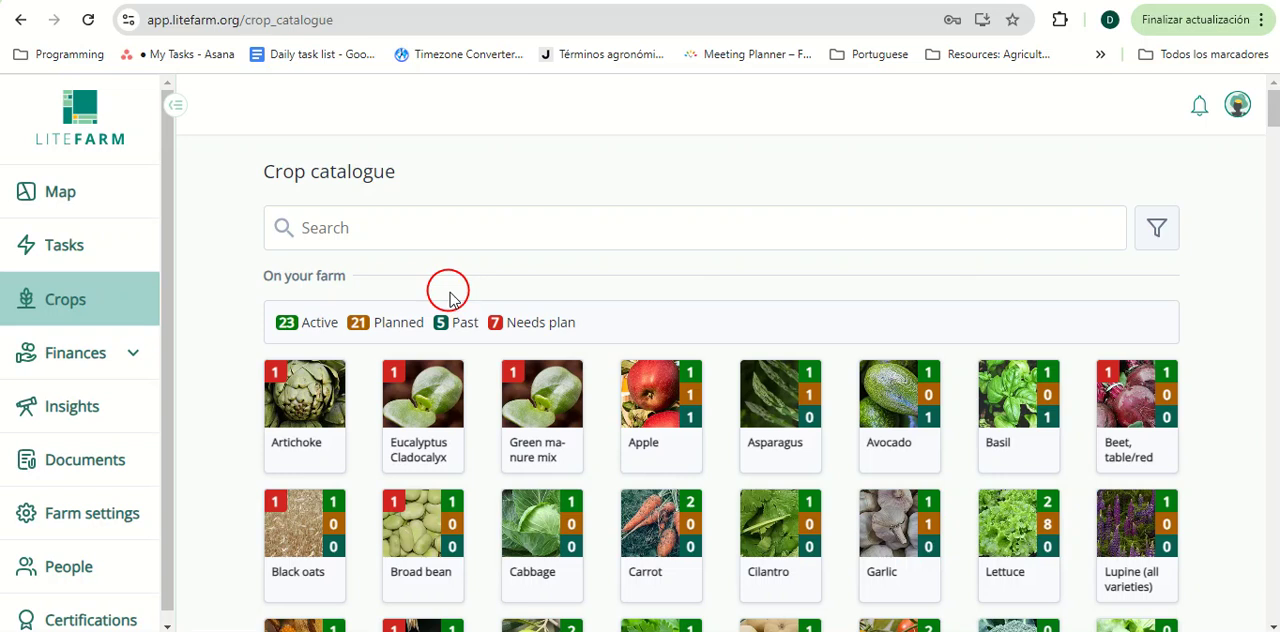
mouse_move(572, 270)
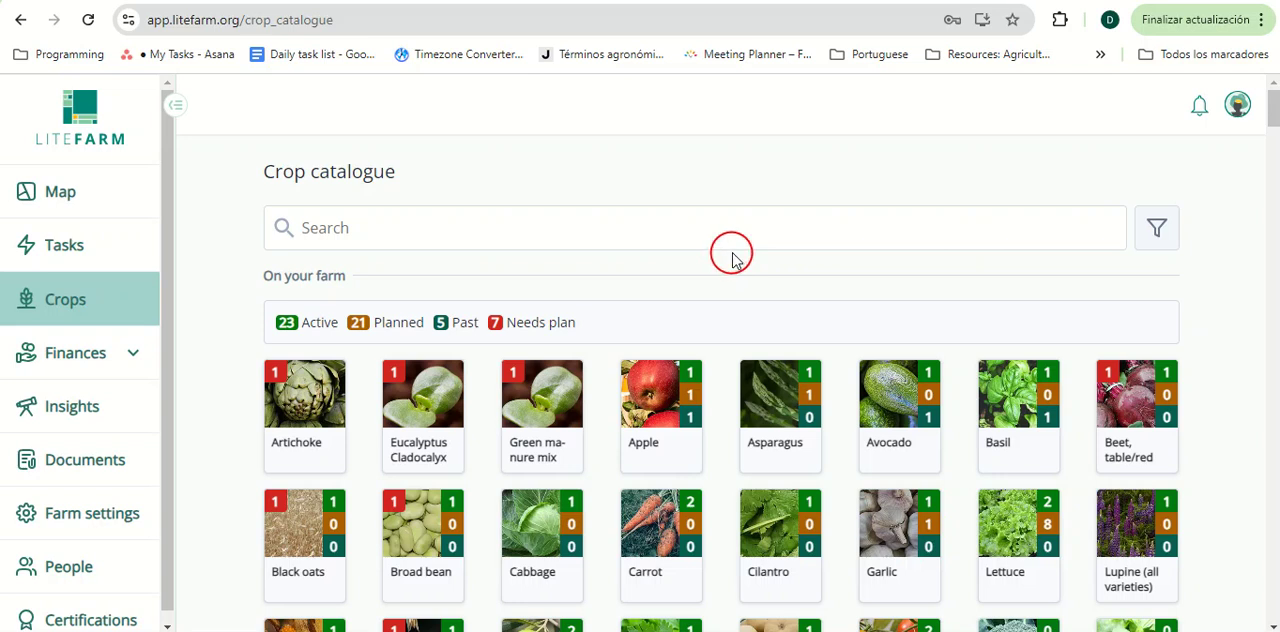
mouse_move(740, 244)
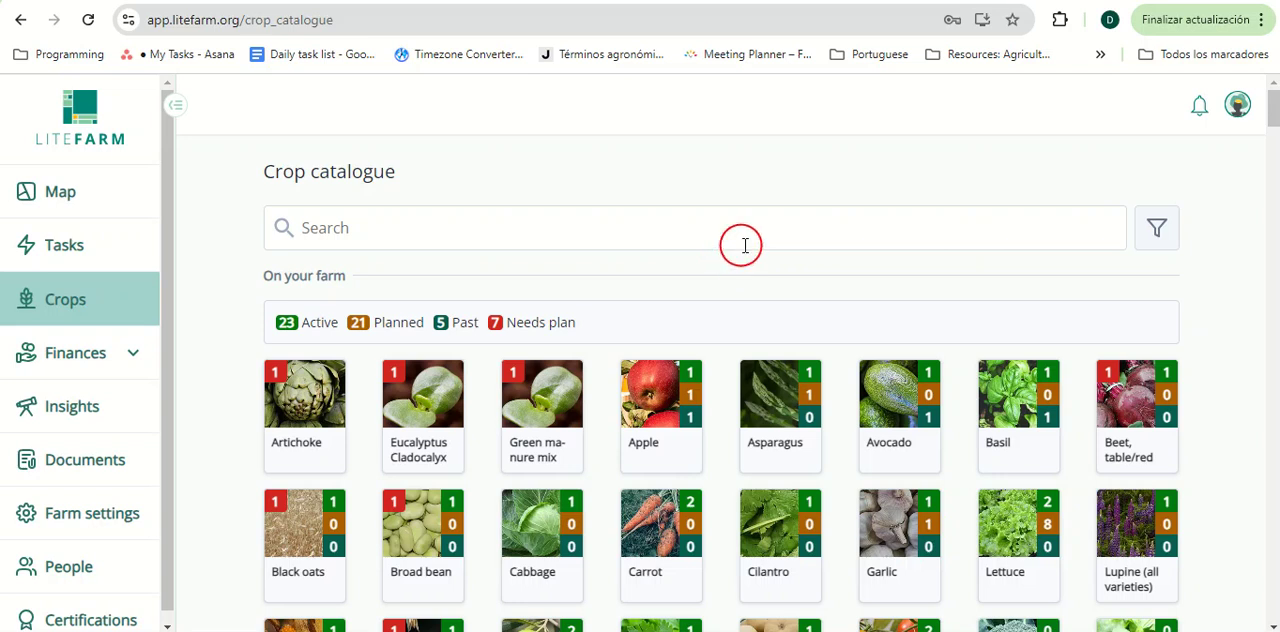
scroll(down, 3)
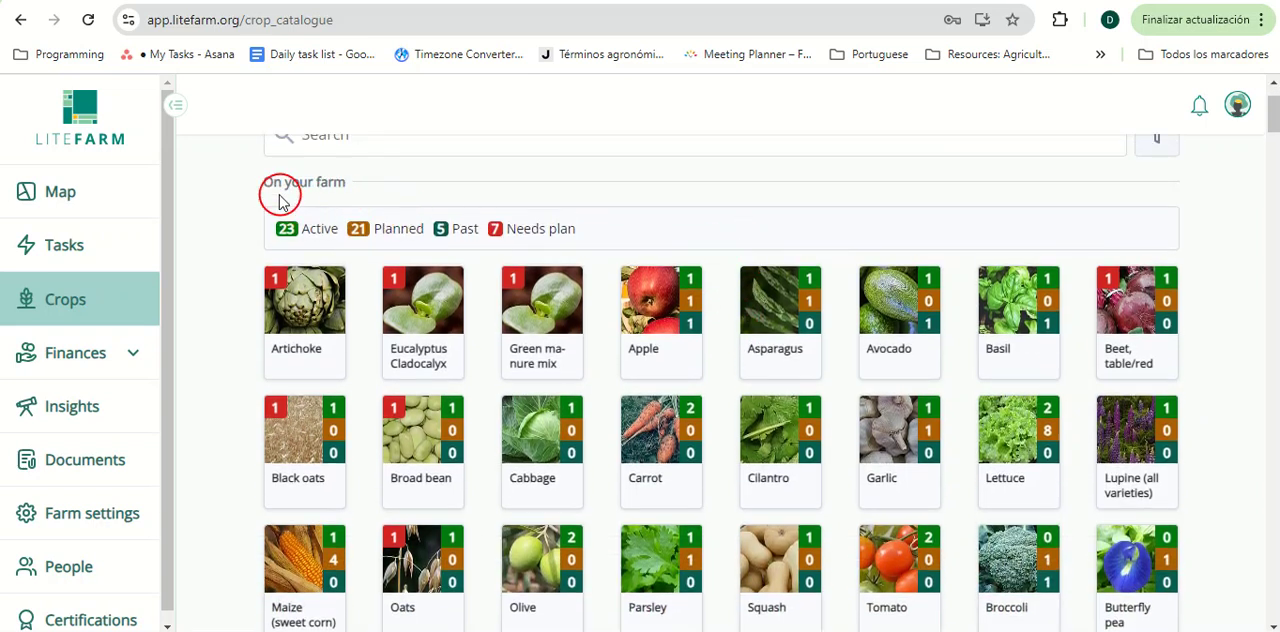
scroll(down, 3)
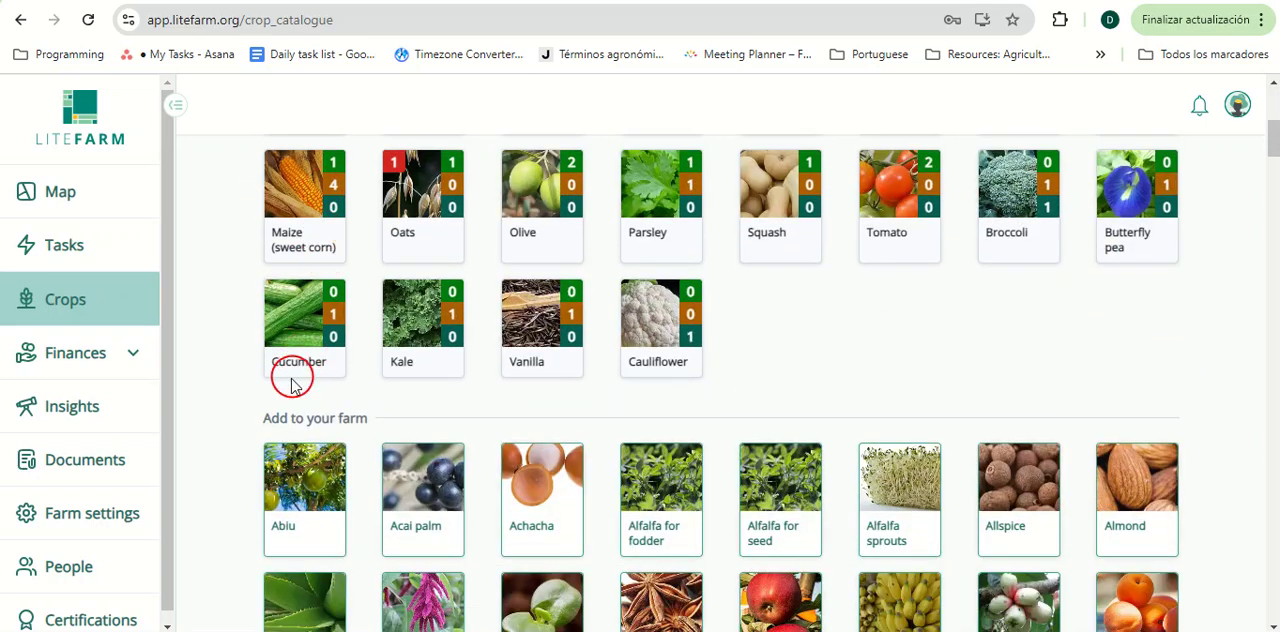
mouse_move(368, 420)
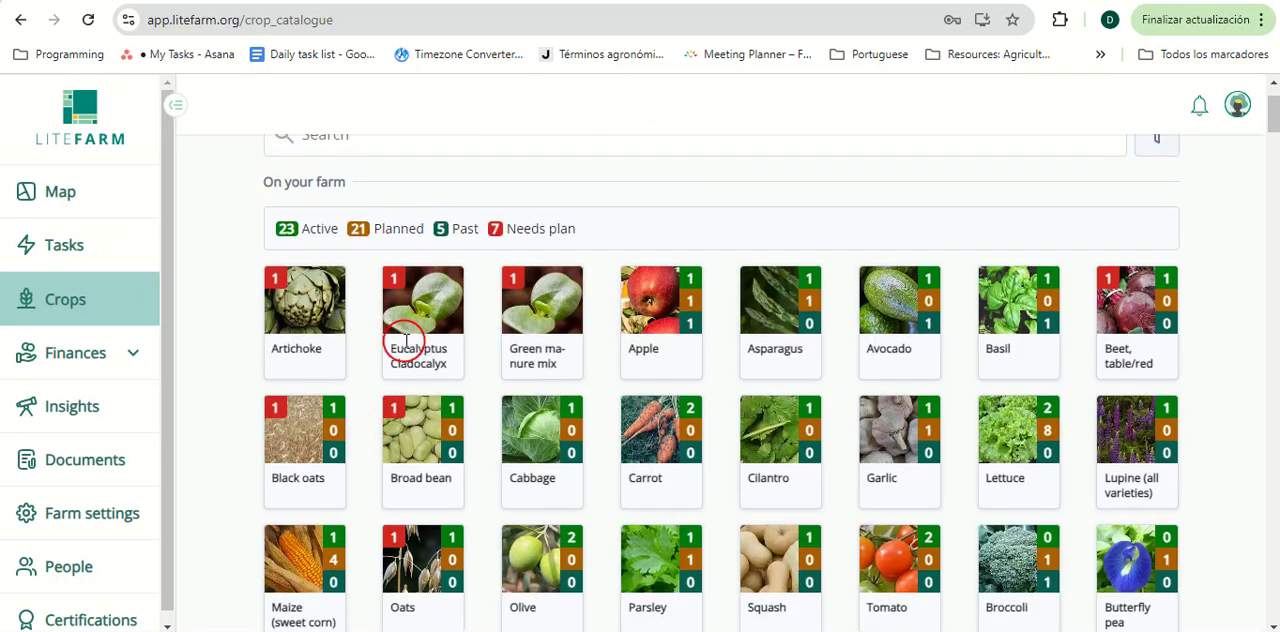
mouse_move(528, 384)
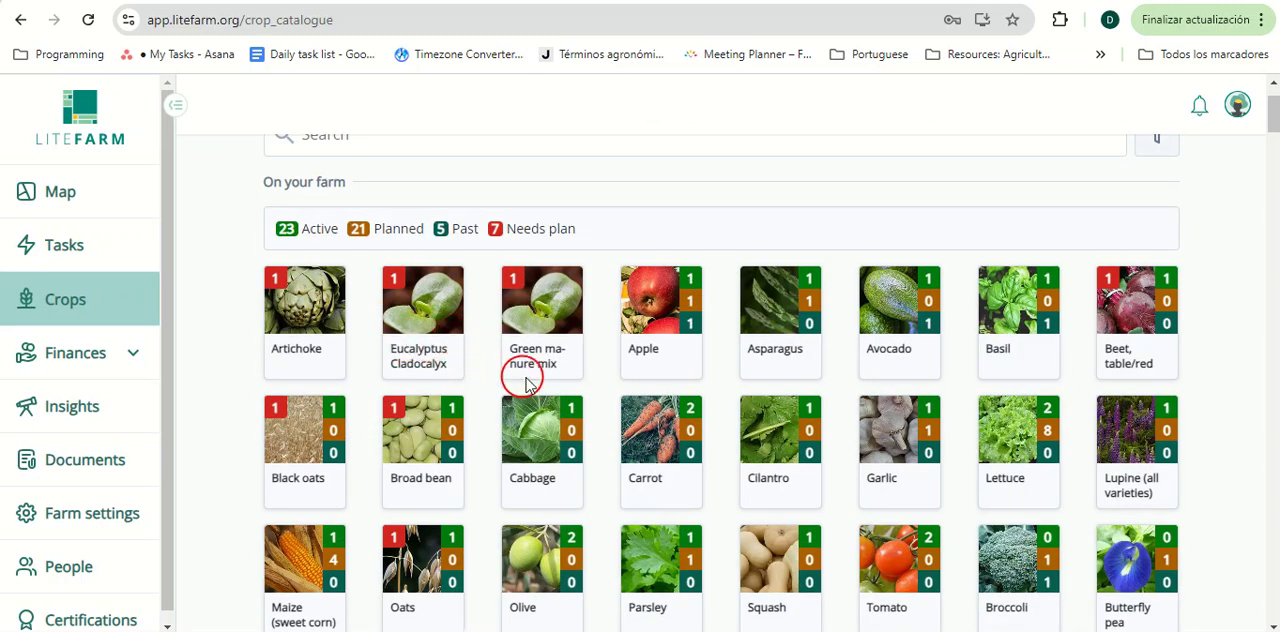
mouse_move(710, 378)
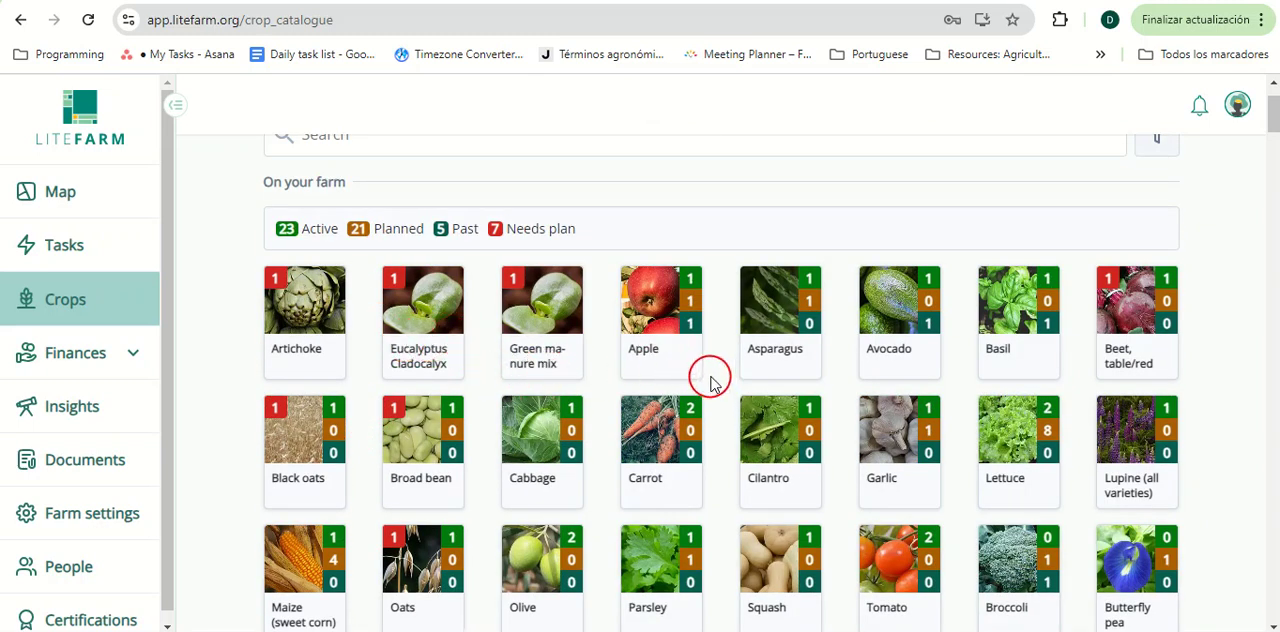
mouse_move(736, 372)
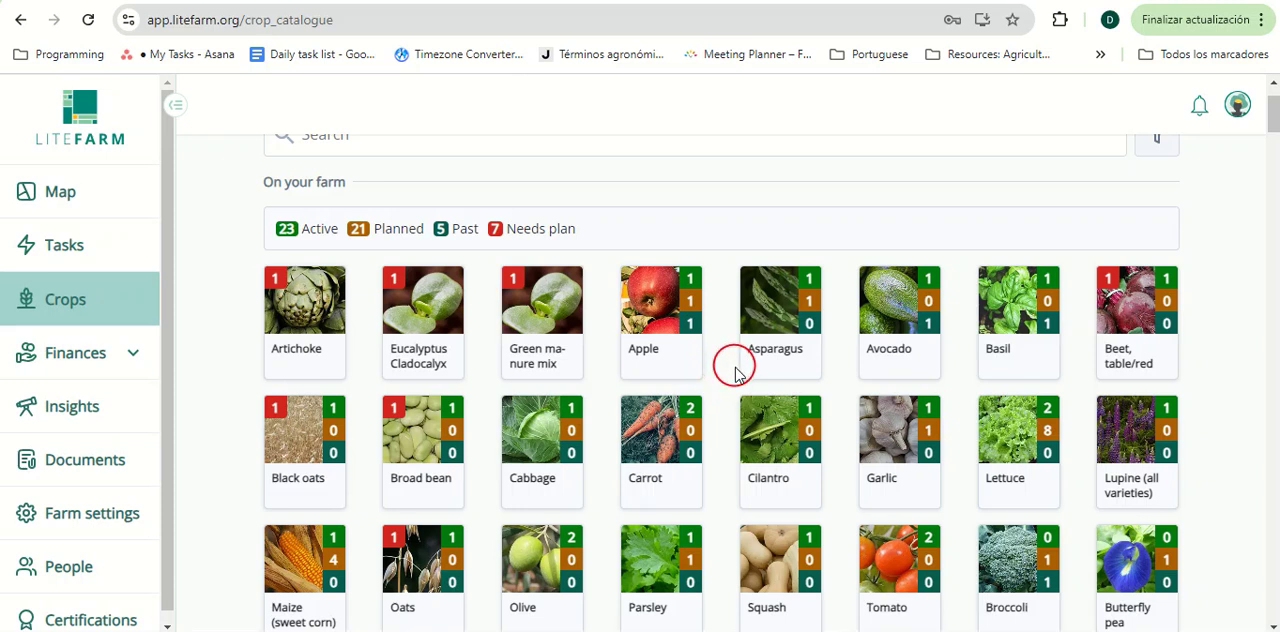
mouse_move(400, 290)
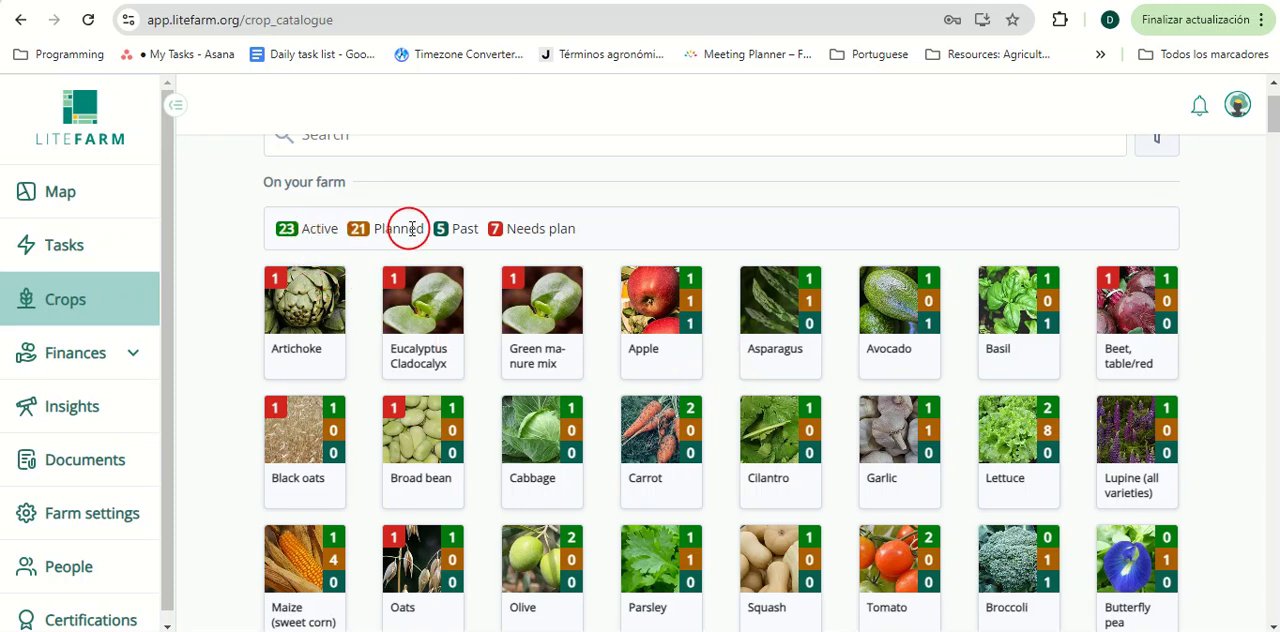
mouse_move(616, 226)
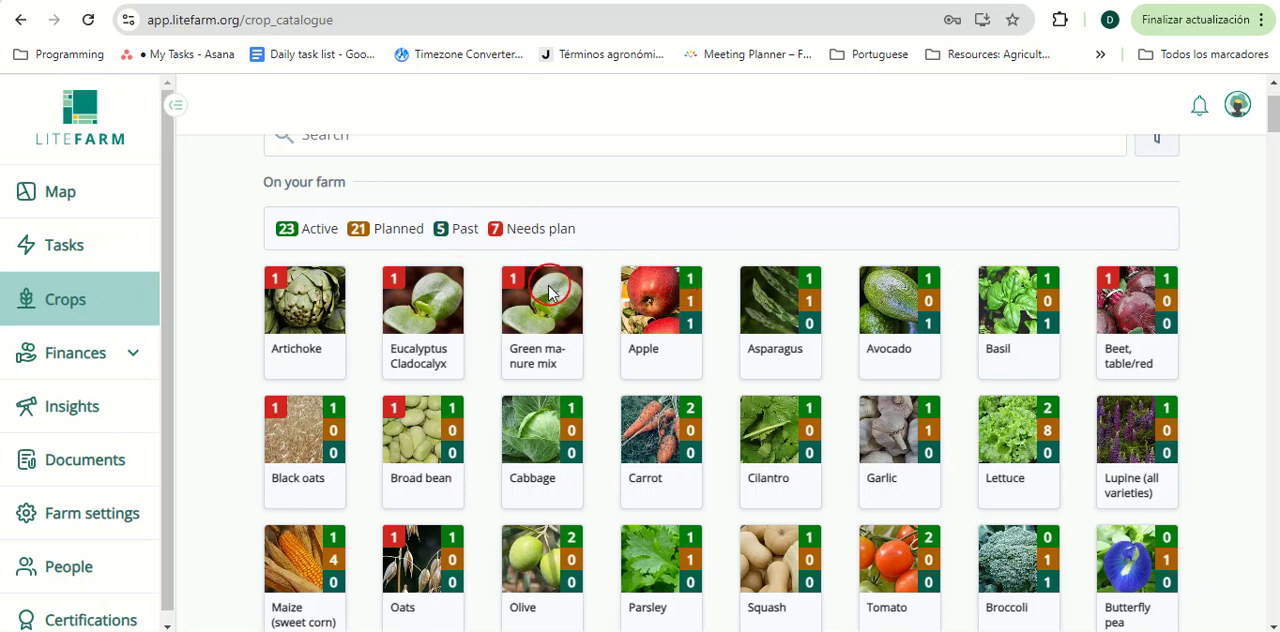
mouse_move(544, 284)
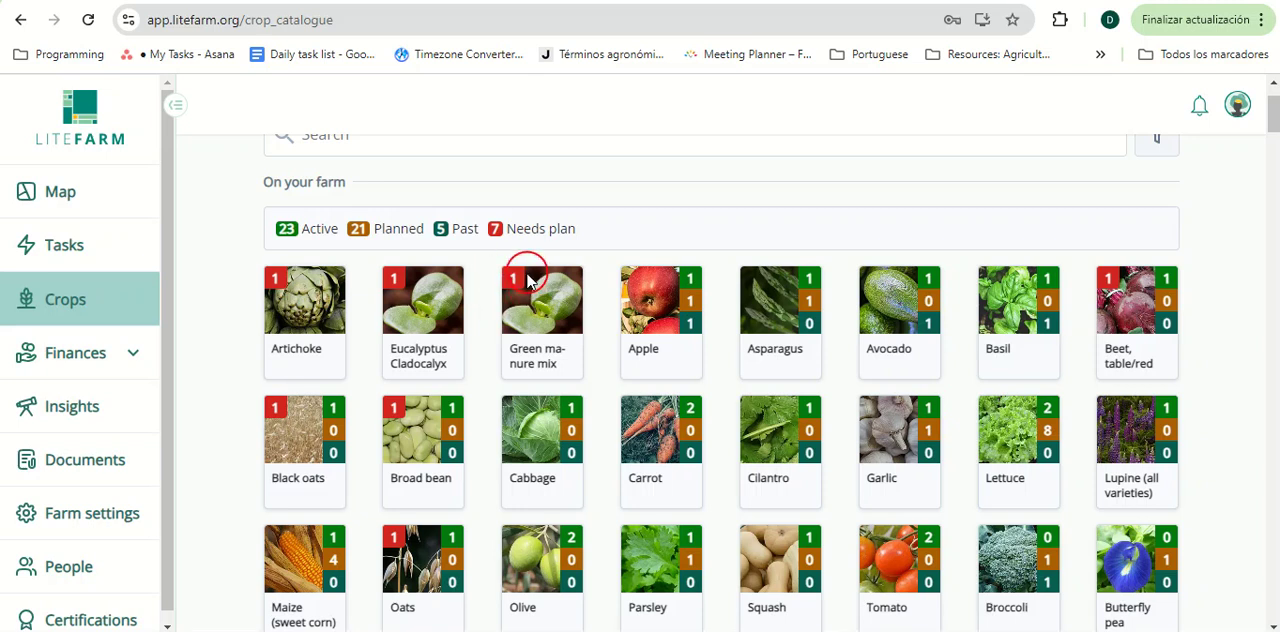
mouse_move(528, 316)
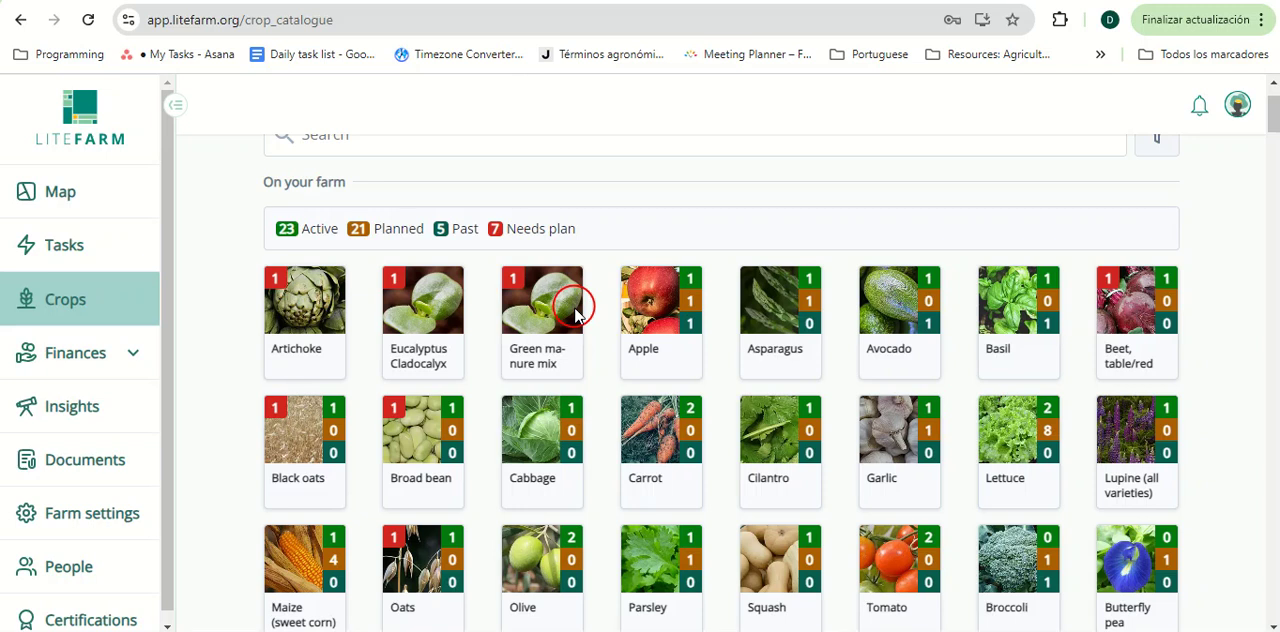
scroll(down, 3)
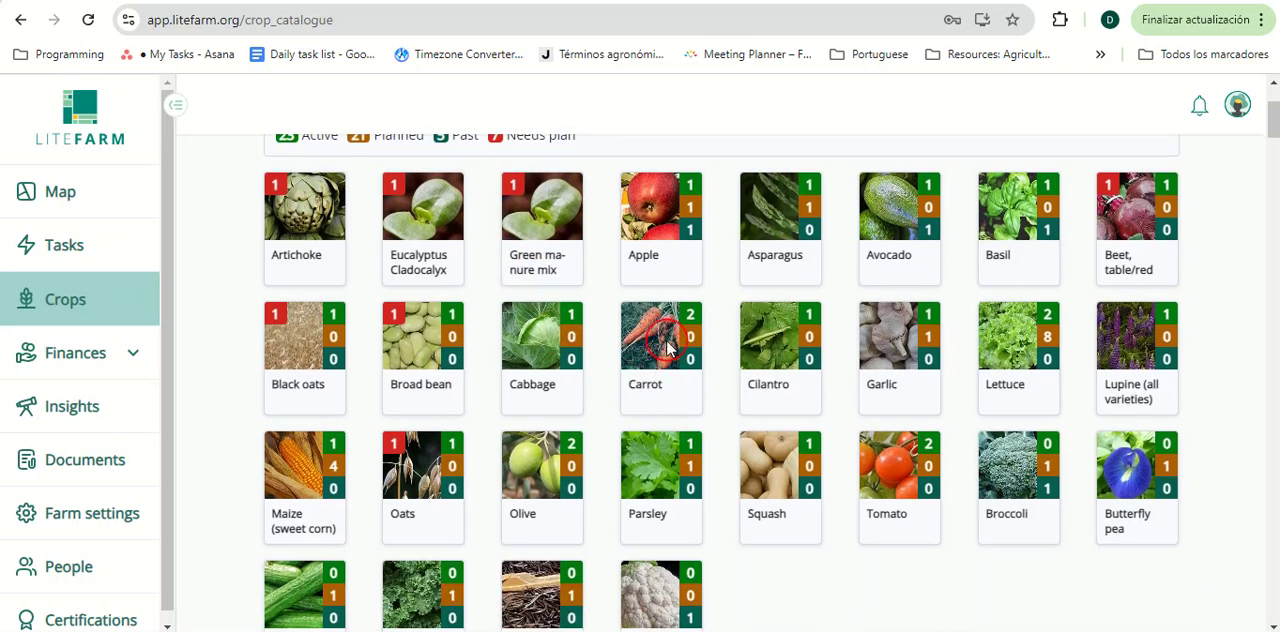
click(660, 336)
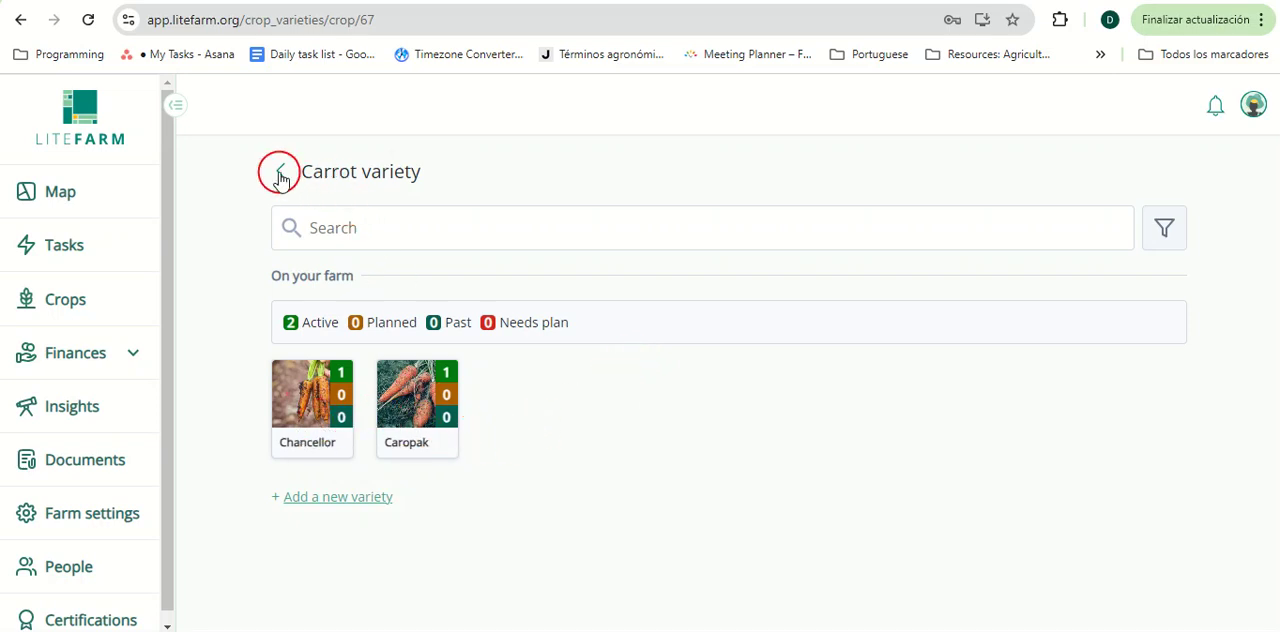
- Return to the crop catalogue and search 'solan' to list Eggplant and Ethiopian nightshade
click(280, 172)
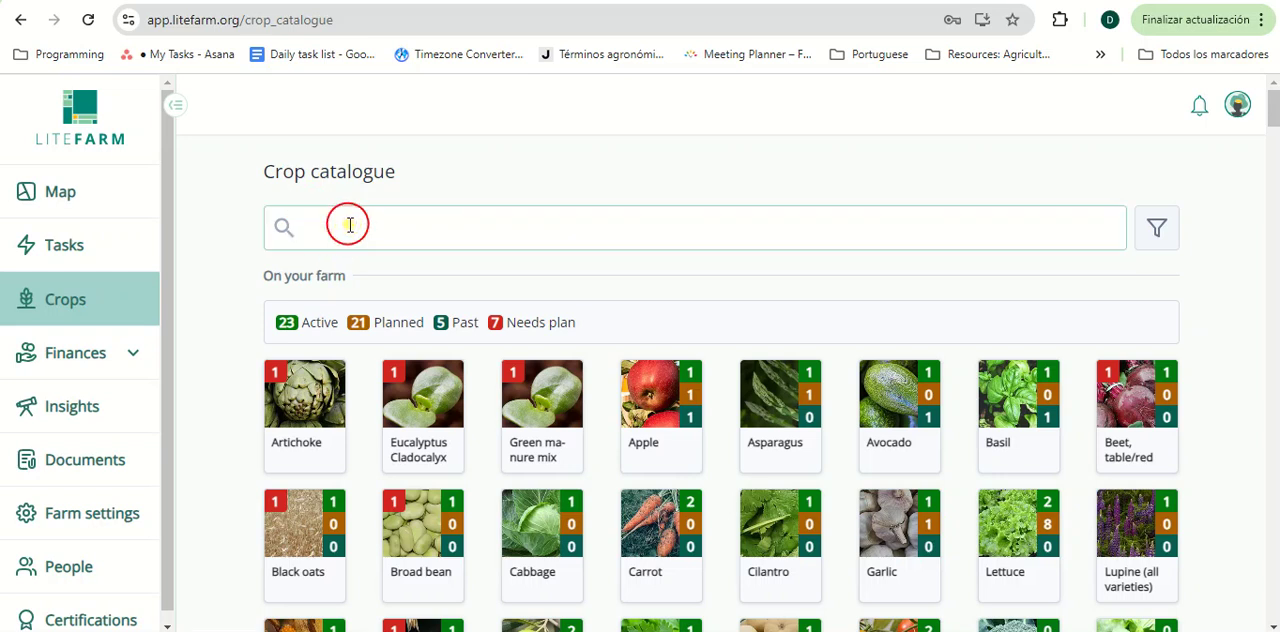
text(e)
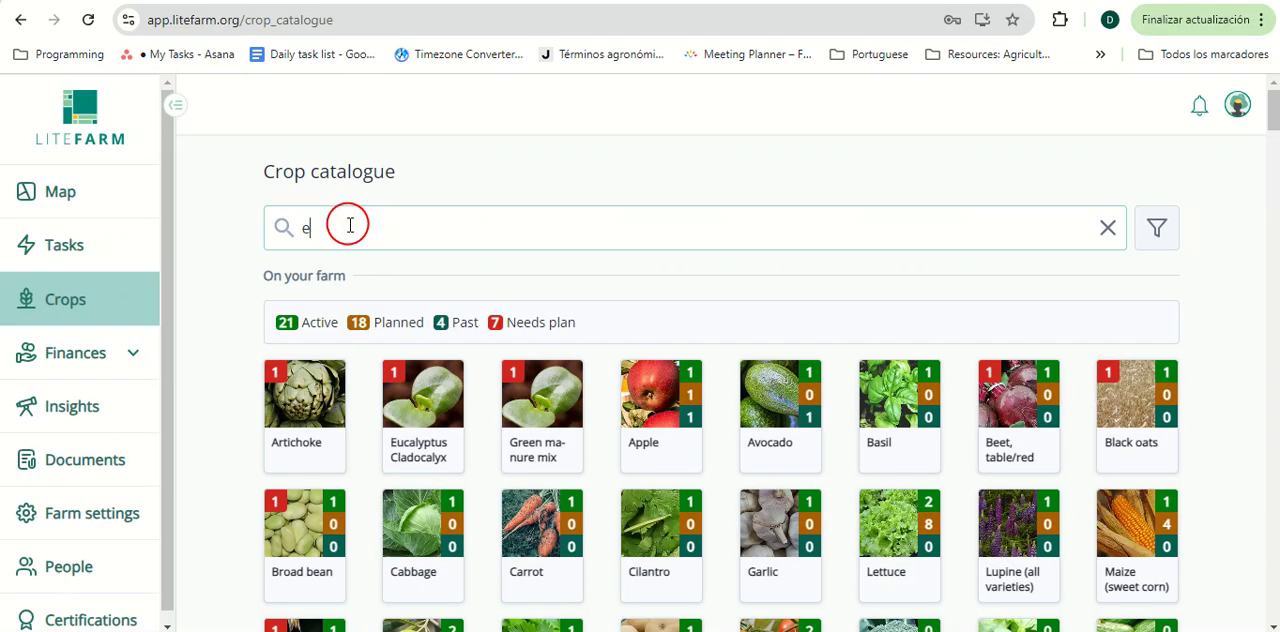
click(1108, 228)
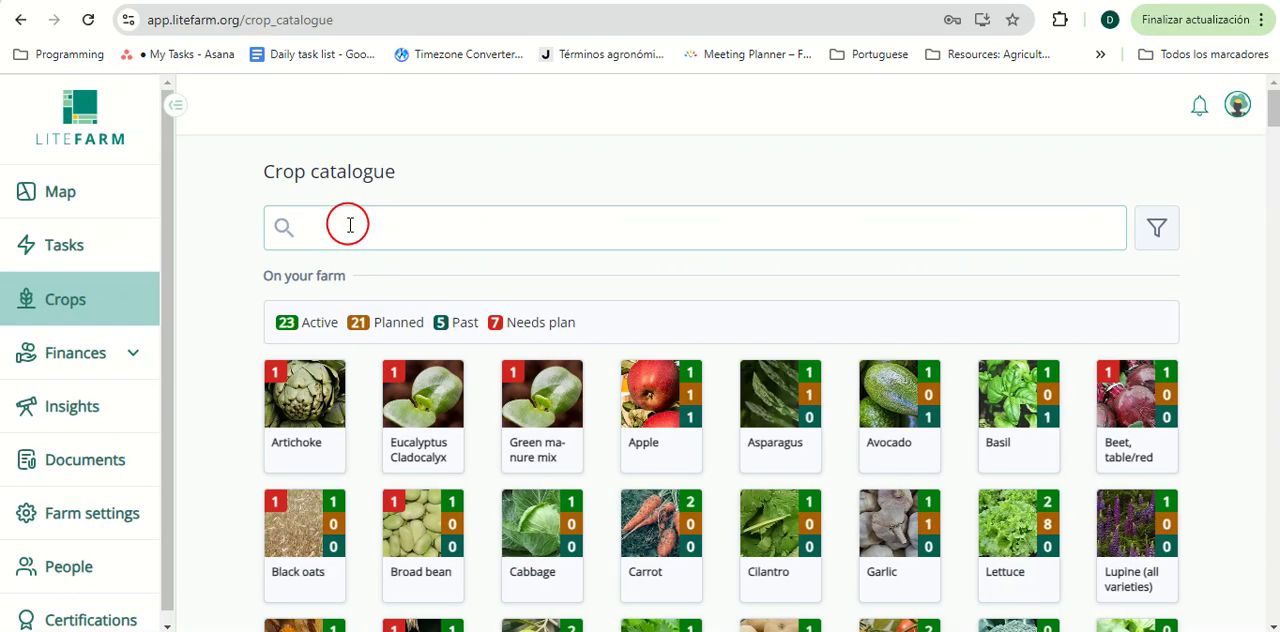
text(solan)
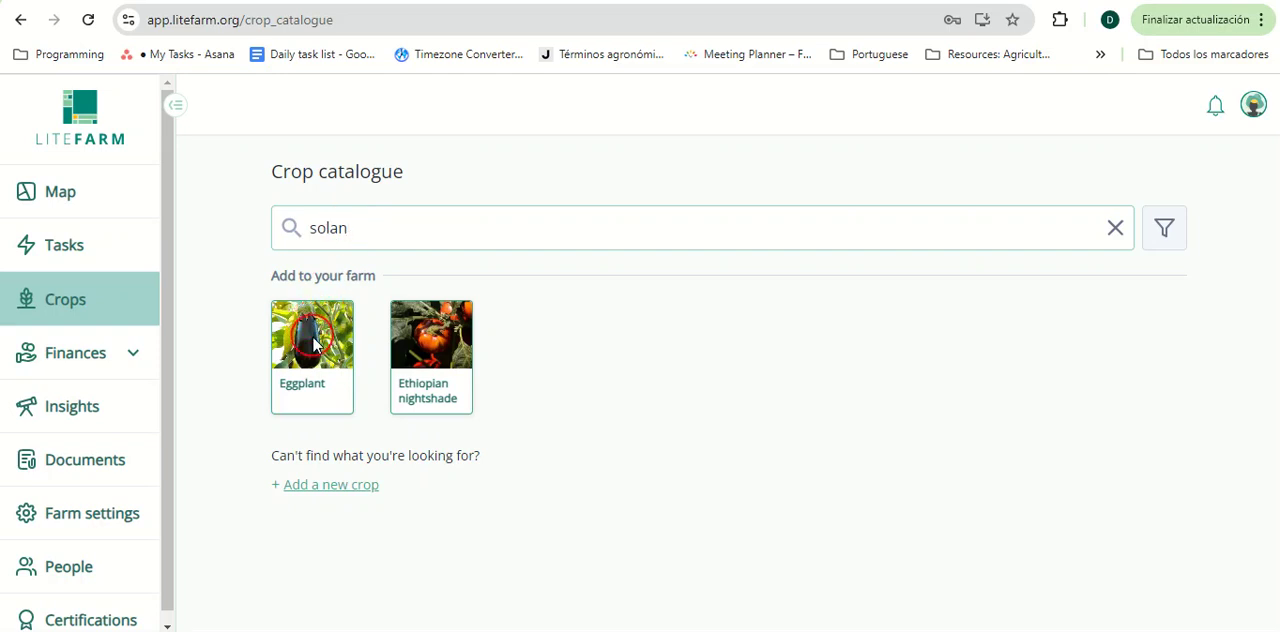
- Review the Eggplant Add a crop form, then leave it unsaved for the full crop catalogue
click(312, 336)
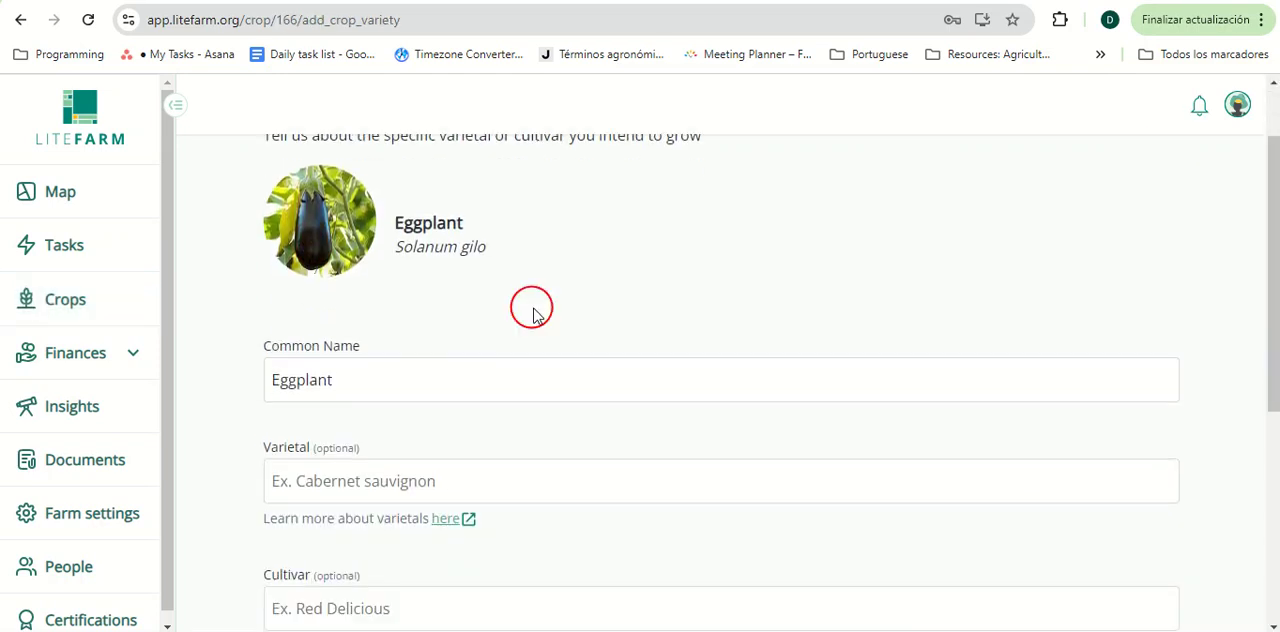
mouse_move(536, 304)
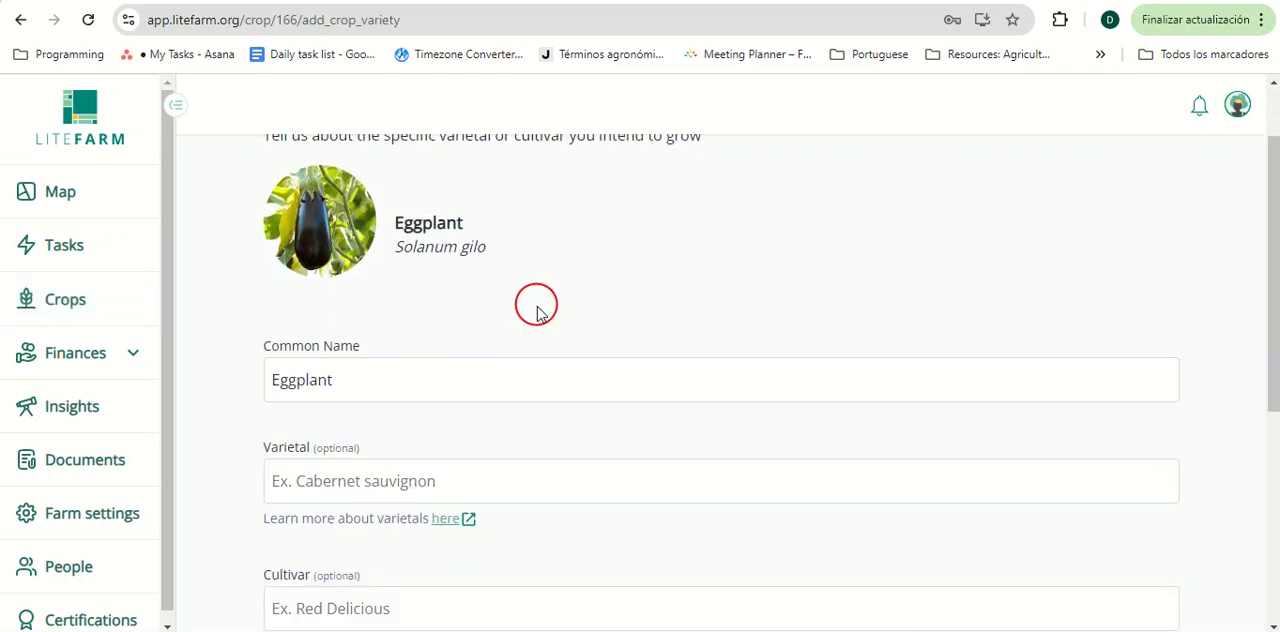
scroll(down, 3)
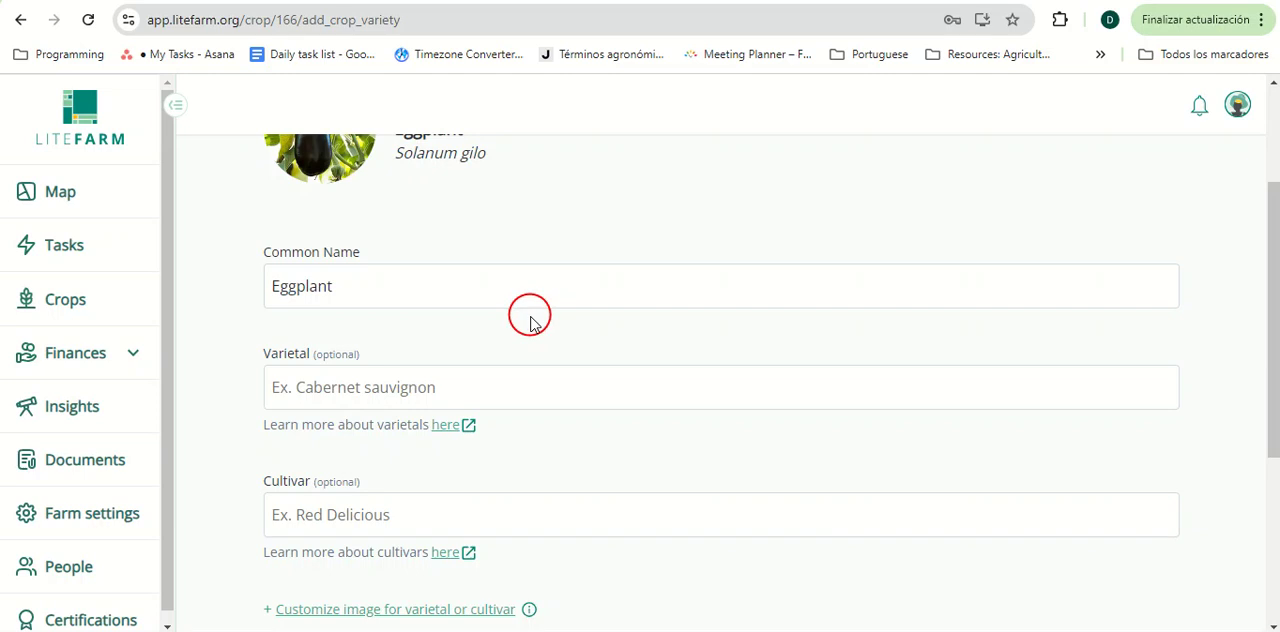
scroll(down, 3)
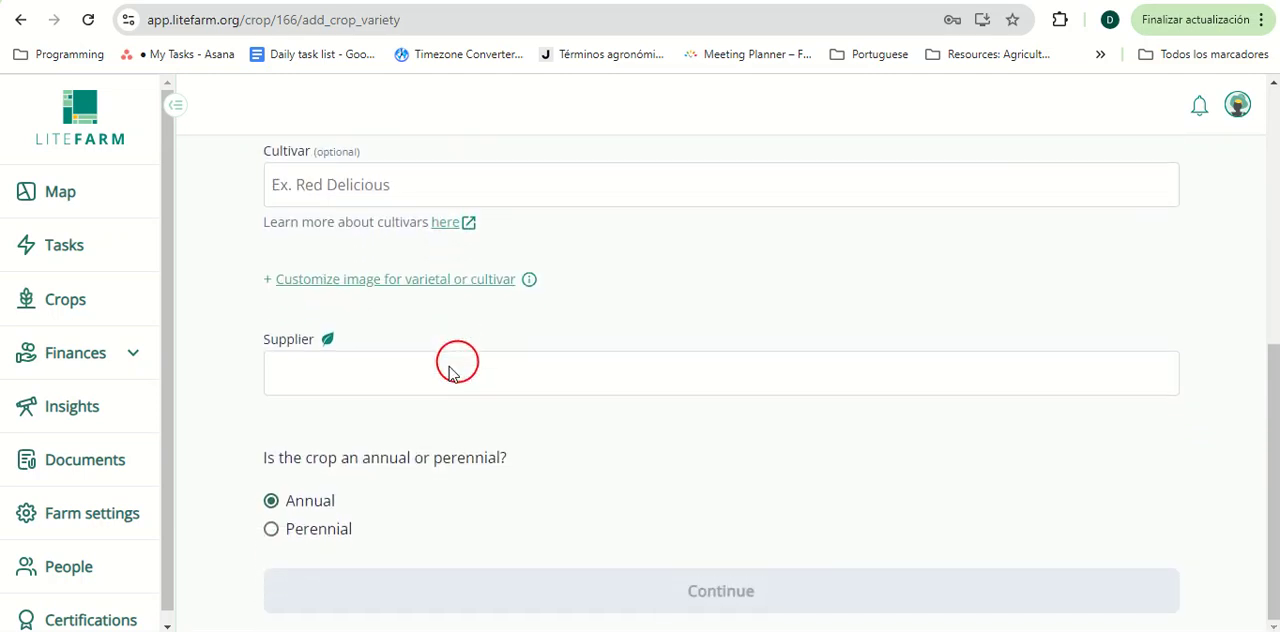
scroll(up, 3)
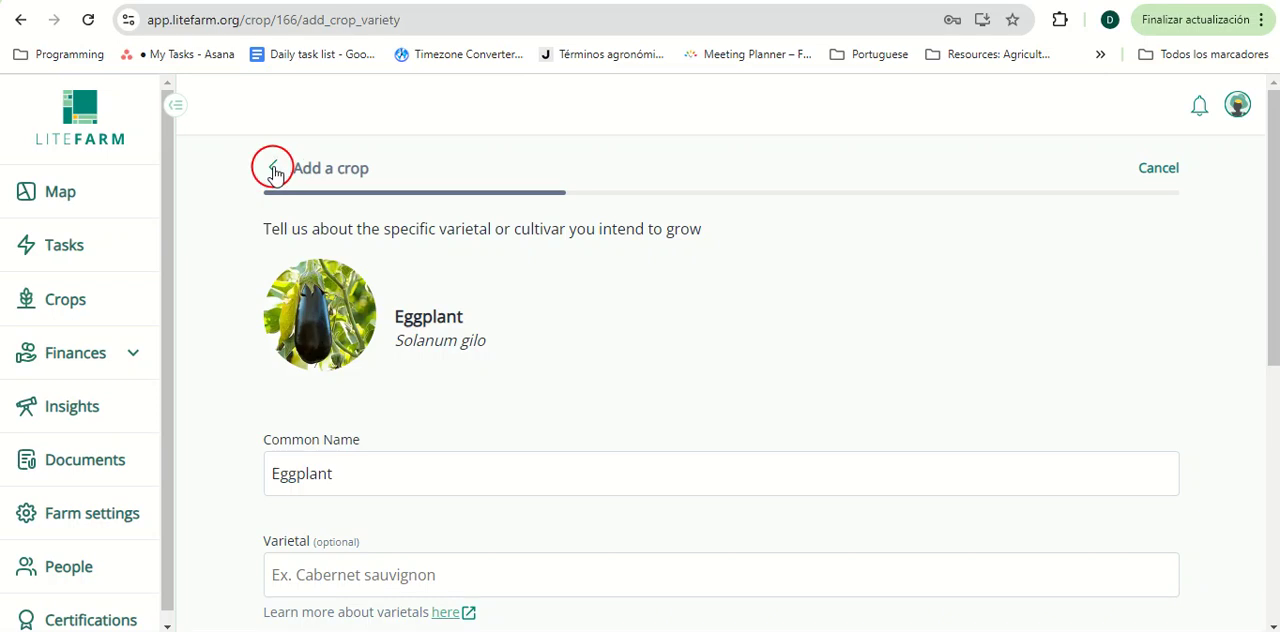
click(272, 168)
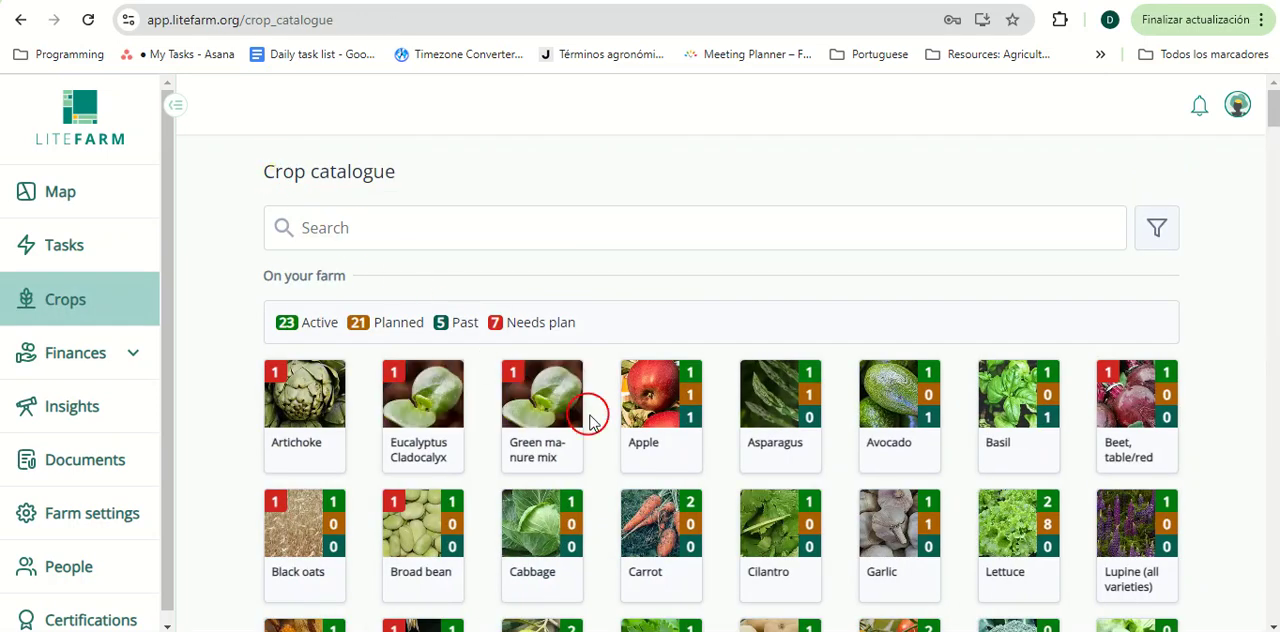
scroll(down, 3)
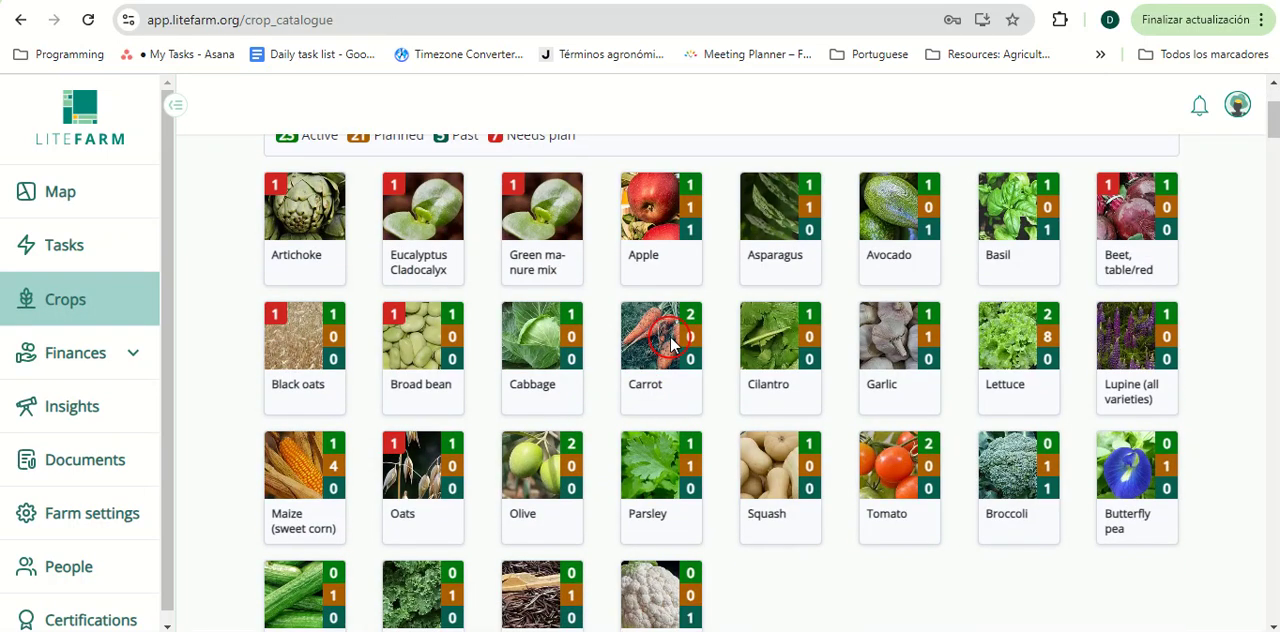
click(660, 340)
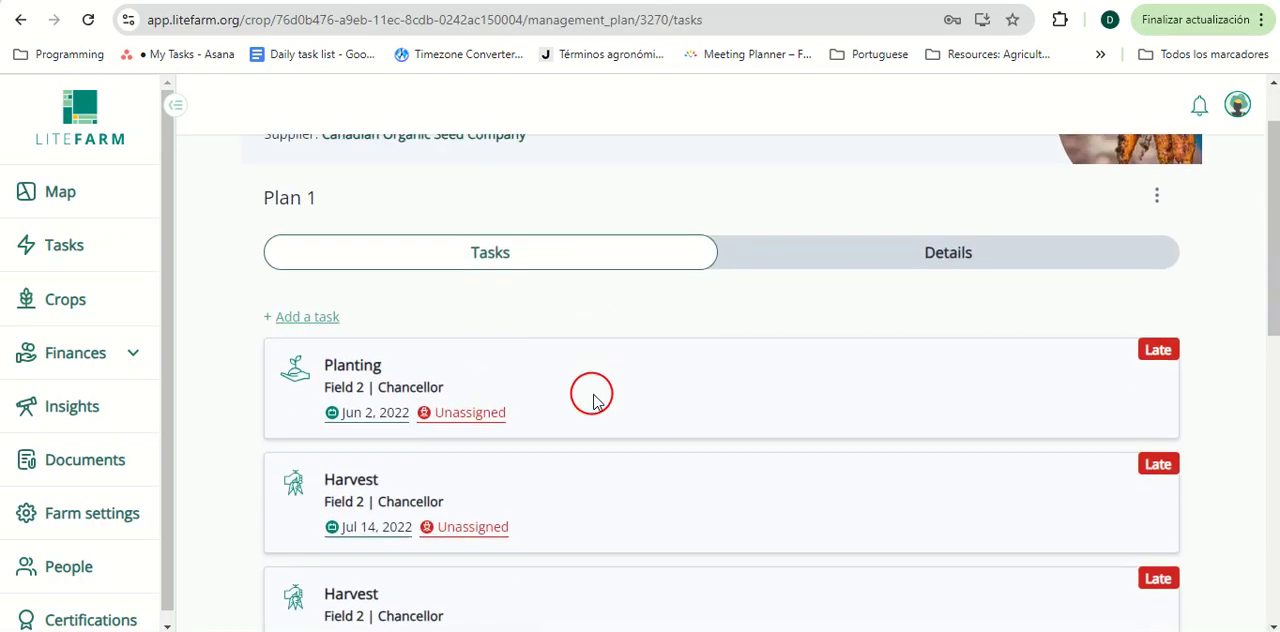
scroll(down, 3)
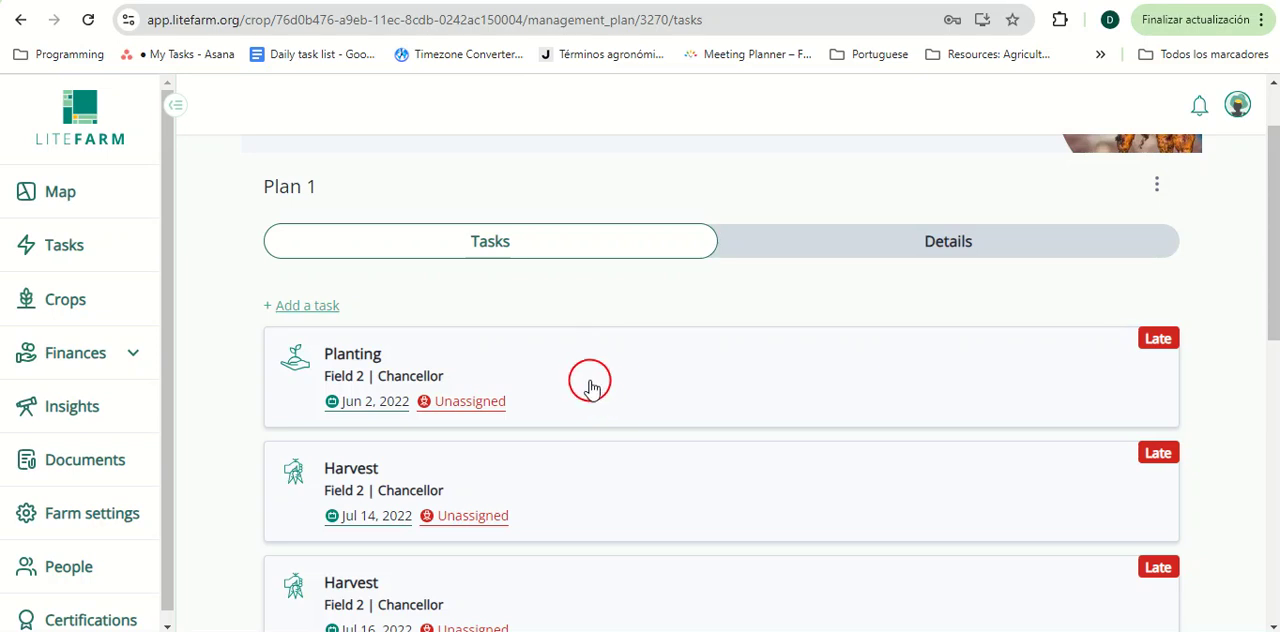
scroll(down, 3)
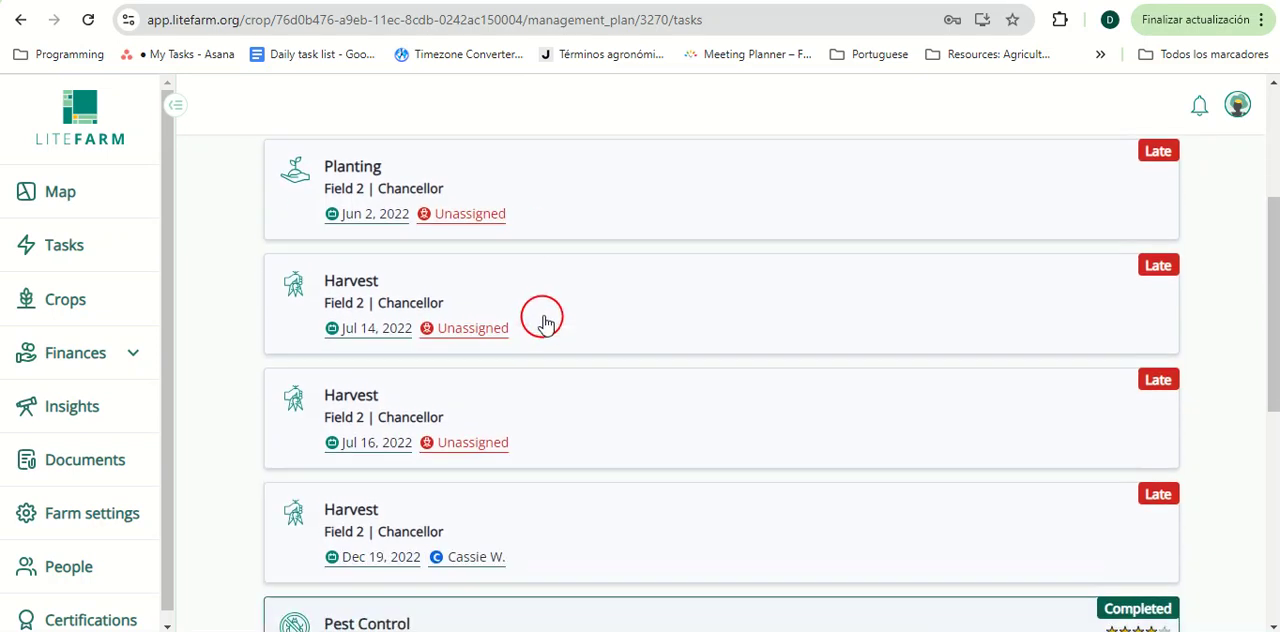
mouse_move(576, 278)
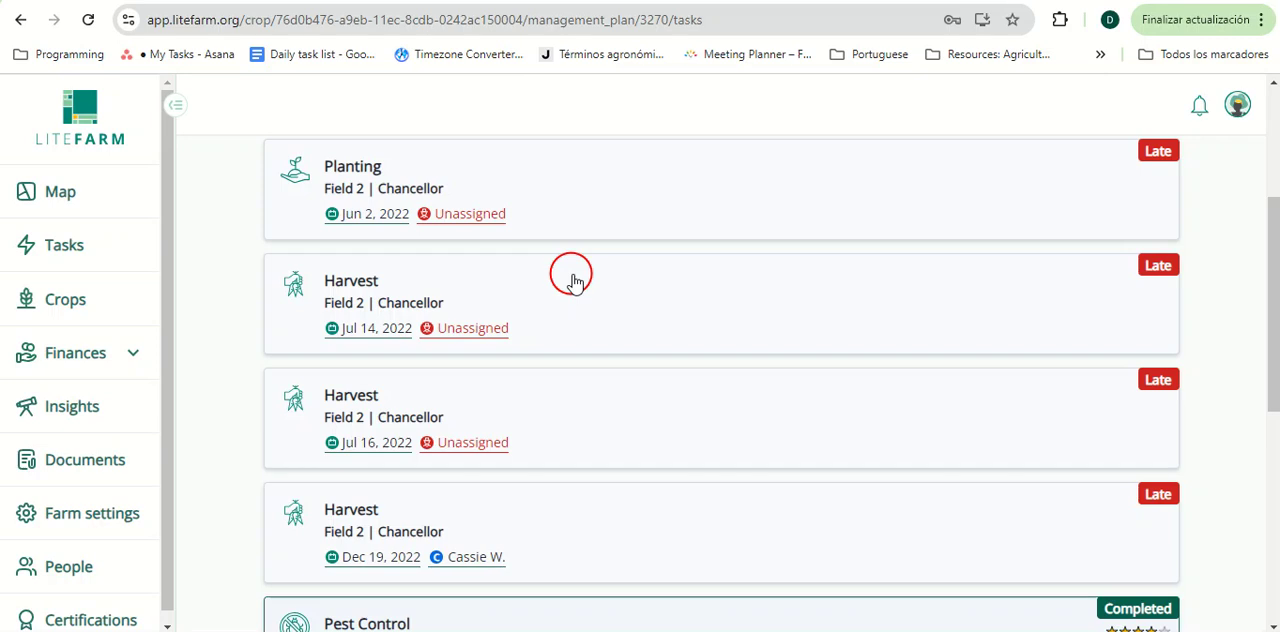
scroll(down, 3)
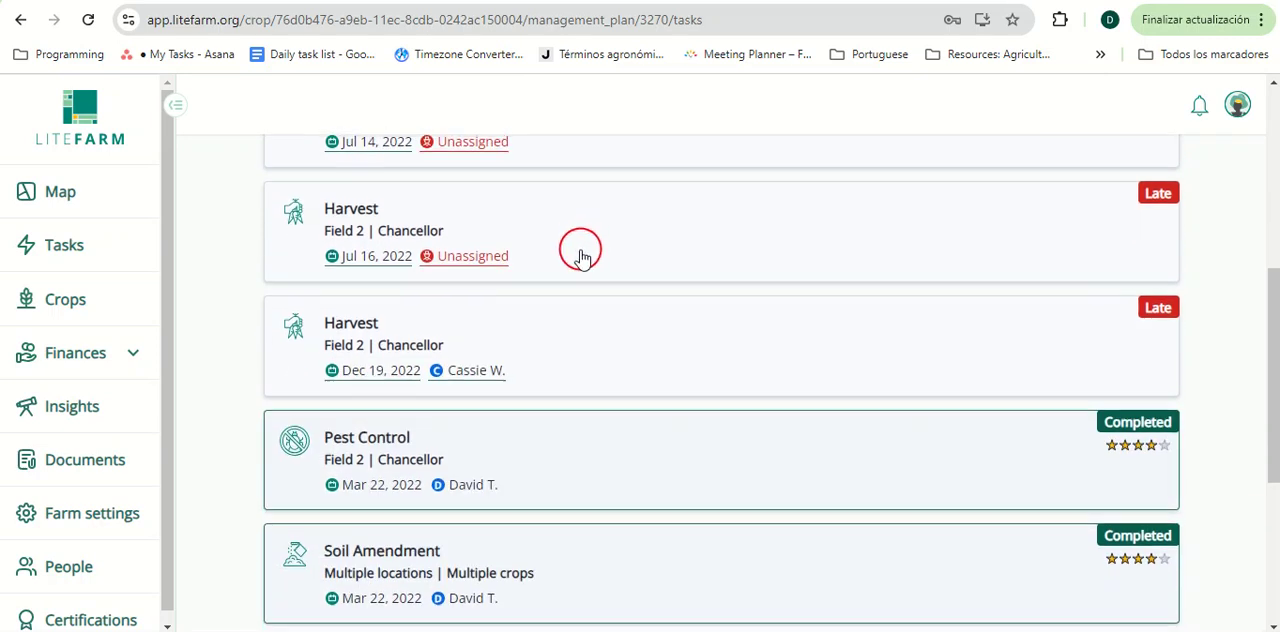
scroll(down, 3)
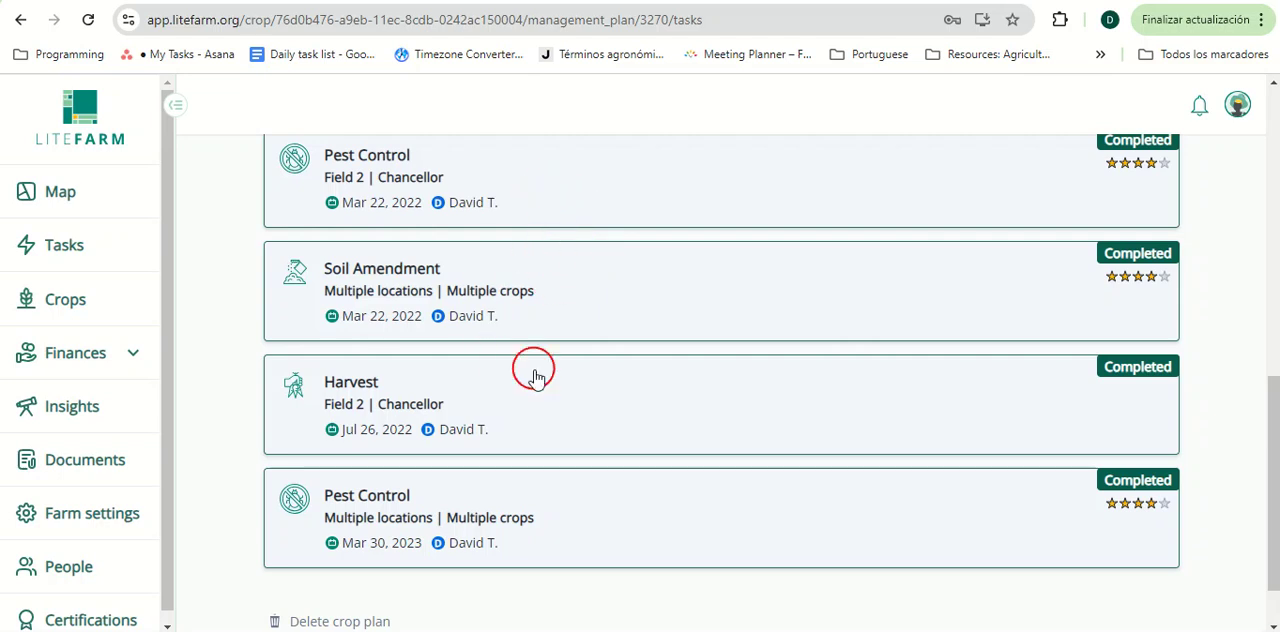
mouse_move(528, 352)
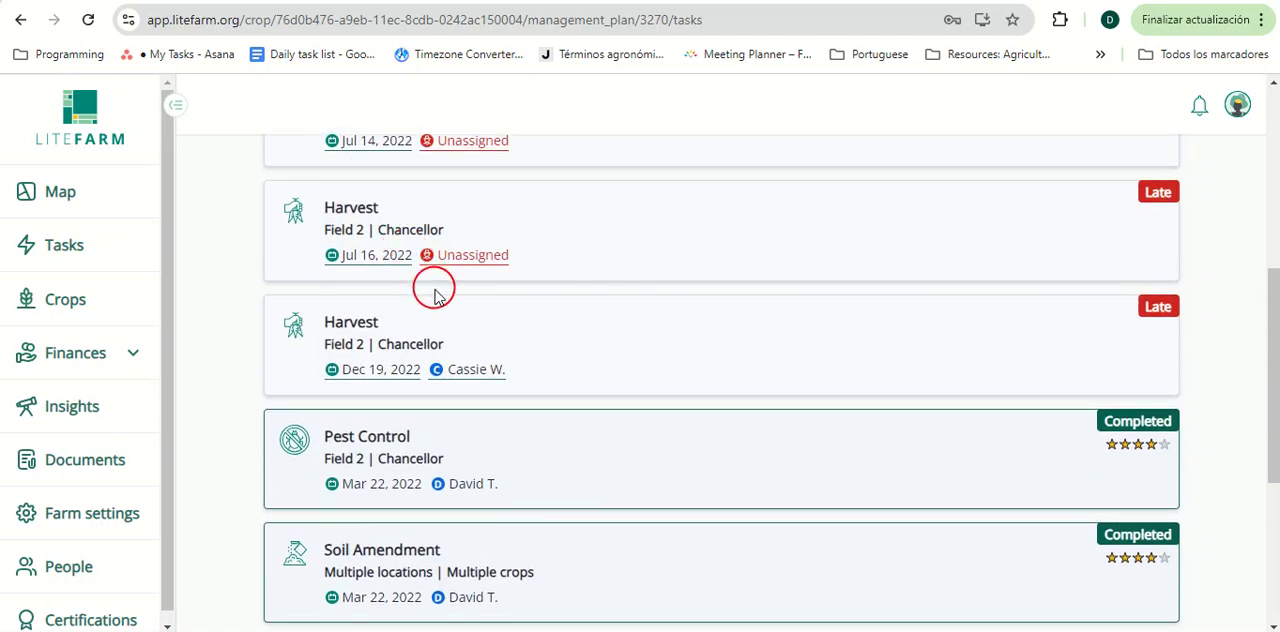
mouse_move(470, 284)
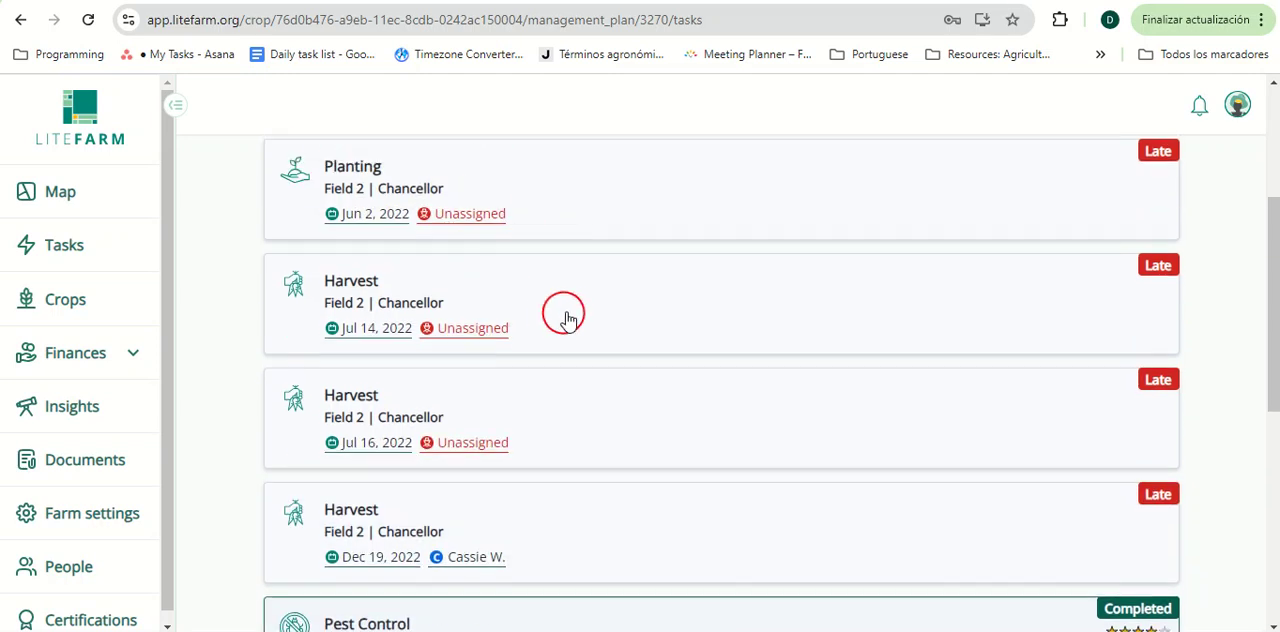
- Open the Jul 14 Chancellor carrot Harvest task and assign it to a farm worker
click(568, 302)
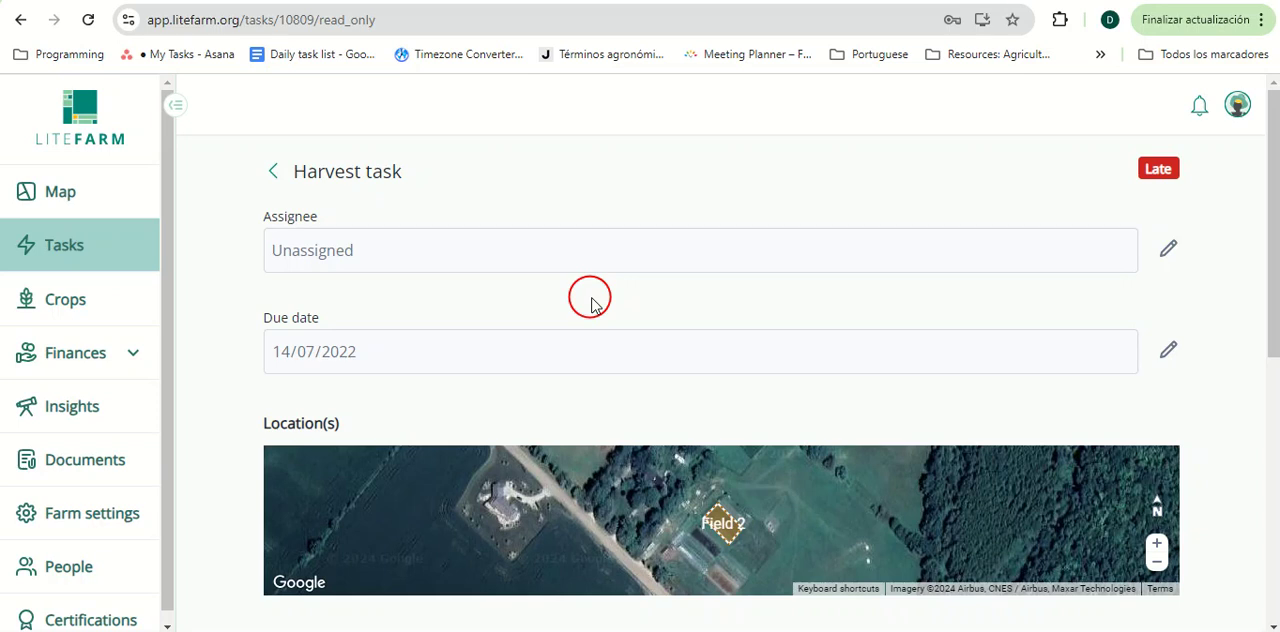
scroll(down, 3)
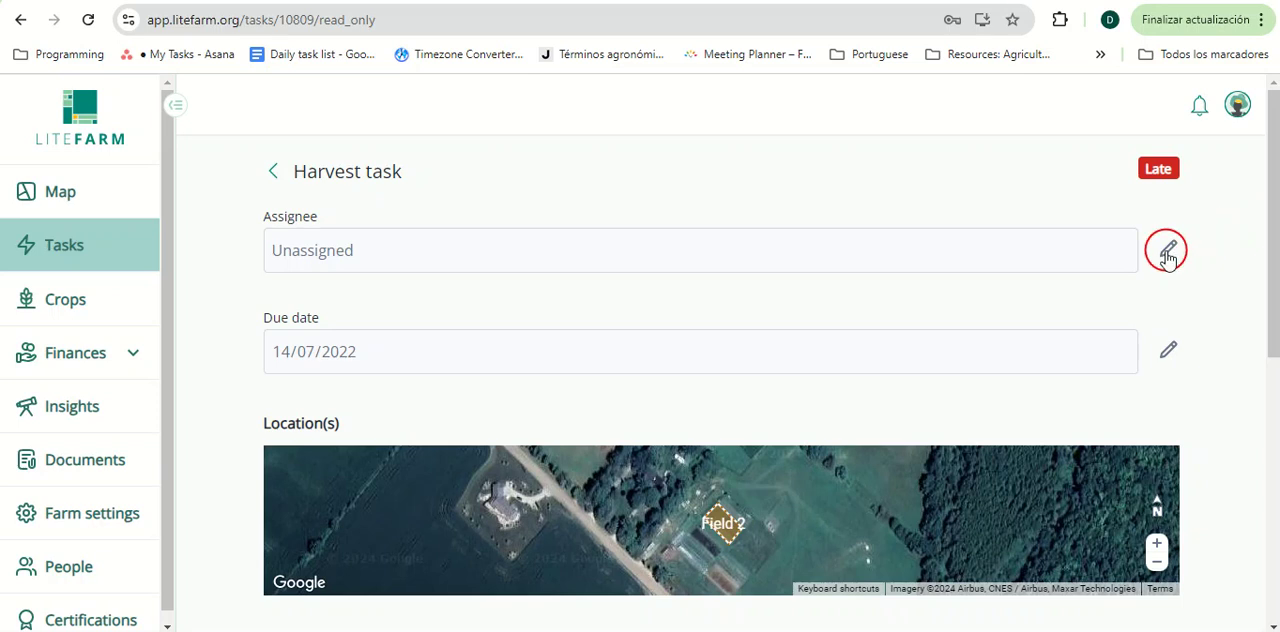
click(1166, 250)
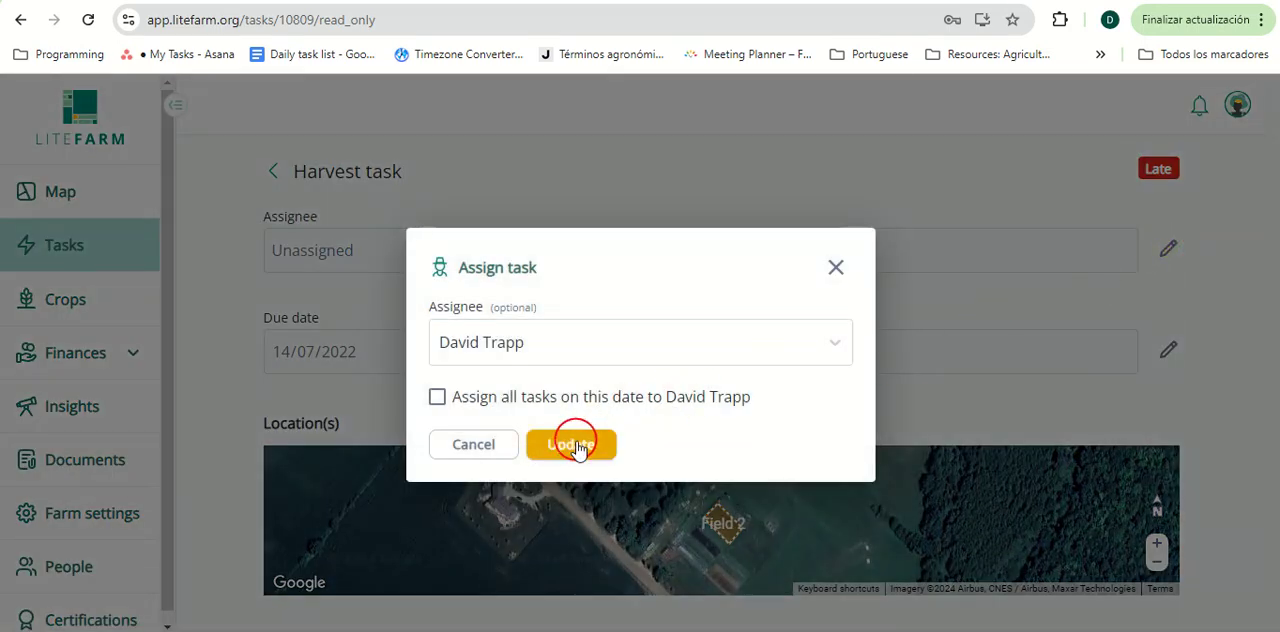
click(572, 444)
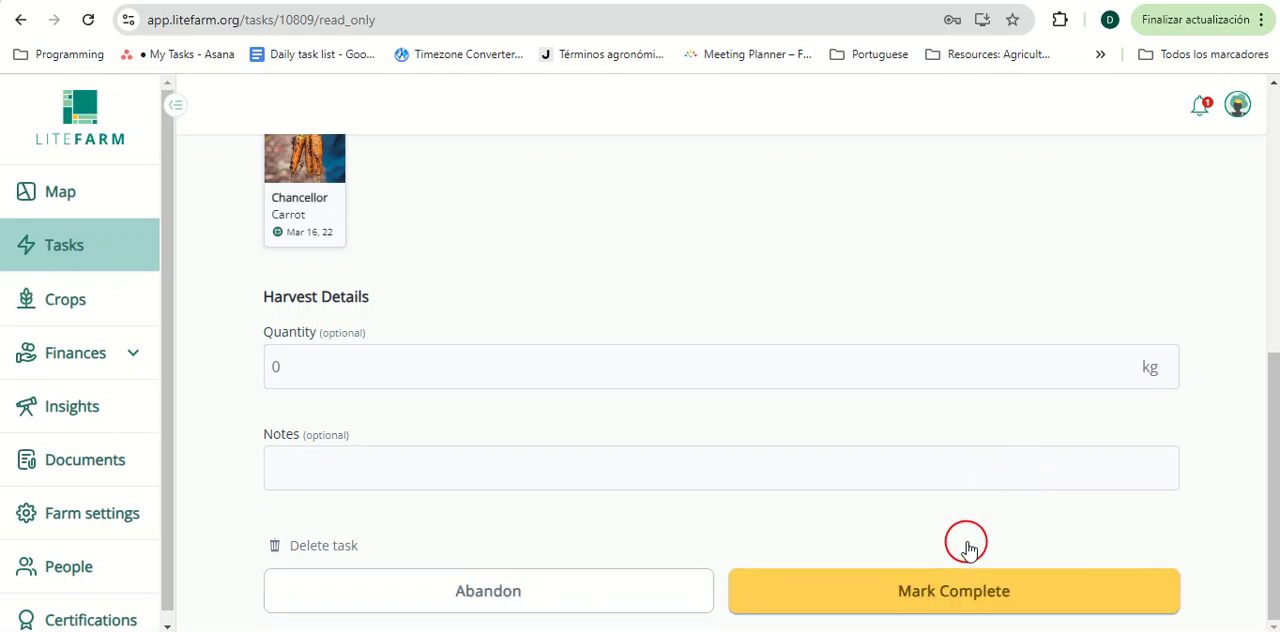
- Mark the harvest task complete with a harvested quantity of 10 and its duration set
click(952, 590)
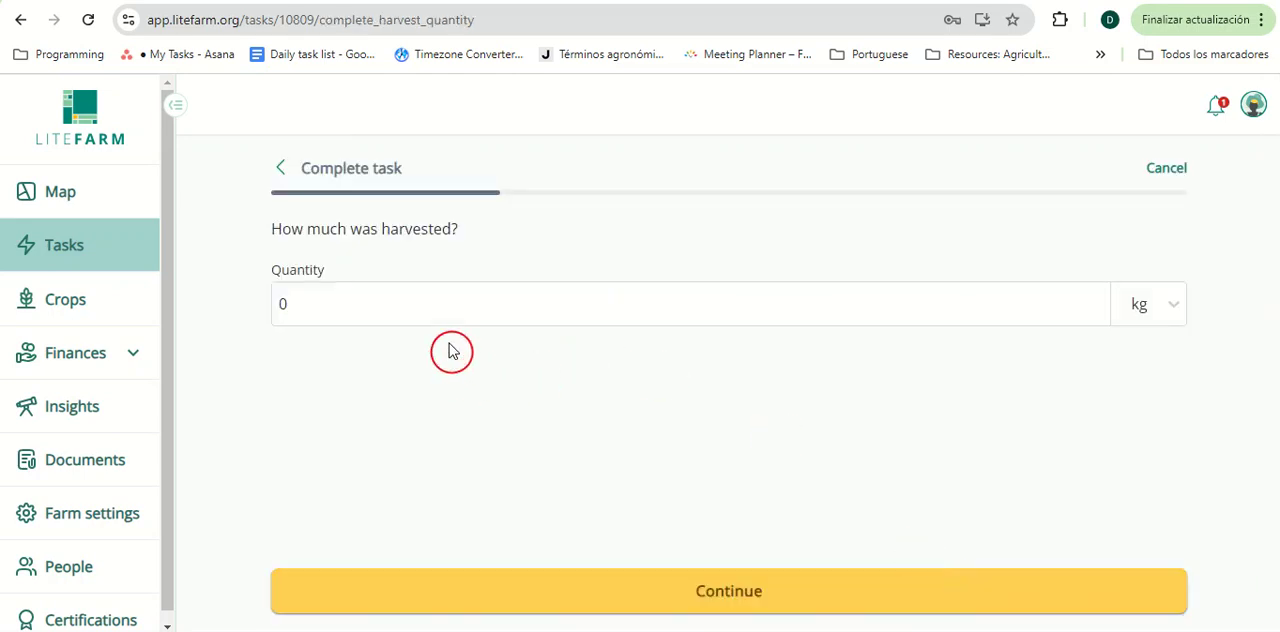
click(432, 304)
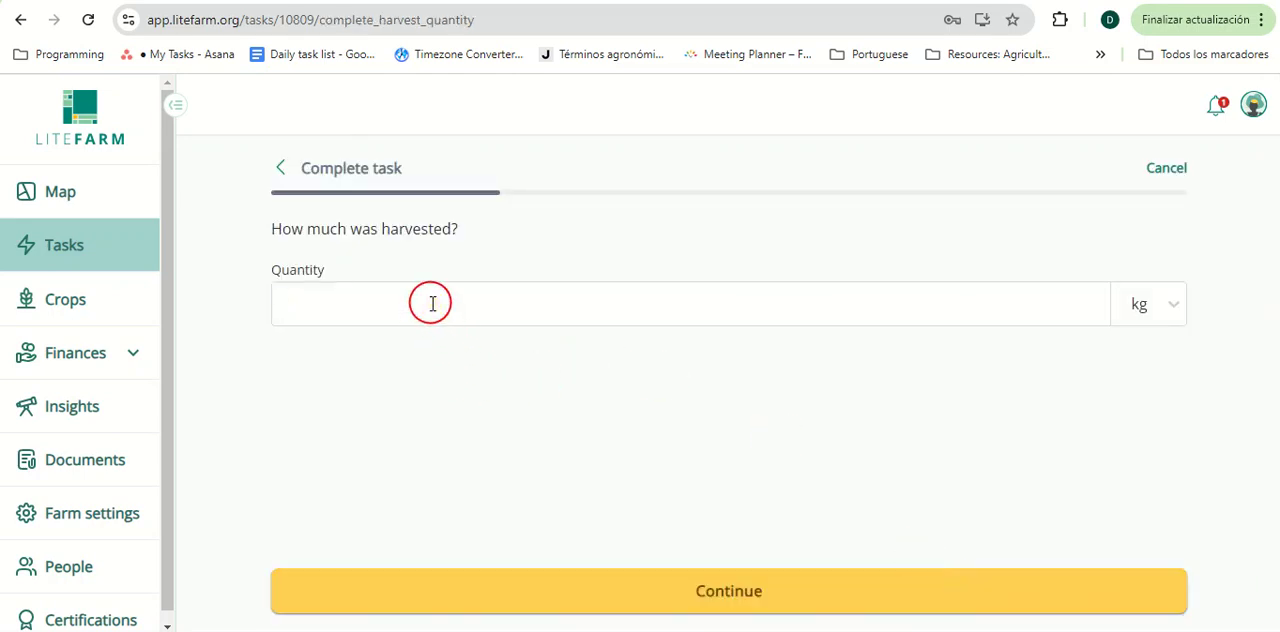
click(728, 590)
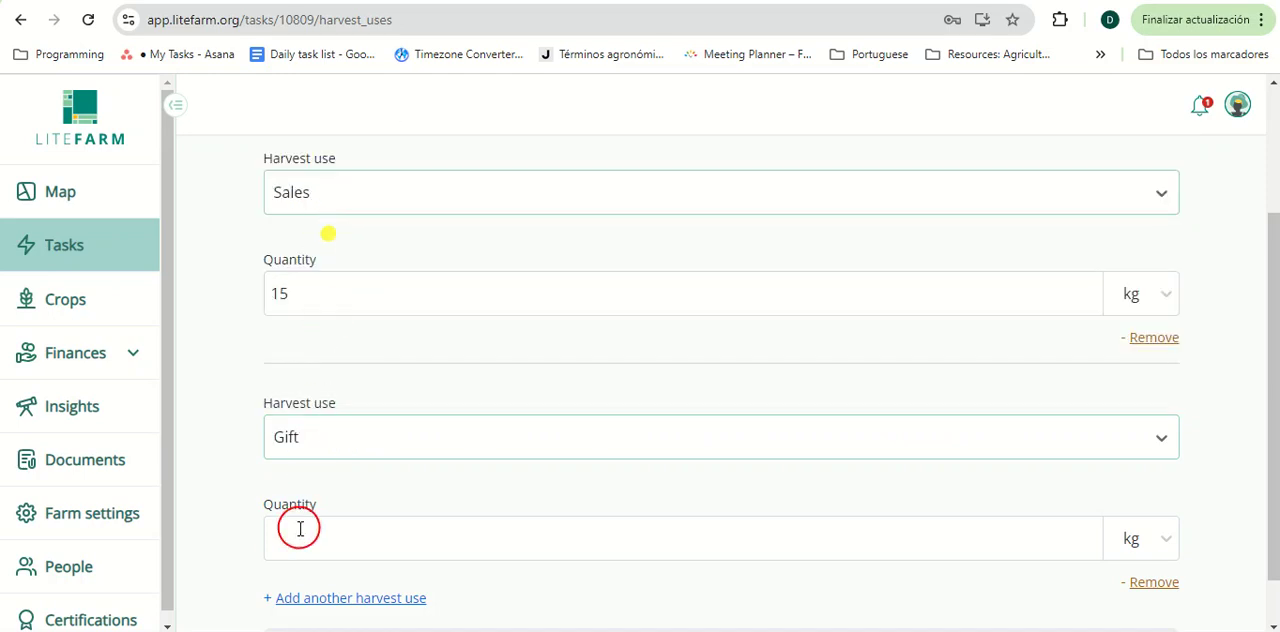
text(10)
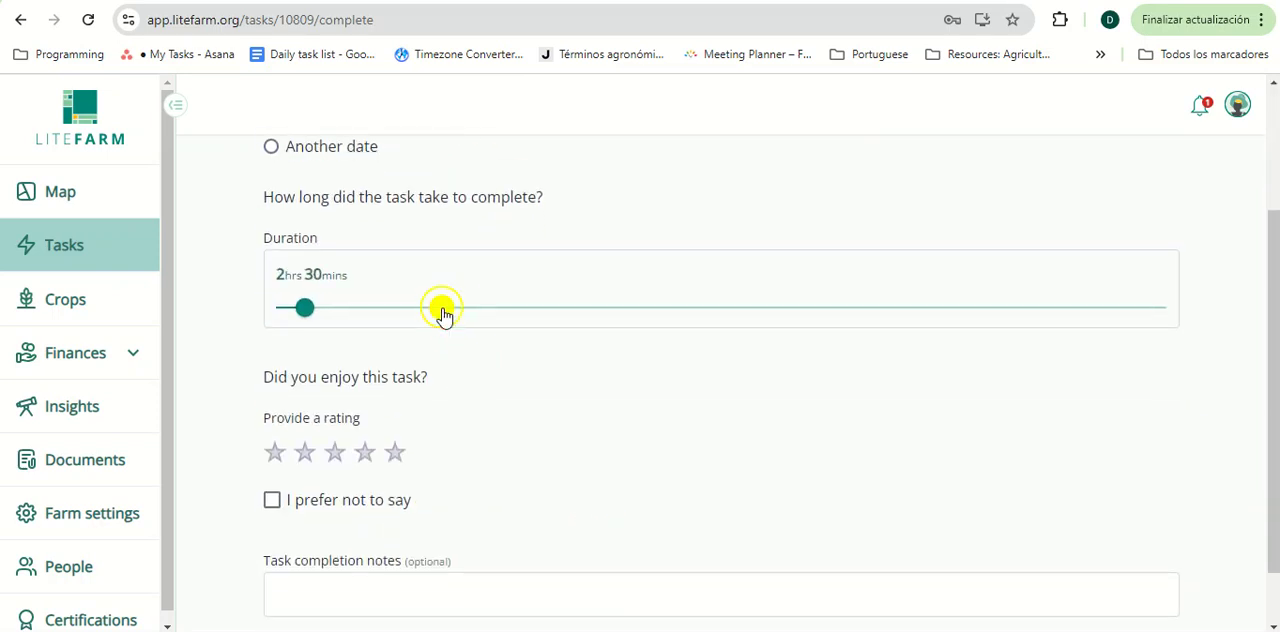
click(364, 452)
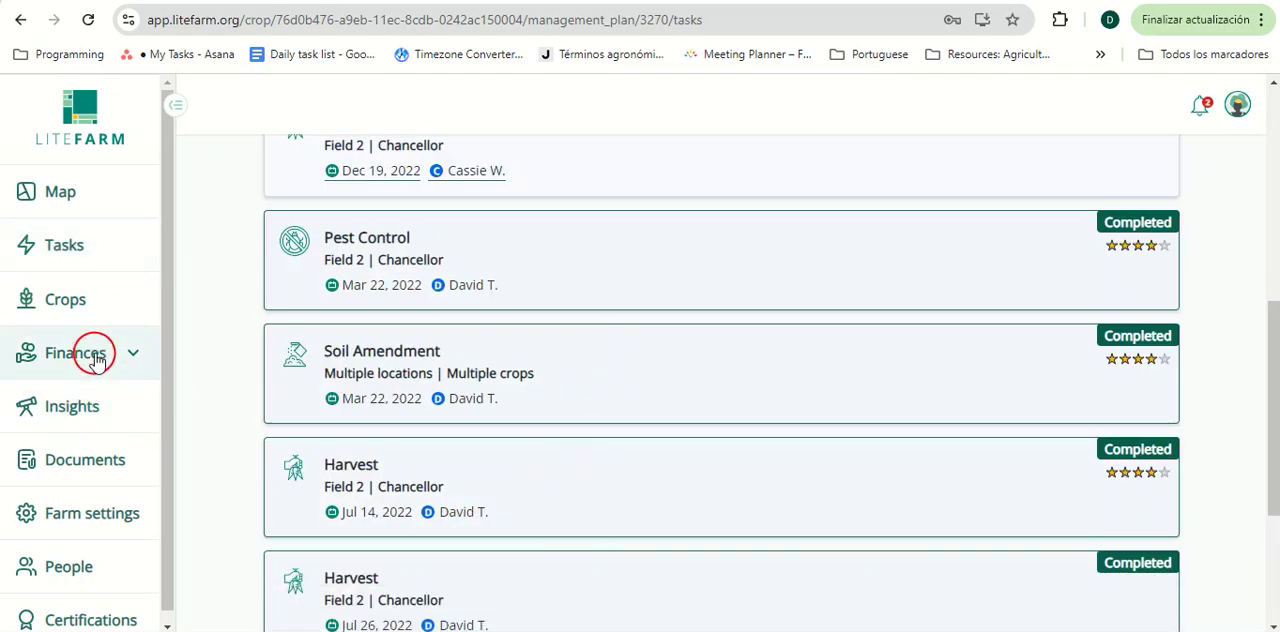
- Open Finances, start an Add revenue entry and abandon it
click(76, 352)
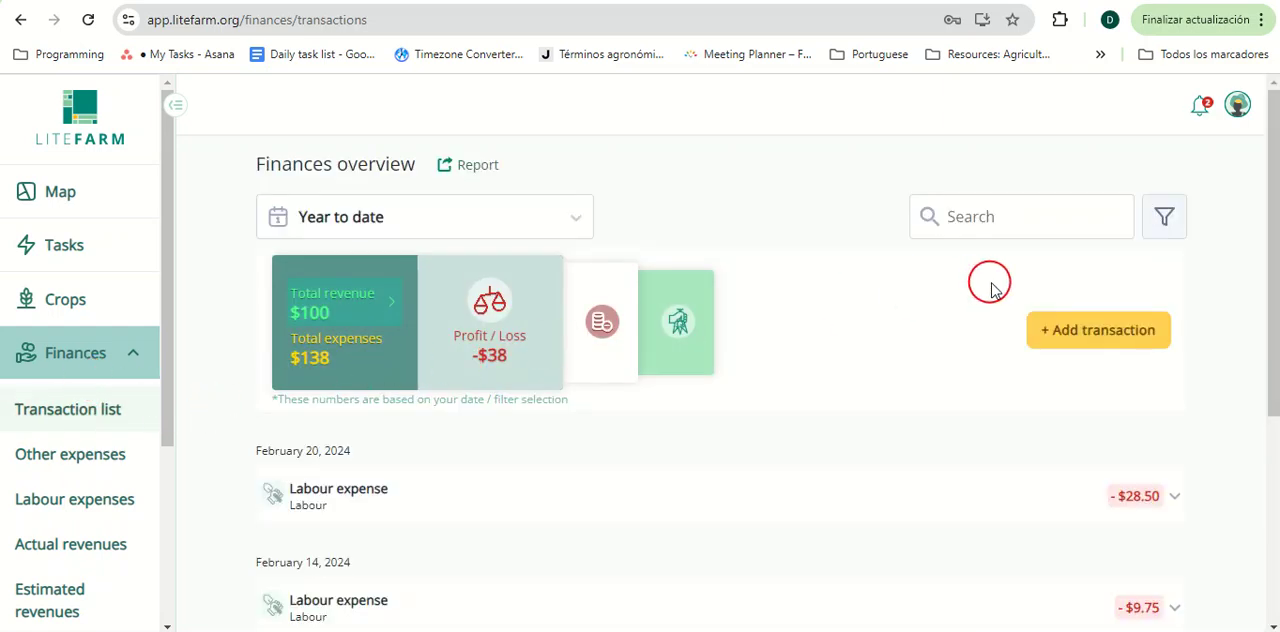
click(1096, 330)
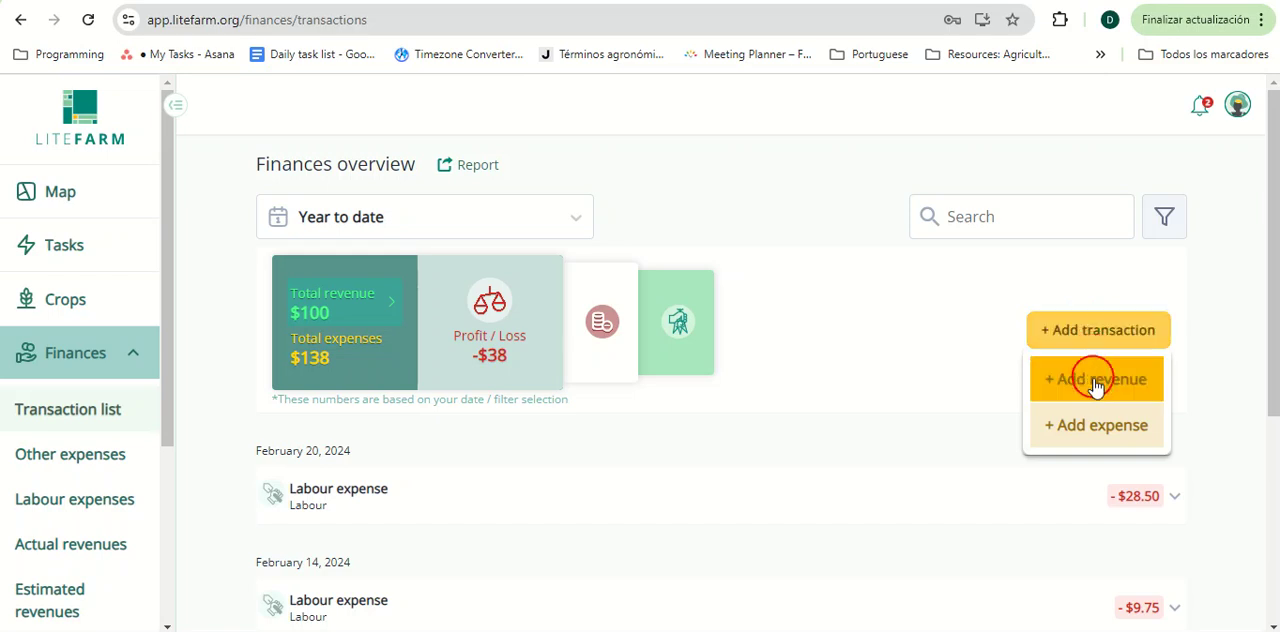
click(1096, 380)
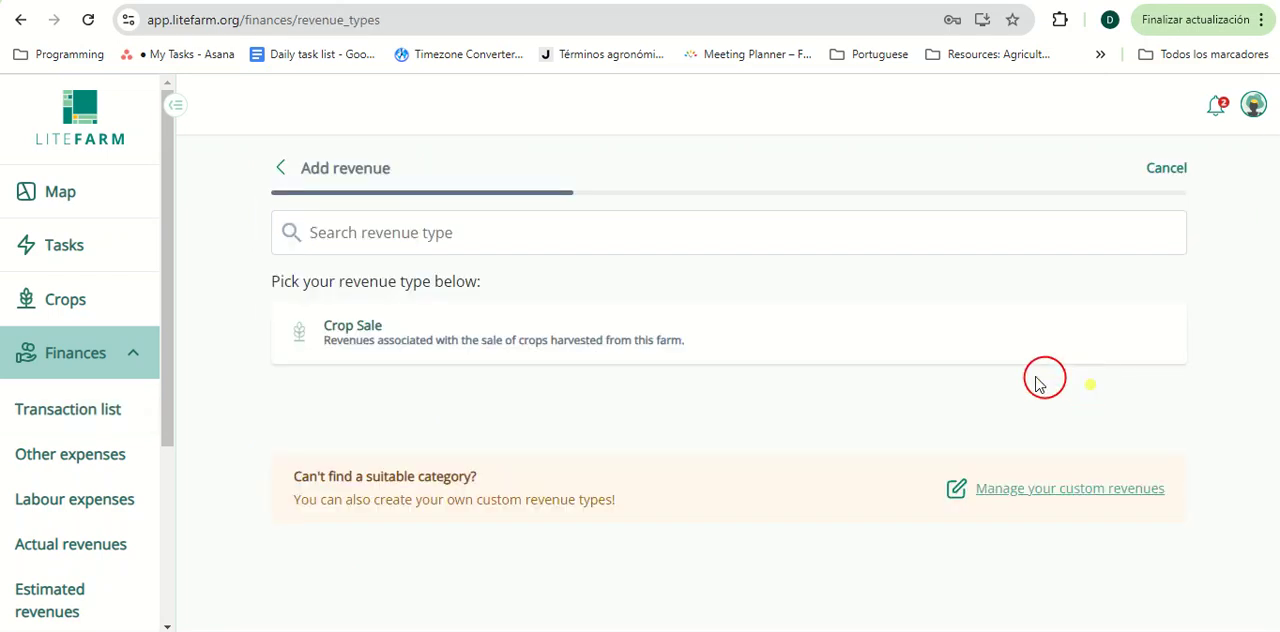
click(1166, 168)
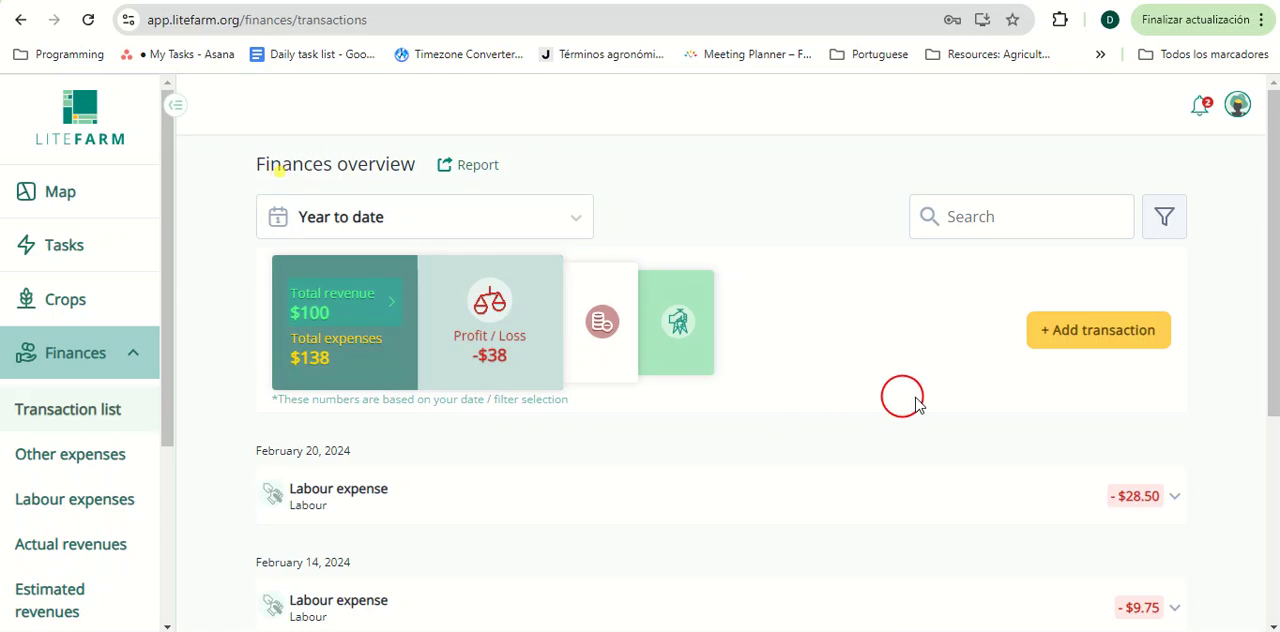
- Start an Add expense entry and scroll through the expense type list
click(1096, 330)
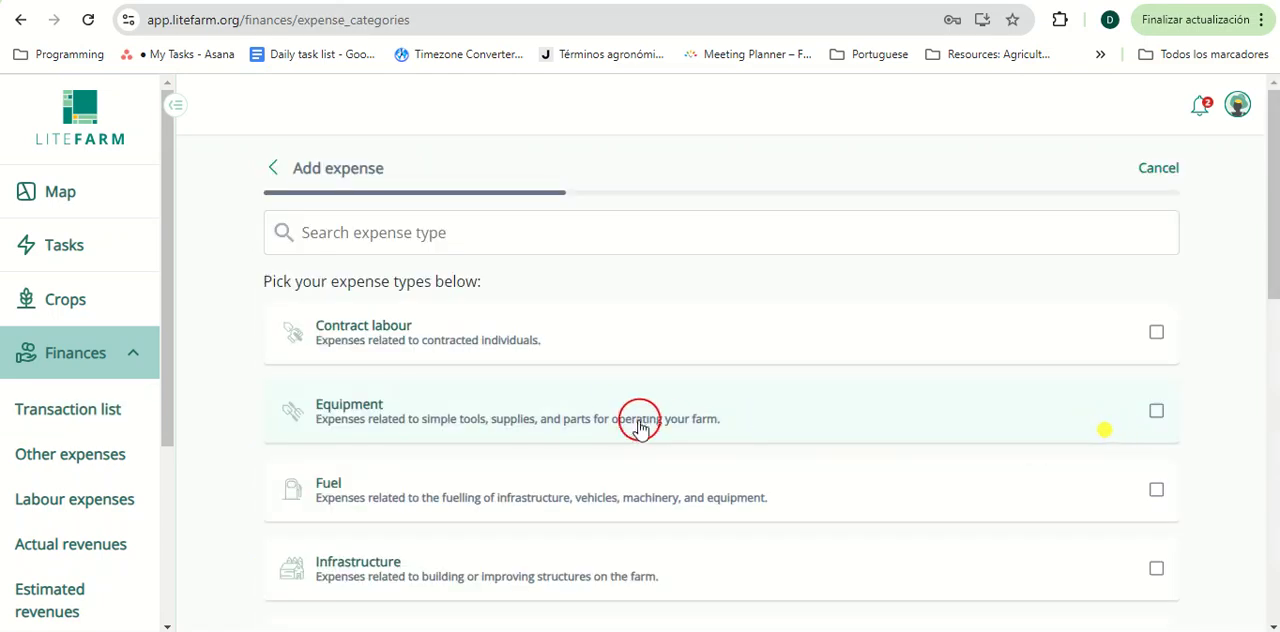
scroll(down, 3)
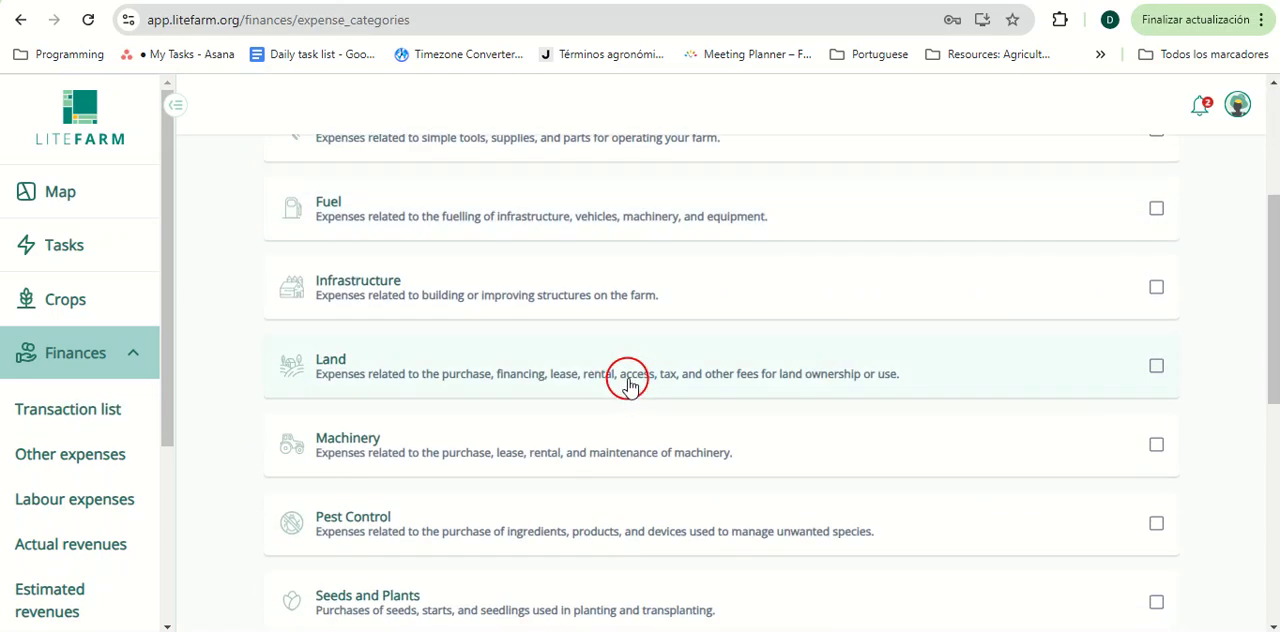
scroll(down, 3)
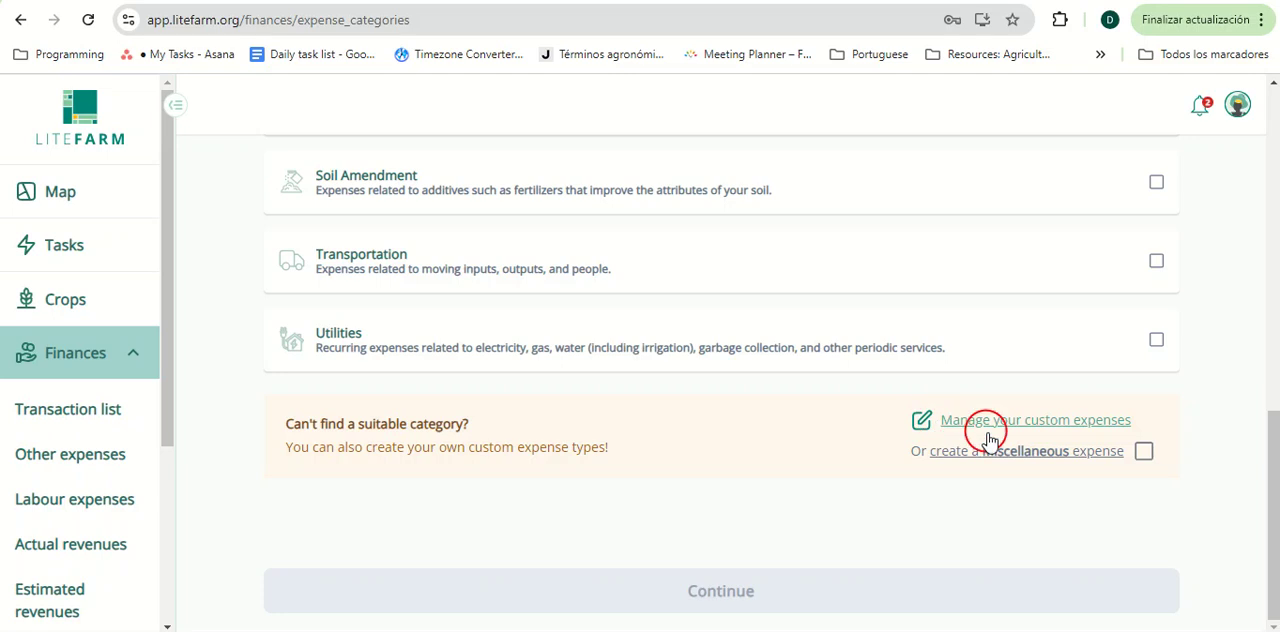
mouse_move(1056, 428)
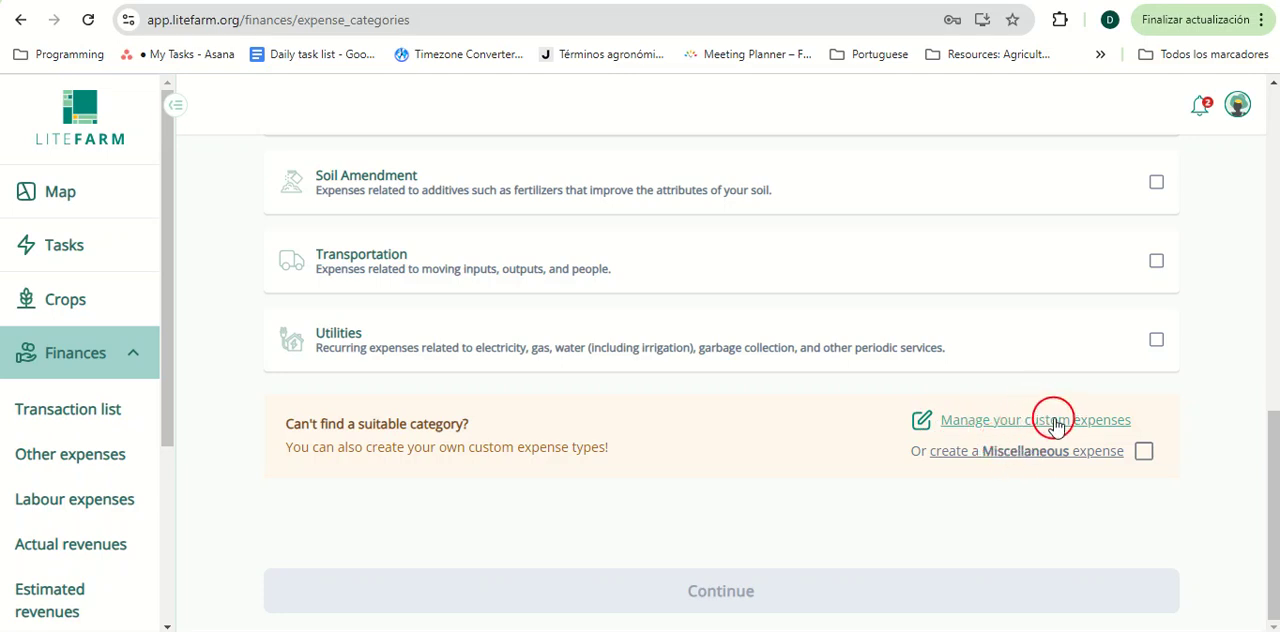
mouse_move(1196, 104)
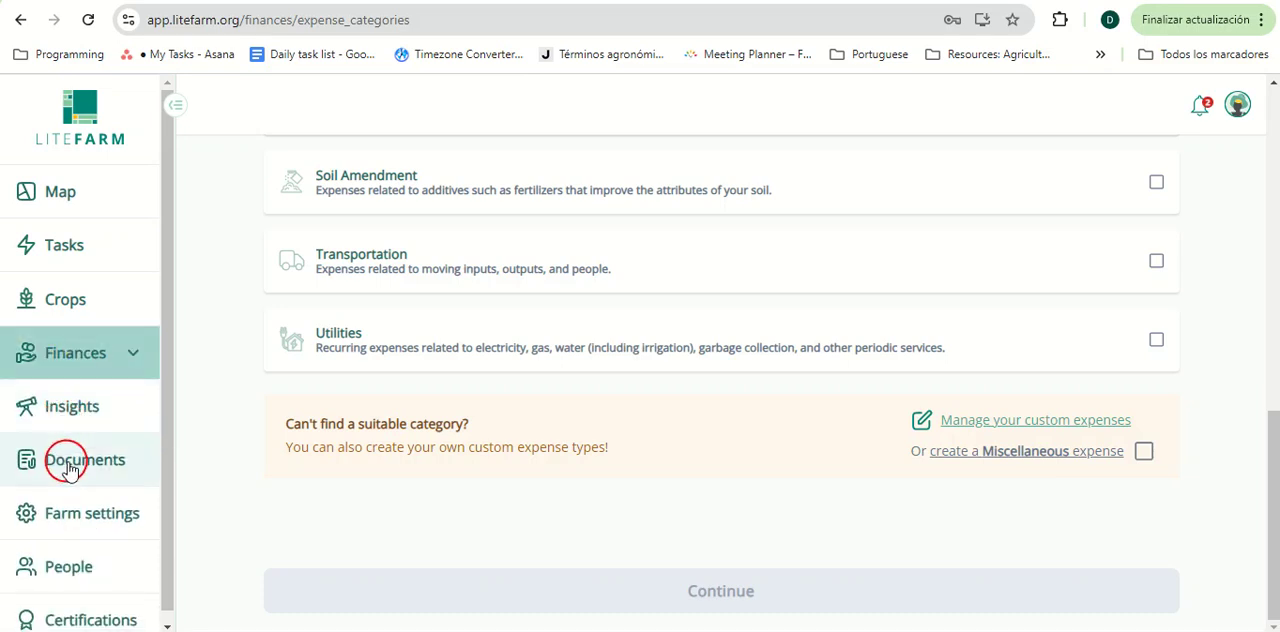
- Open the Documents page and scroll to the Archived documents section
click(84, 460)
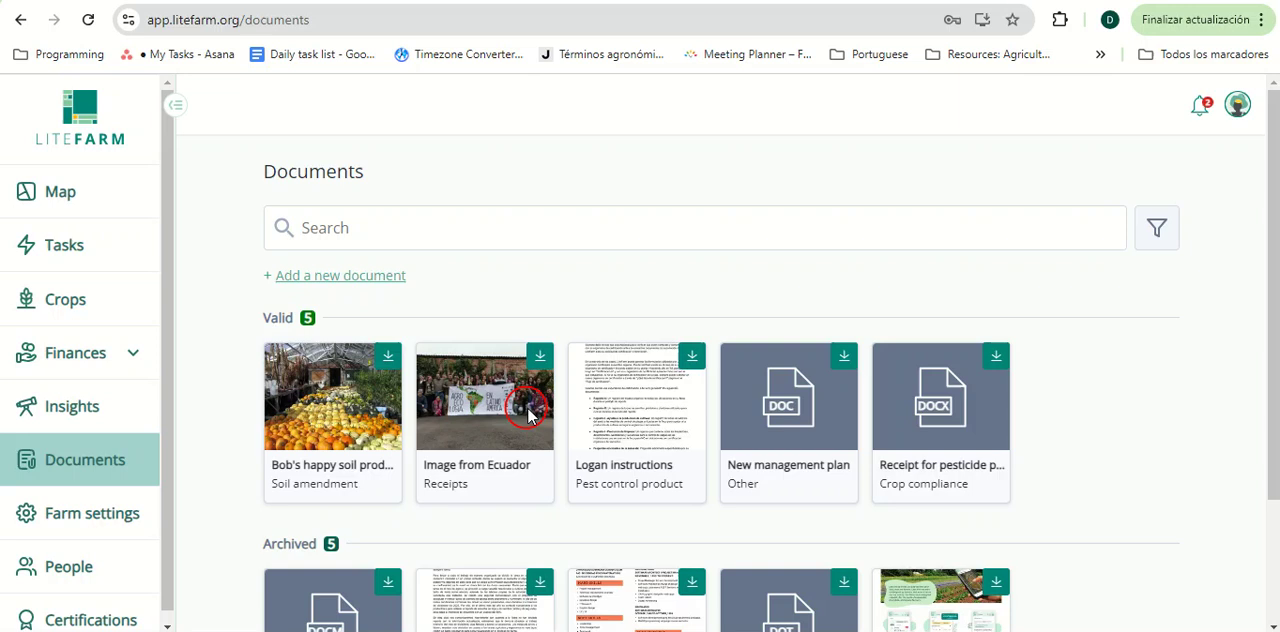
mouse_move(678, 282)
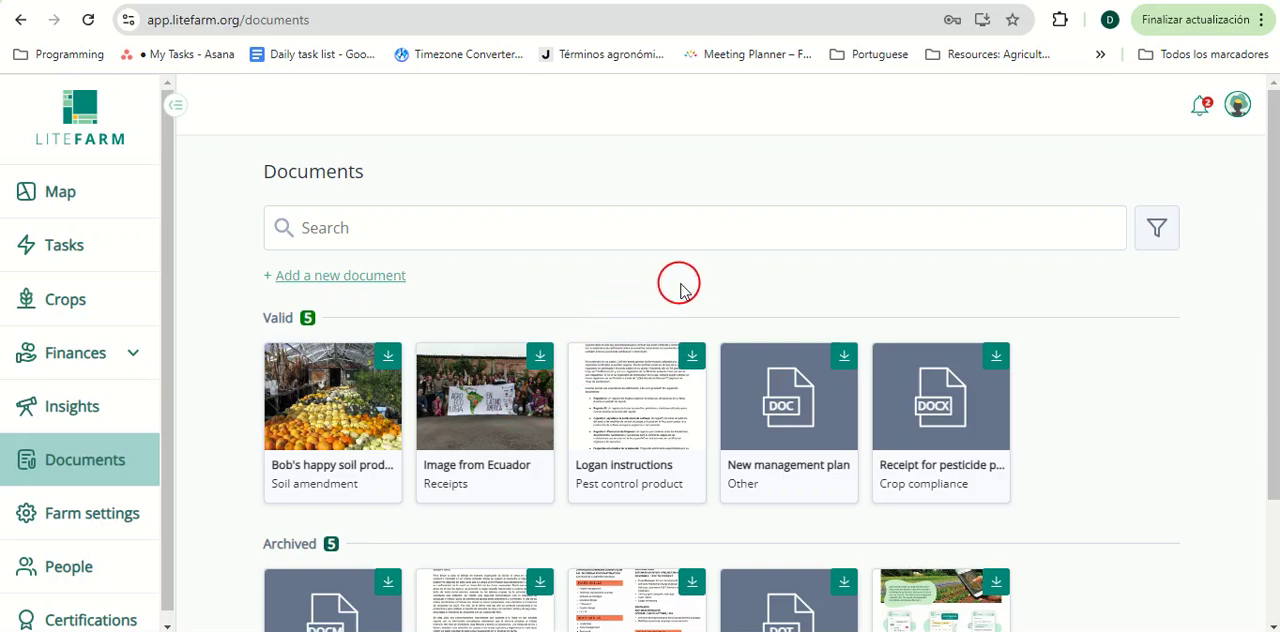
mouse_move(704, 262)
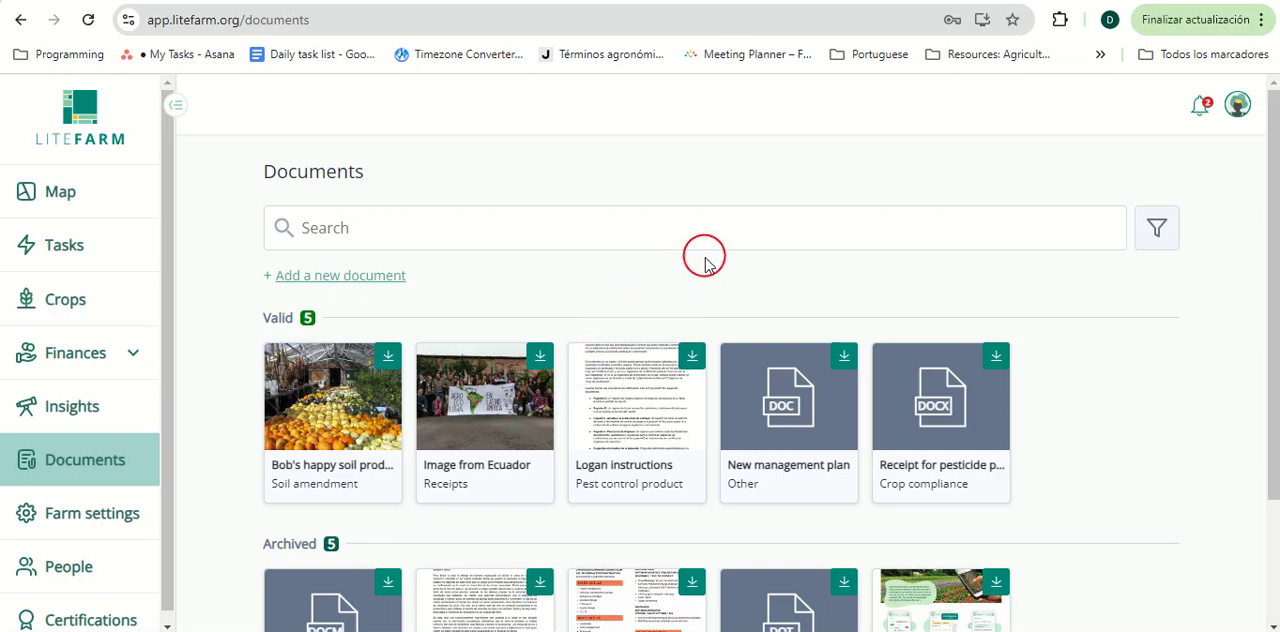
mouse_move(704, 268)
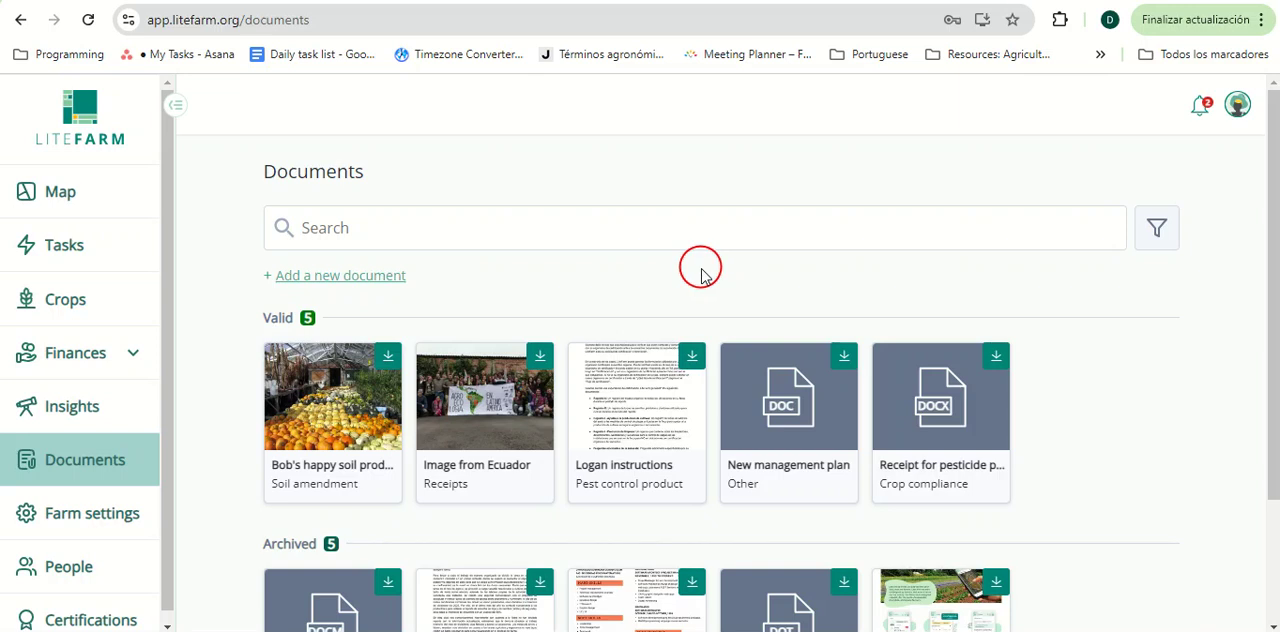
scroll(down, 3)
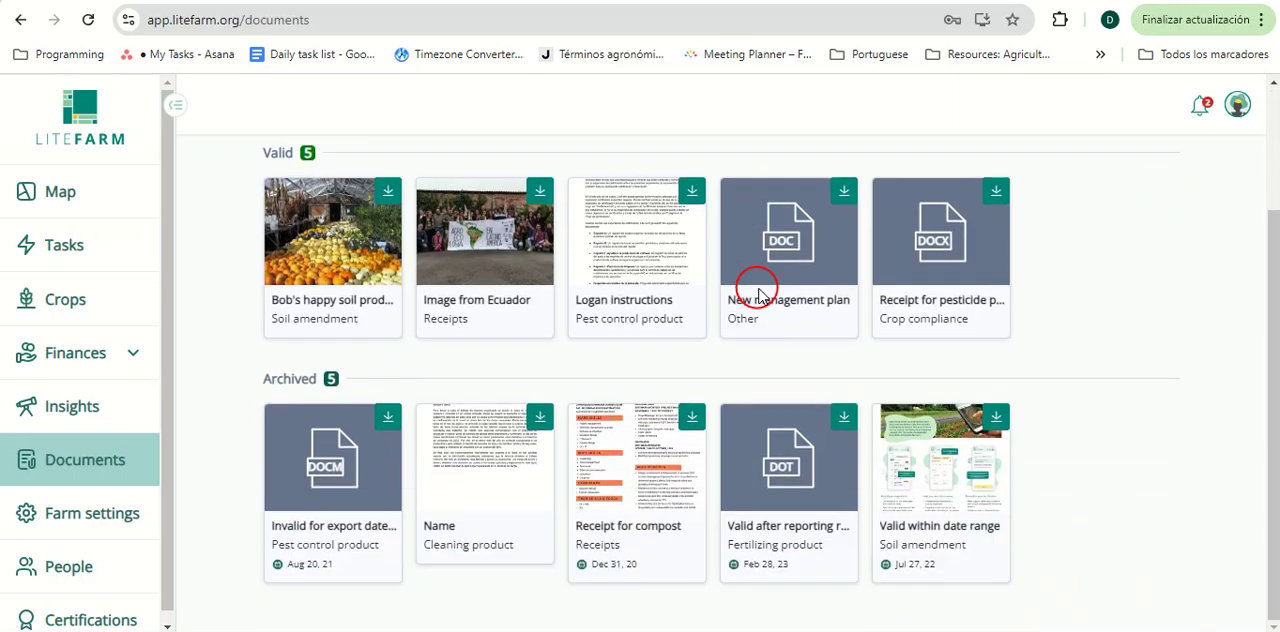
mouse_move(218, 440)
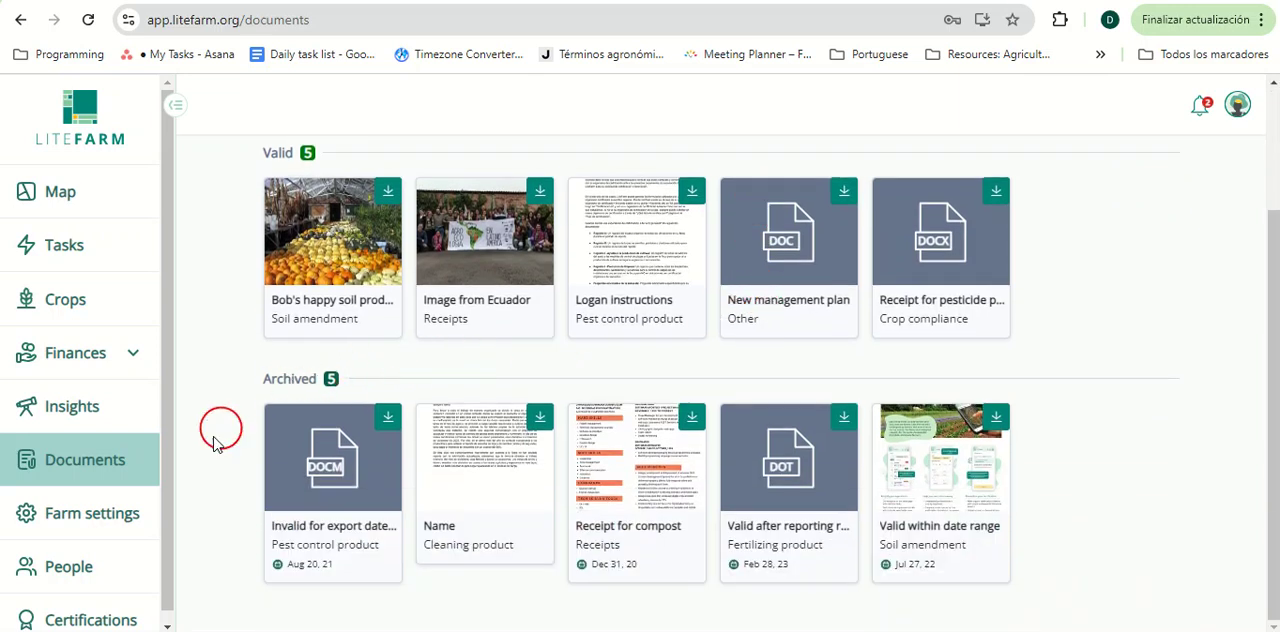
- Open the People page and show 10 farm members per page instead of 5
click(68, 566)
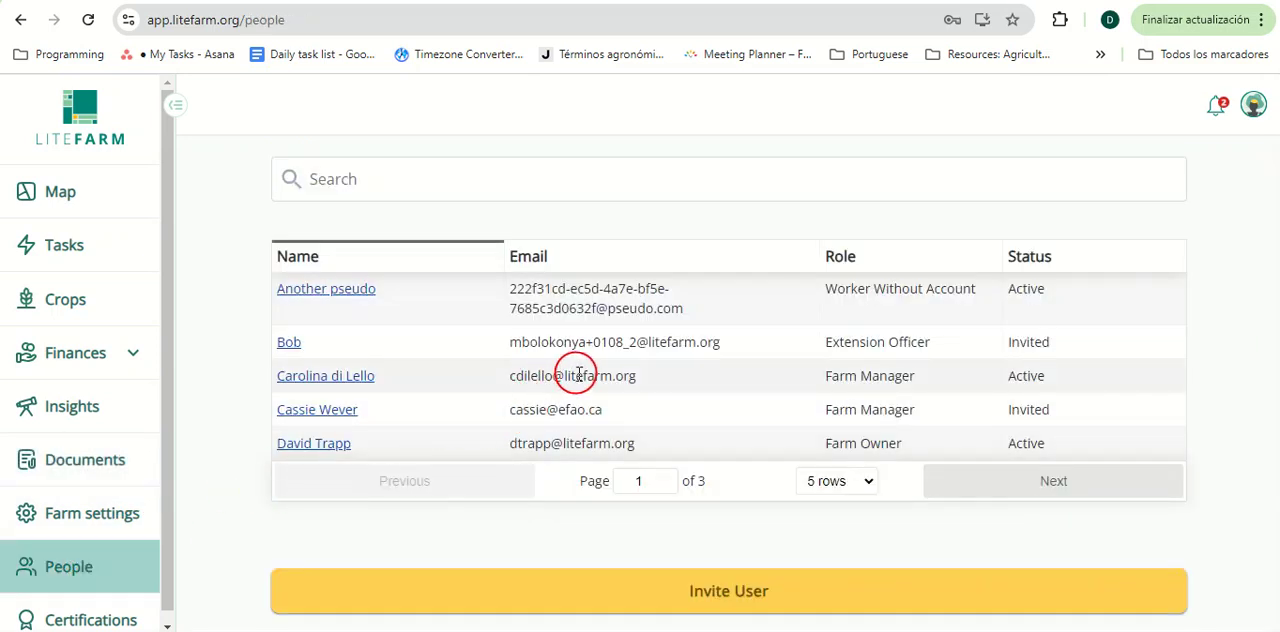
mouse_move(716, 322)
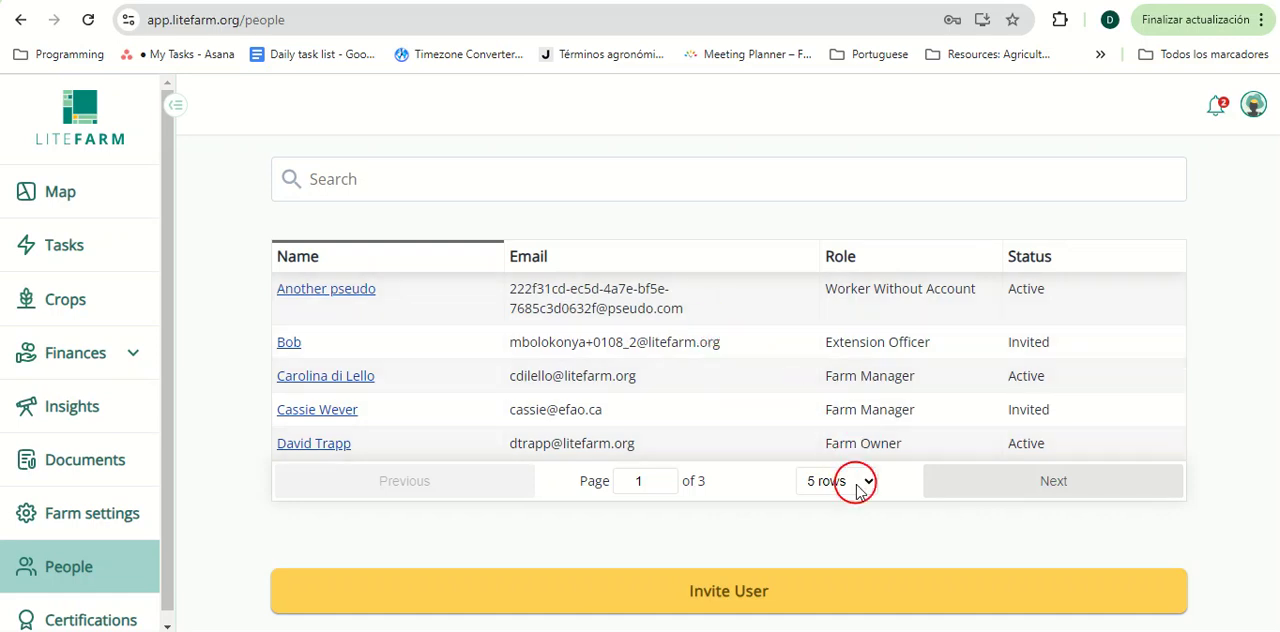
click(836, 480)
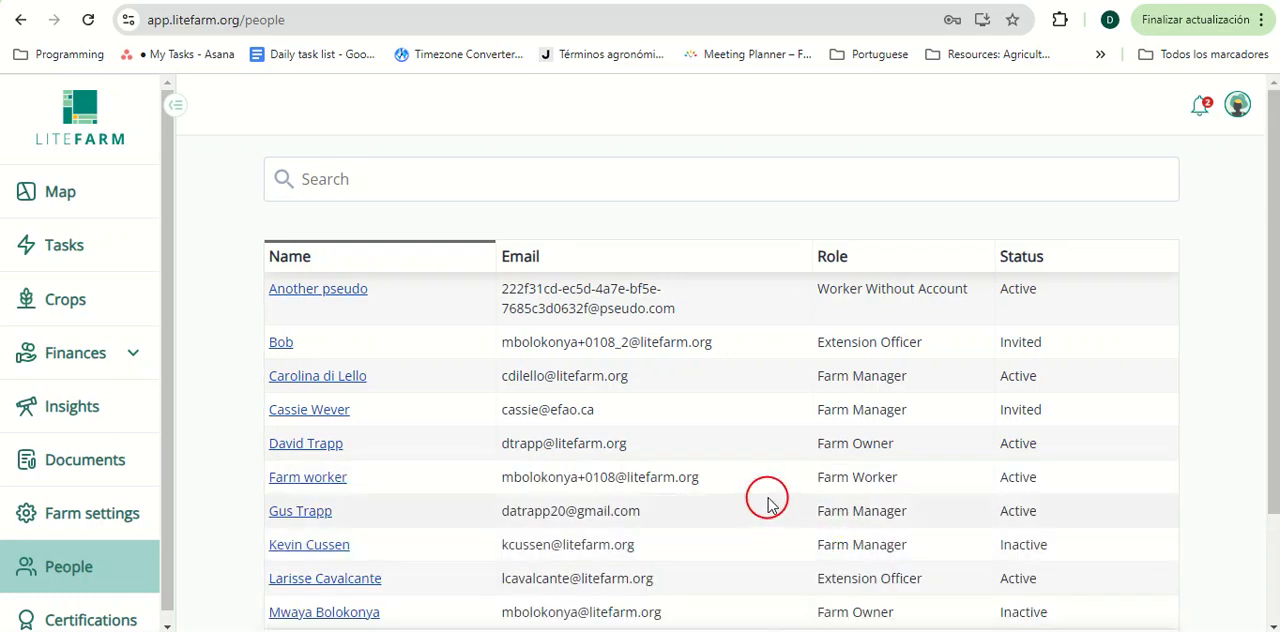
scroll(down, 3)
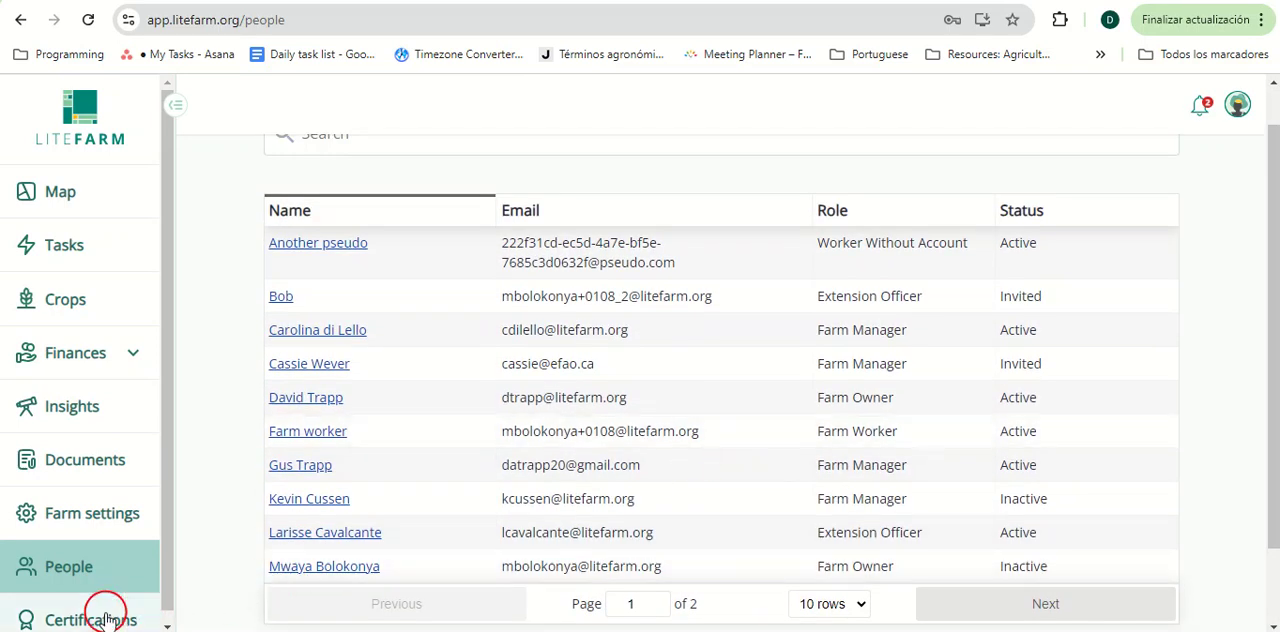
- Open the Certifications page showing BCARA organic certification, then the export folder of record spreadsheets
click(90, 620)
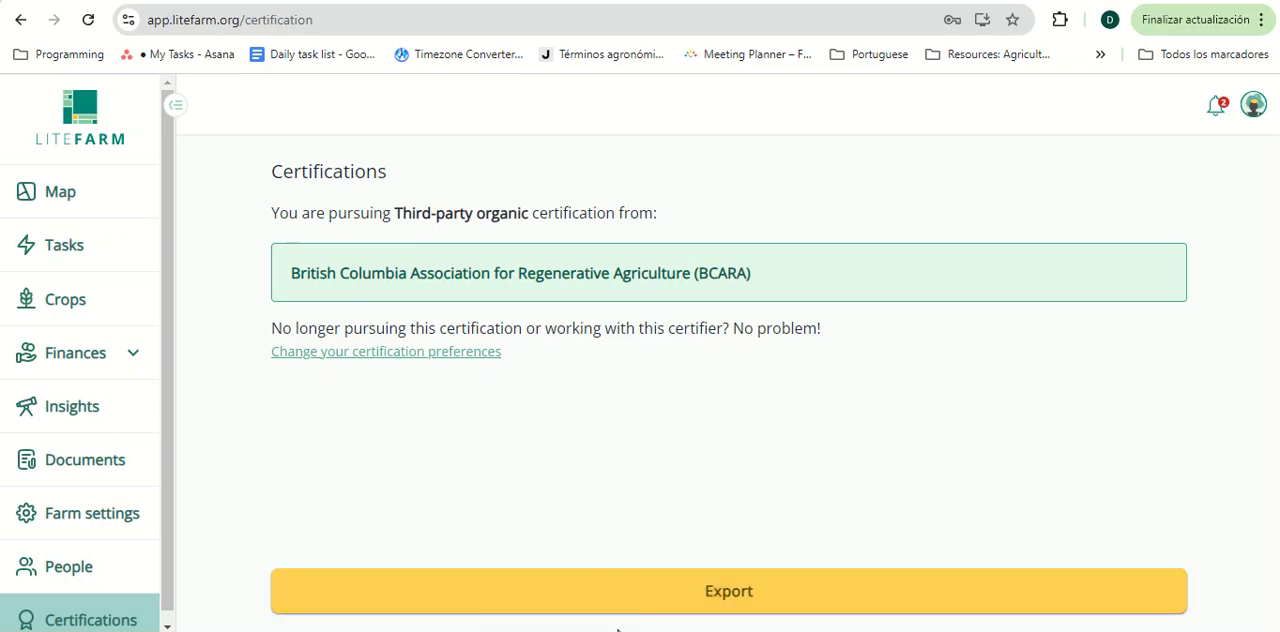
mouse_move(618, 630)
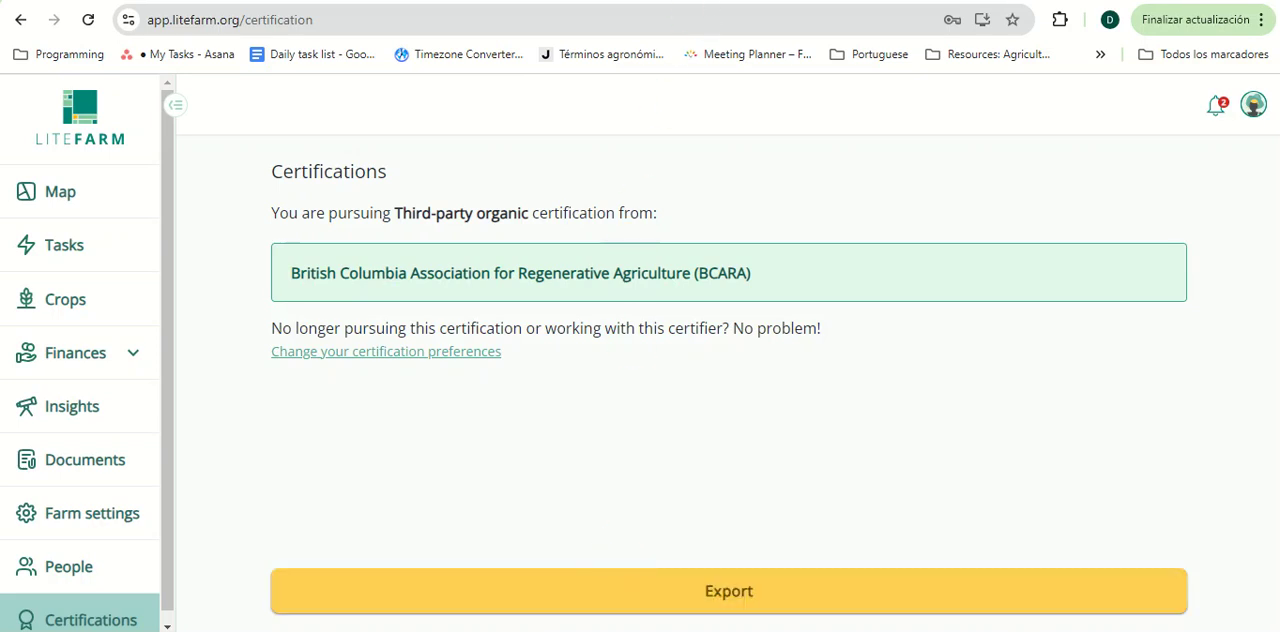
click(728, 592)
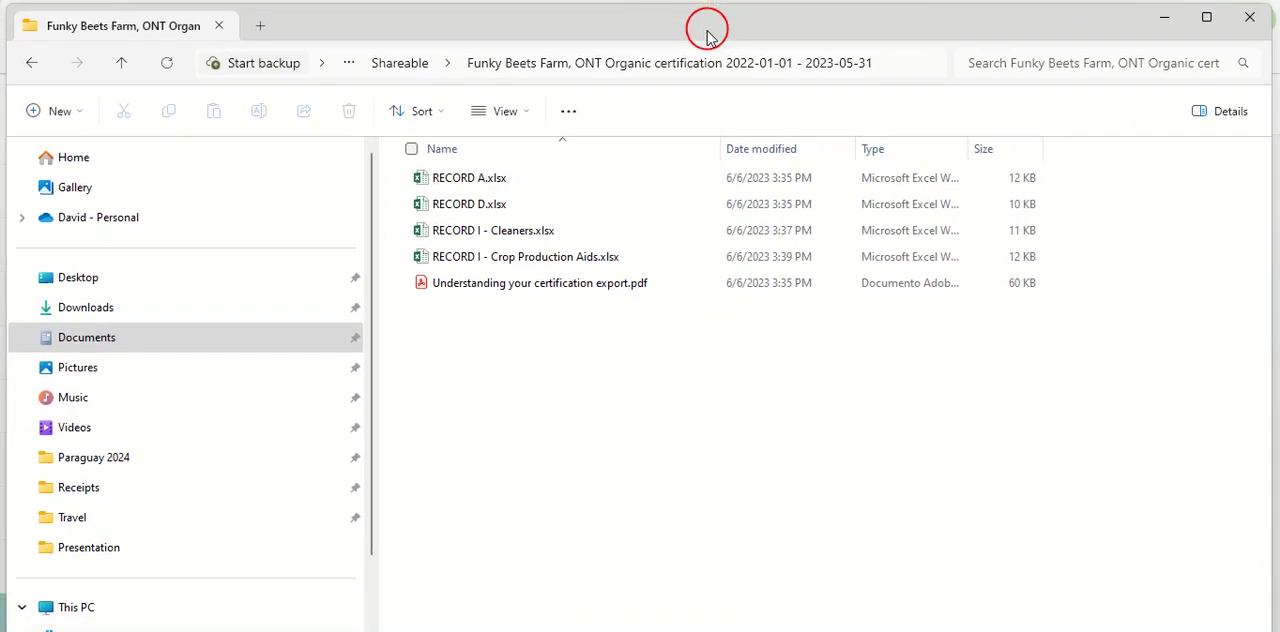
mouse_move(564, 190)
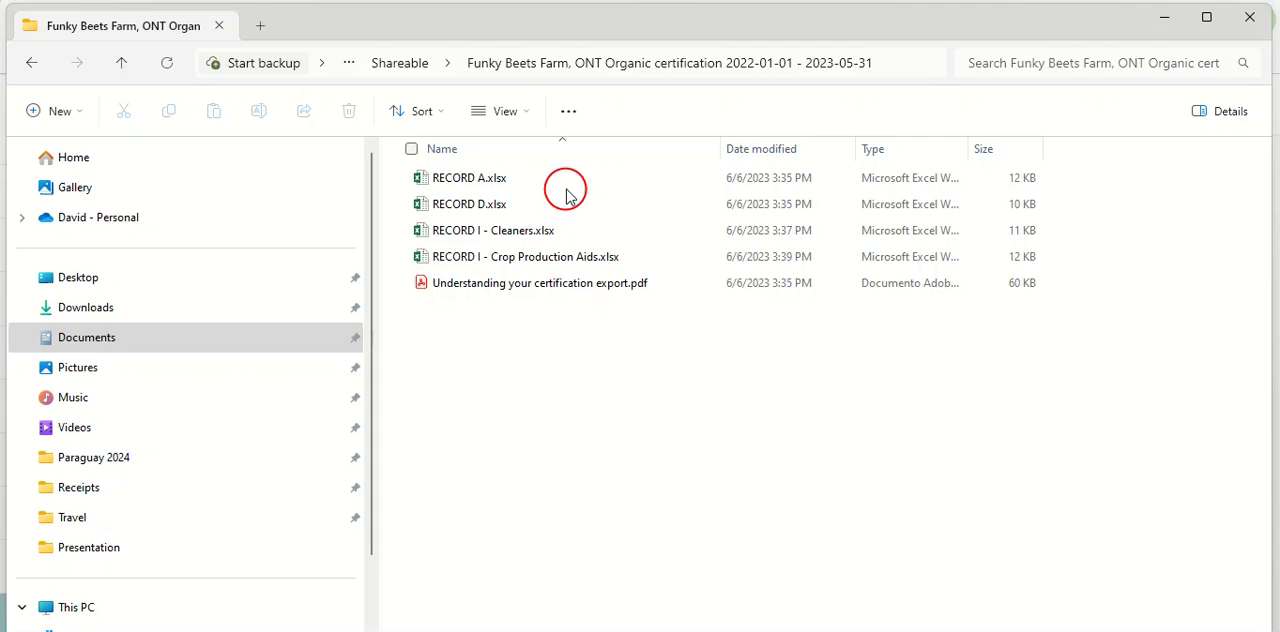
- Open RECORD A.xlsx from the Funky Beets Farm certification export folder in Excel
click(468, 176)
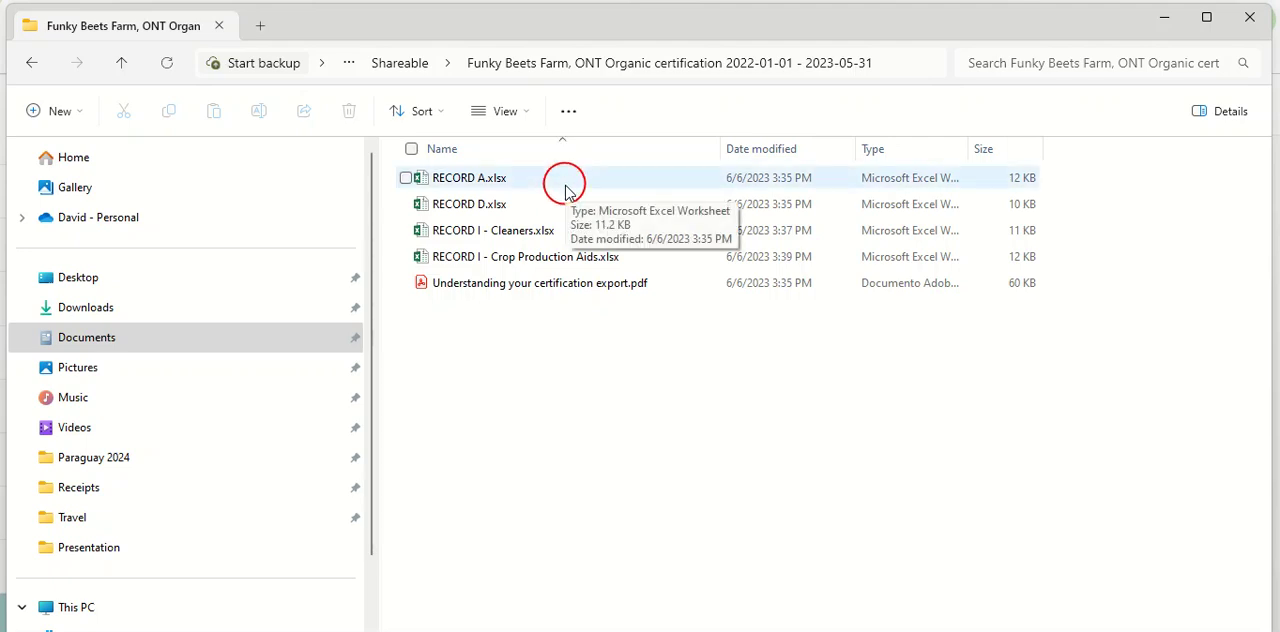
mouse_move(560, 204)
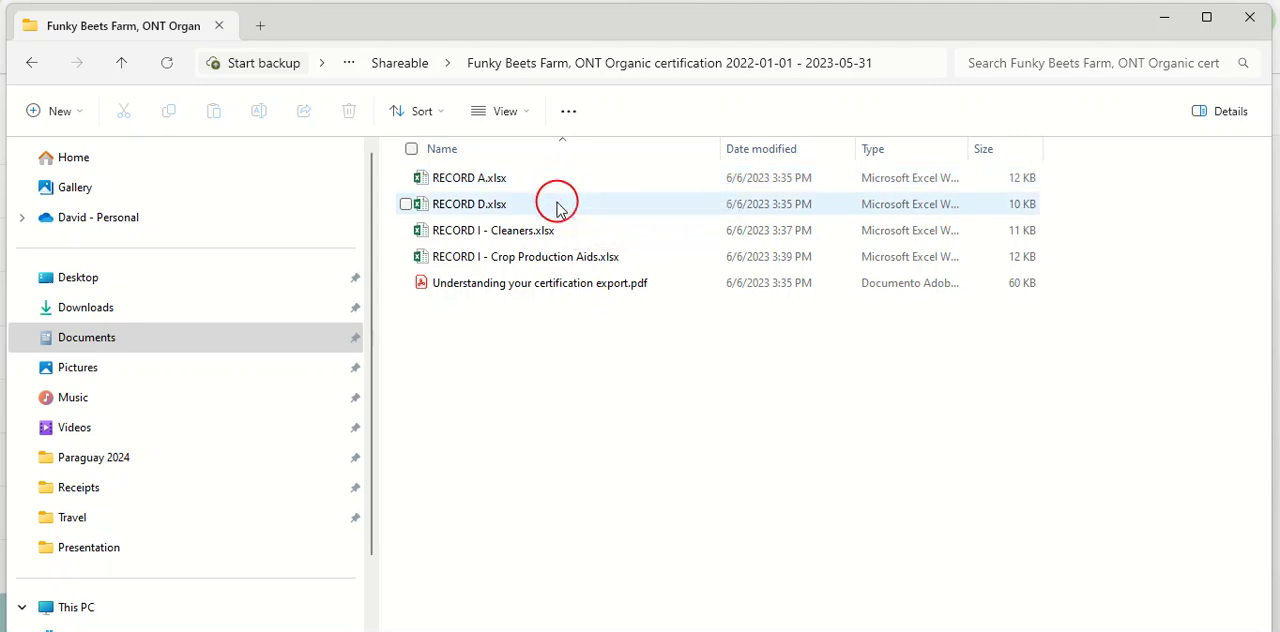
click(468, 176)
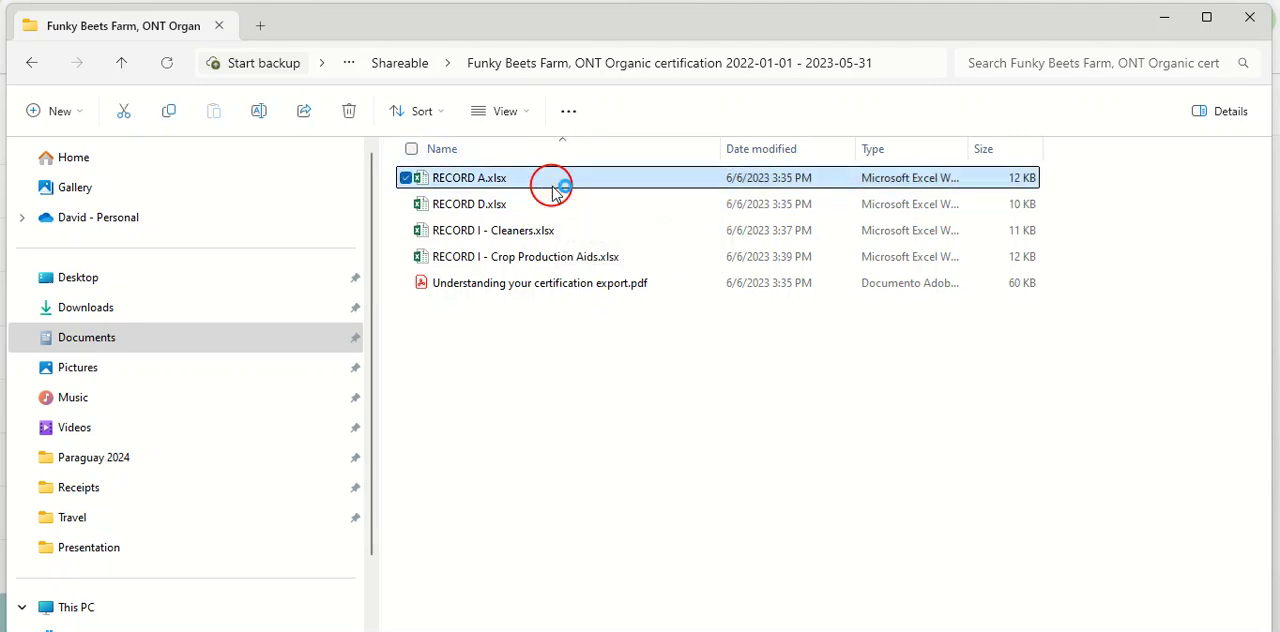
double_click(468, 176)
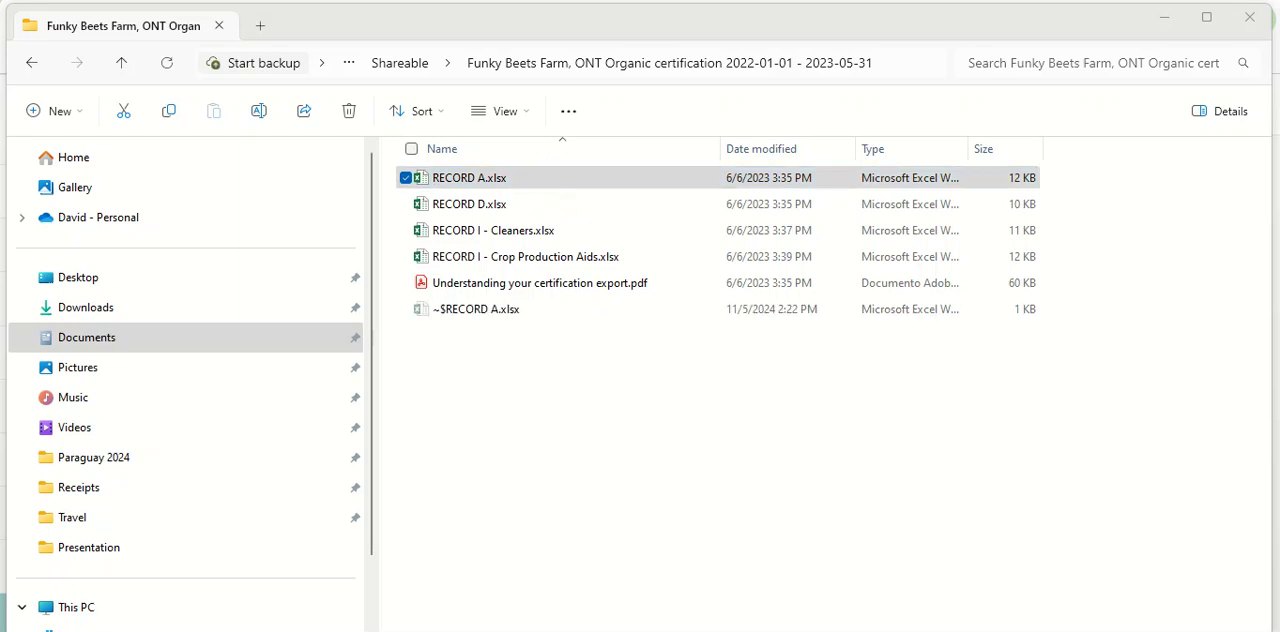
- Maximise RECORD A in Excel and scroll through the Site Identification rows of beds and fields
double_click(468, 176)
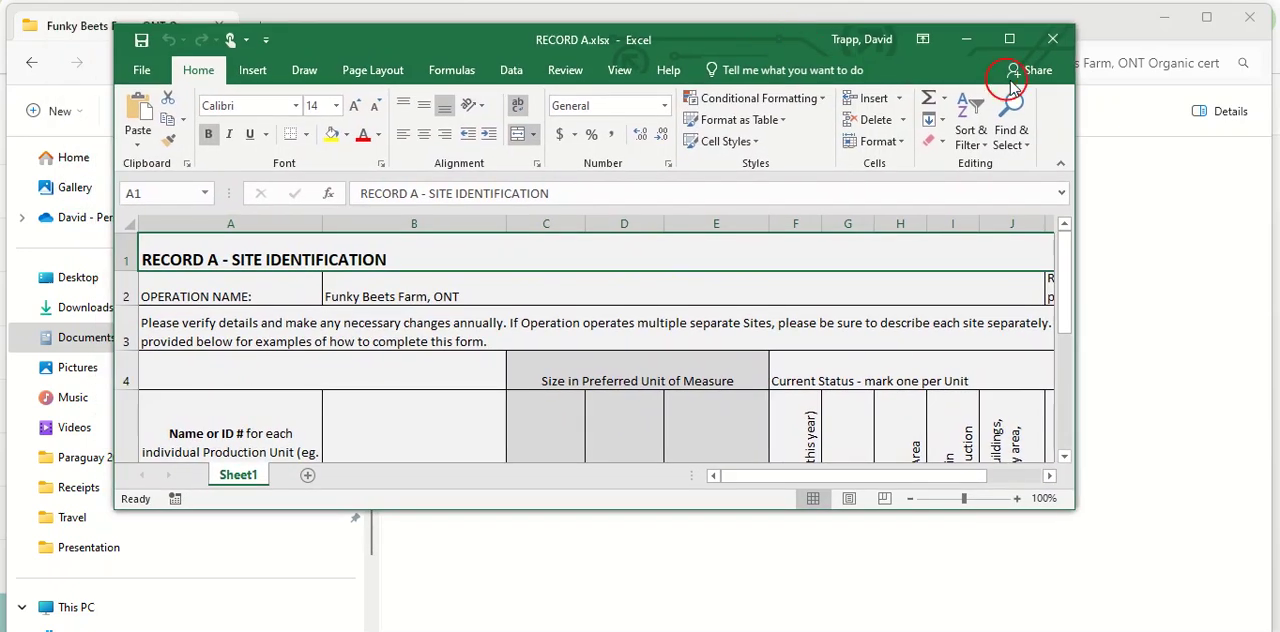
click(1008, 40)
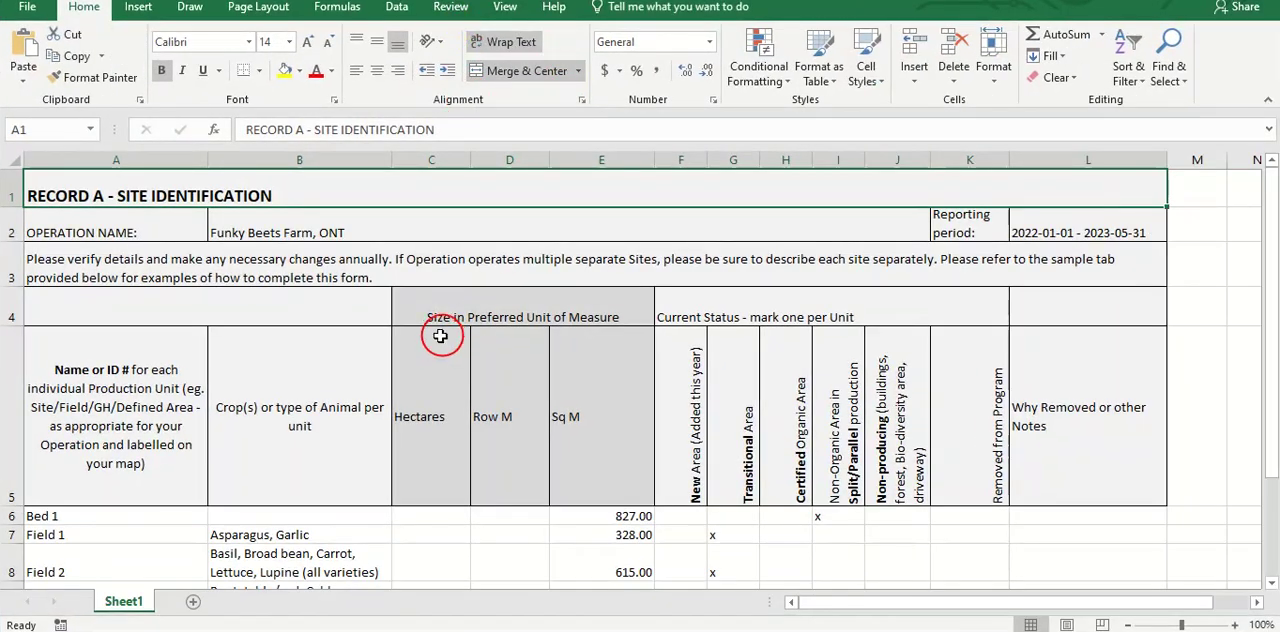
scroll(down, 3)
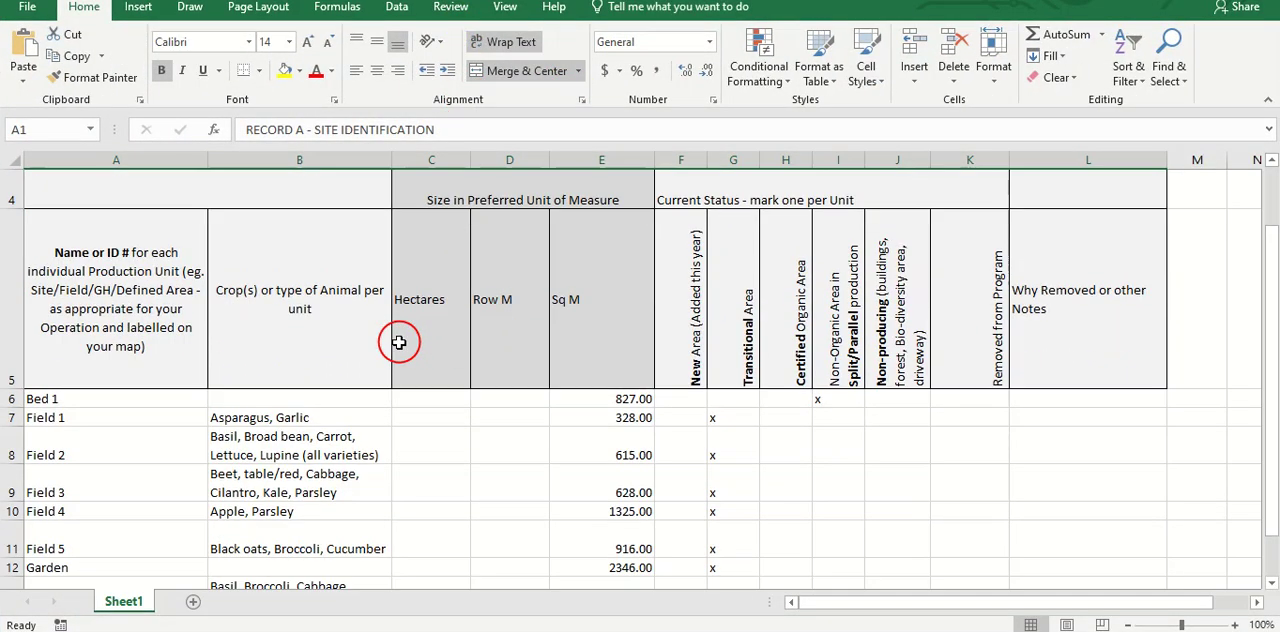
scroll(down, 3)
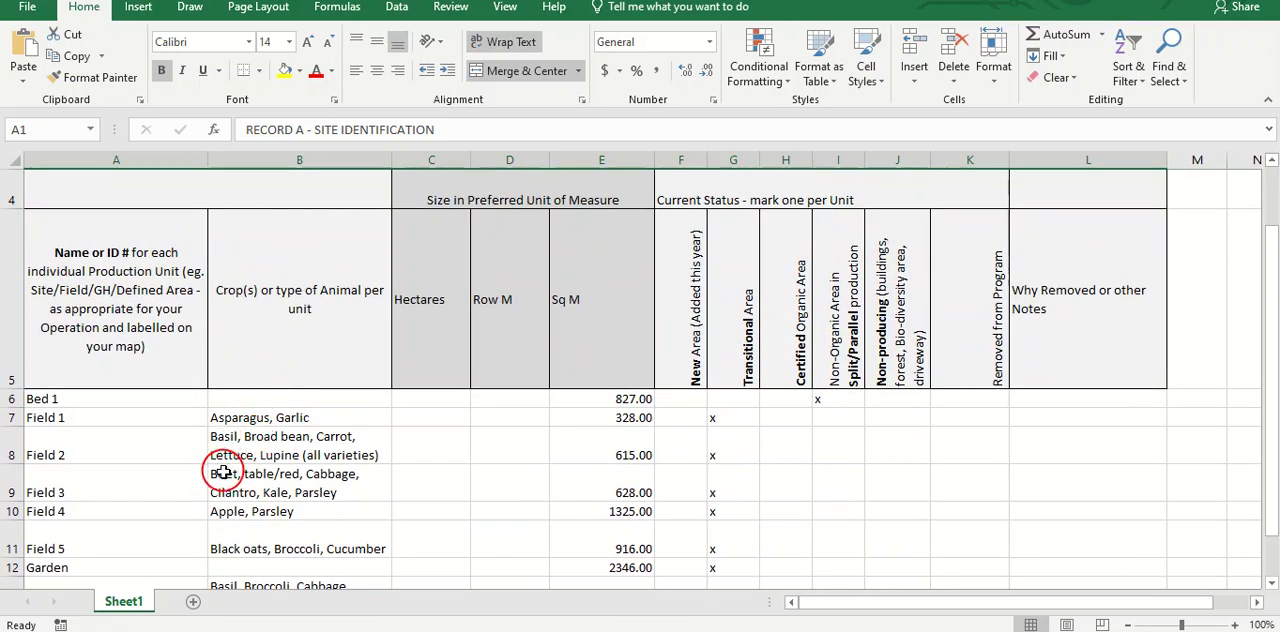
mouse_move(580, 472)
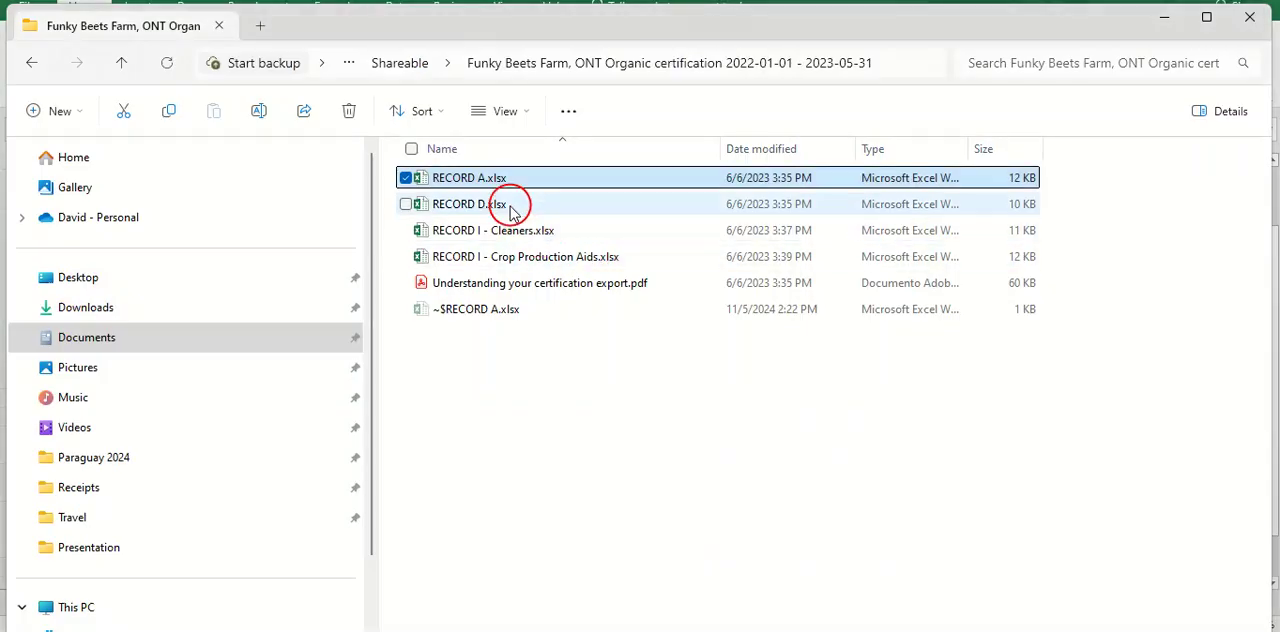
- Open RECORD D.xlsx in Excel and scroll through the seed and planting stock list
double_click(468, 176)
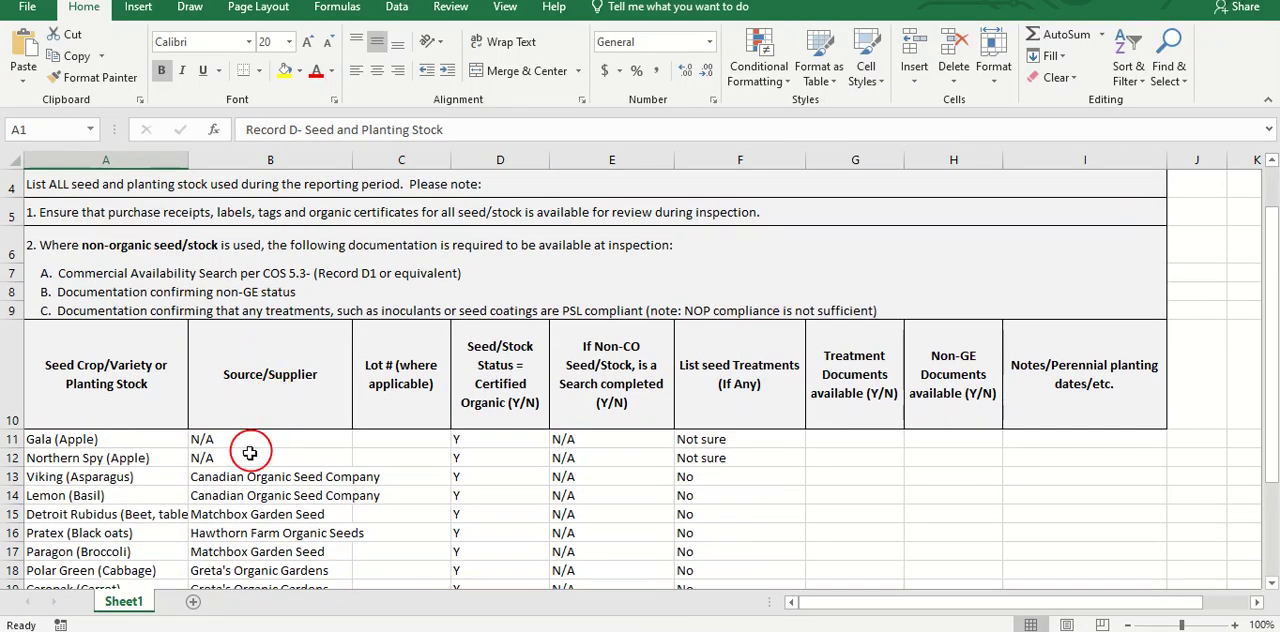
scroll(down, 3)
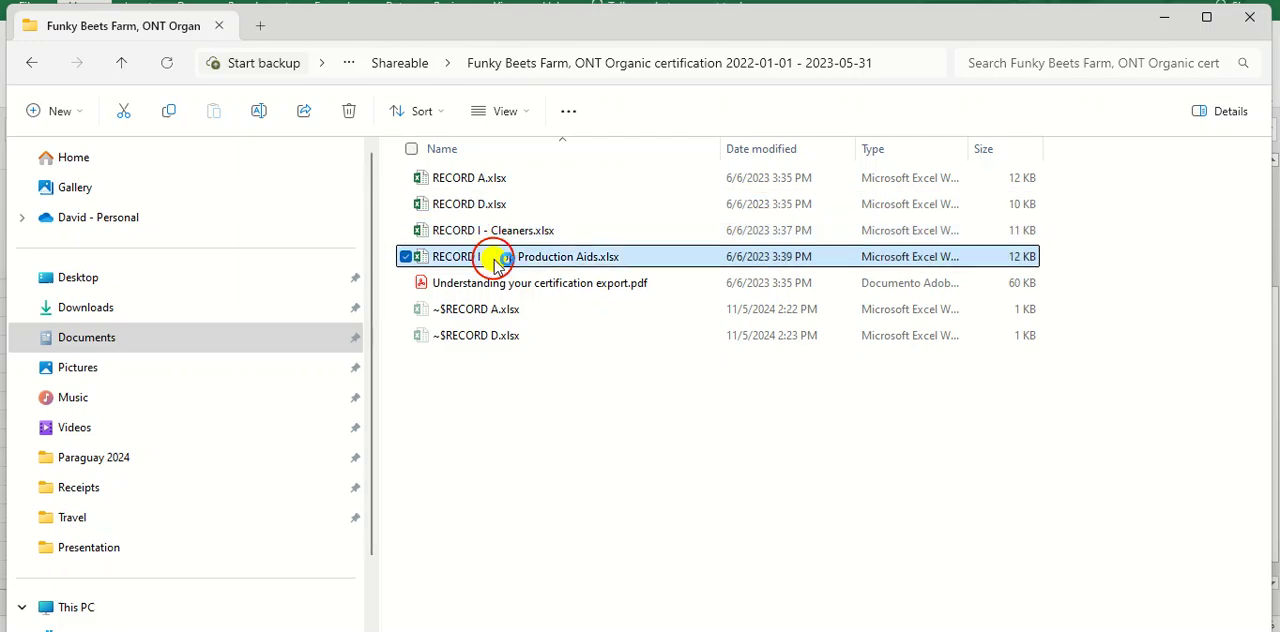
- Open RECORD I - Crop Production Aids.xlsx in Excel to review products, quantities and dates
double_click(490, 256)
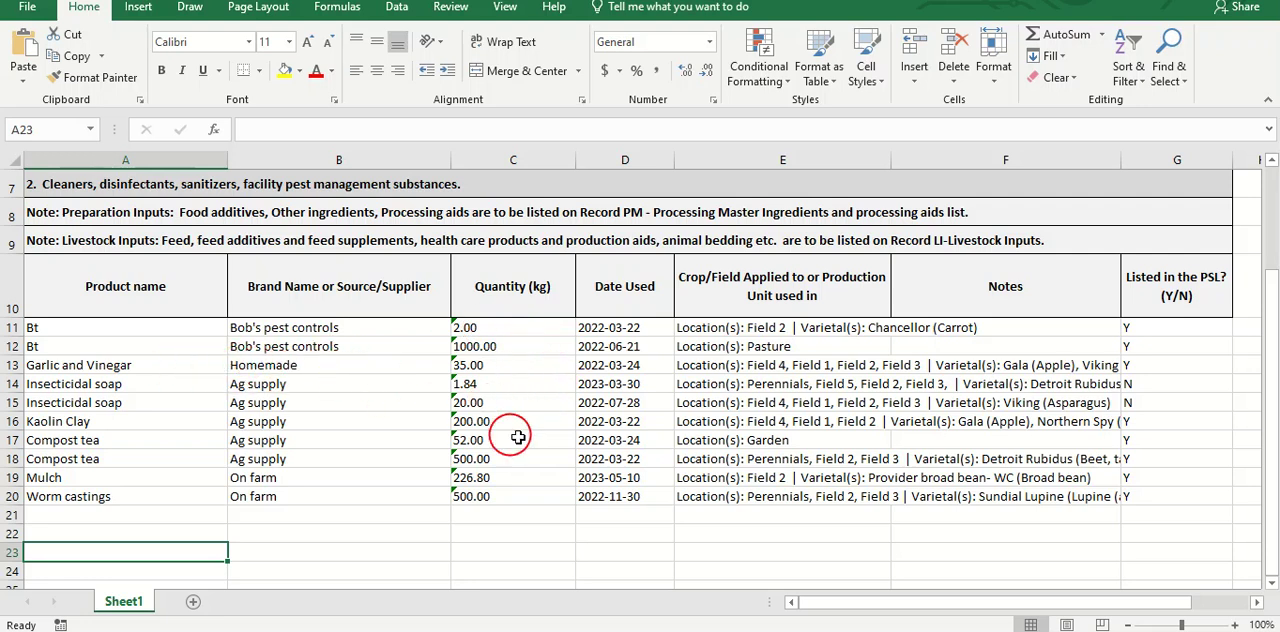
mouse_move(616, 388)
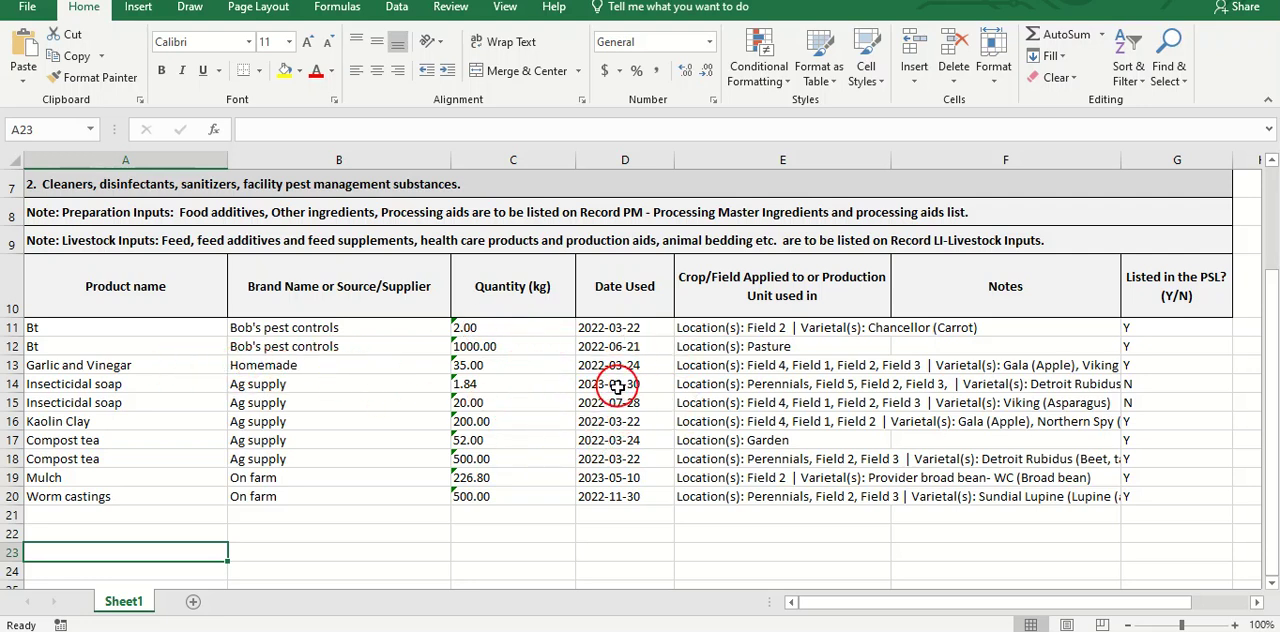
mouse_move(784, 342)
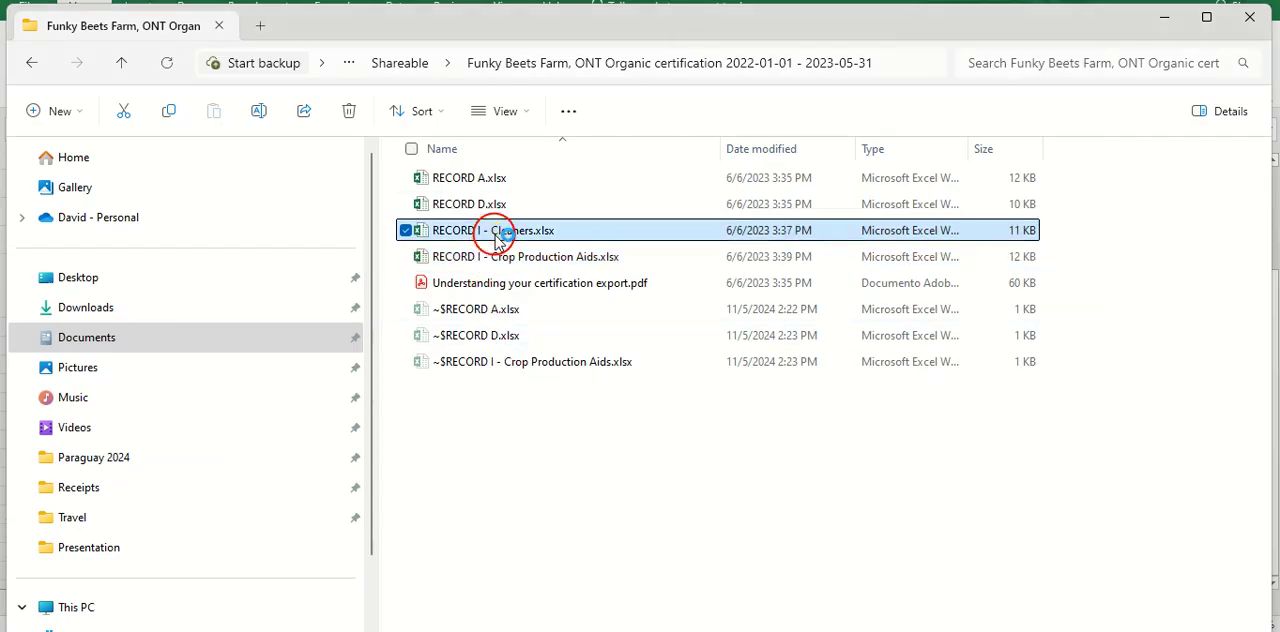
- Open RECORD I - Cleaners.xlsx in Excel showing bleach and vinegar with baking soda
double_click(492, 230)
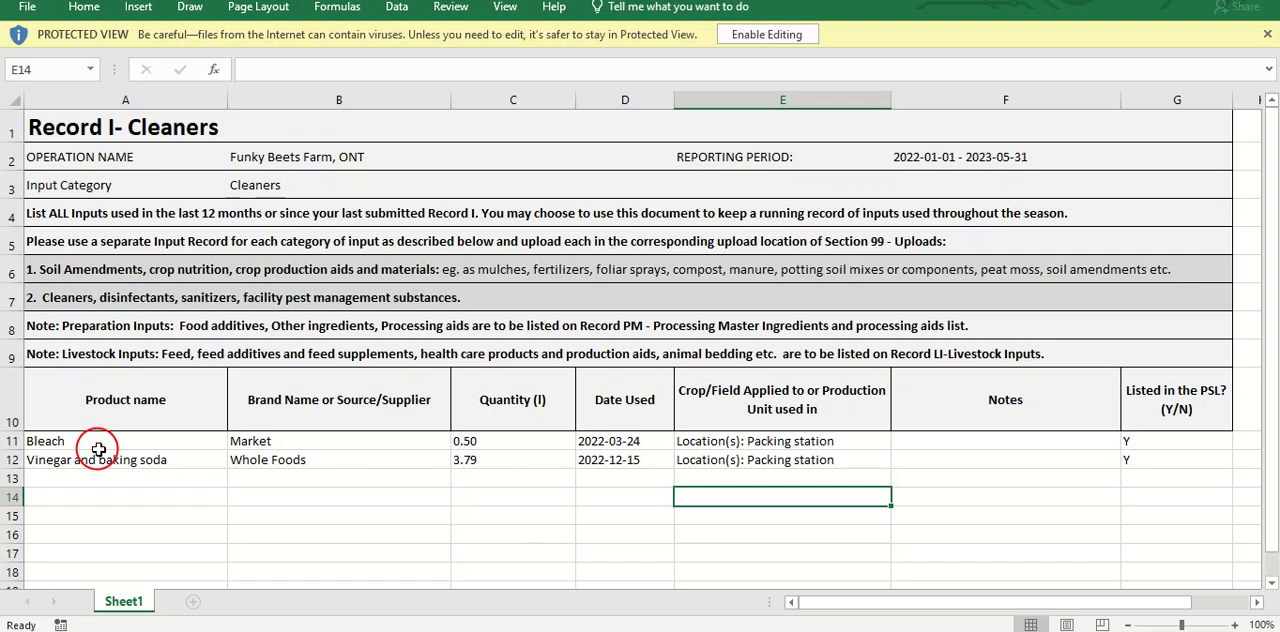
mouse_move(310, 452)
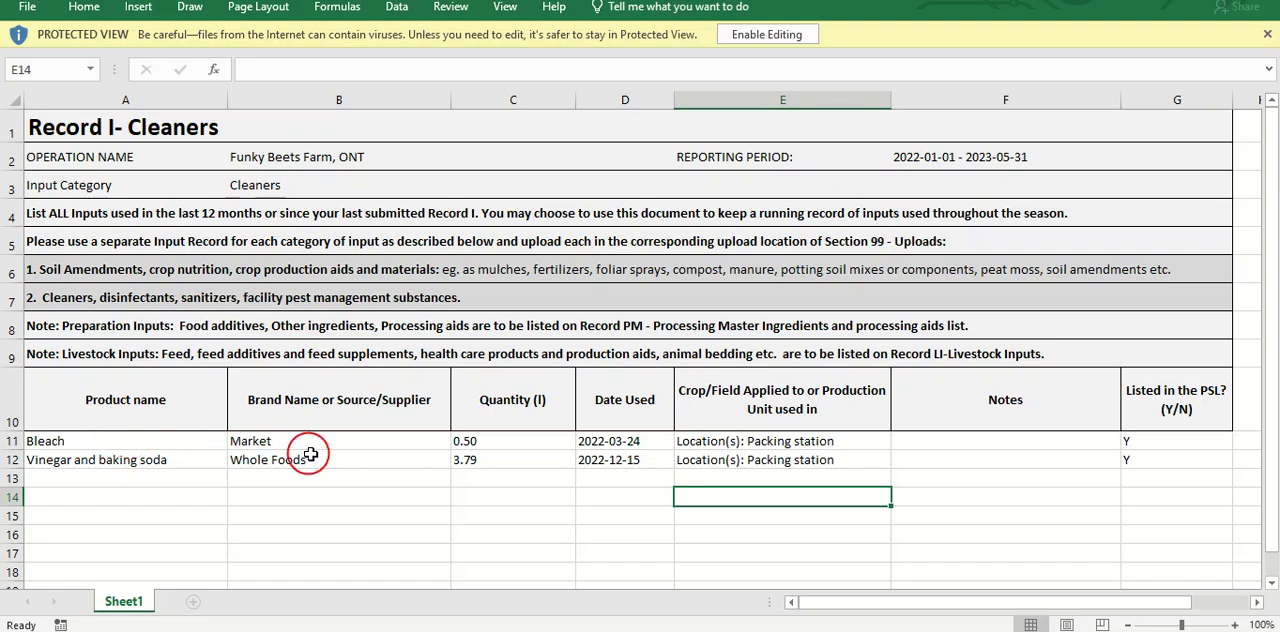
mouse_move(344, 446)
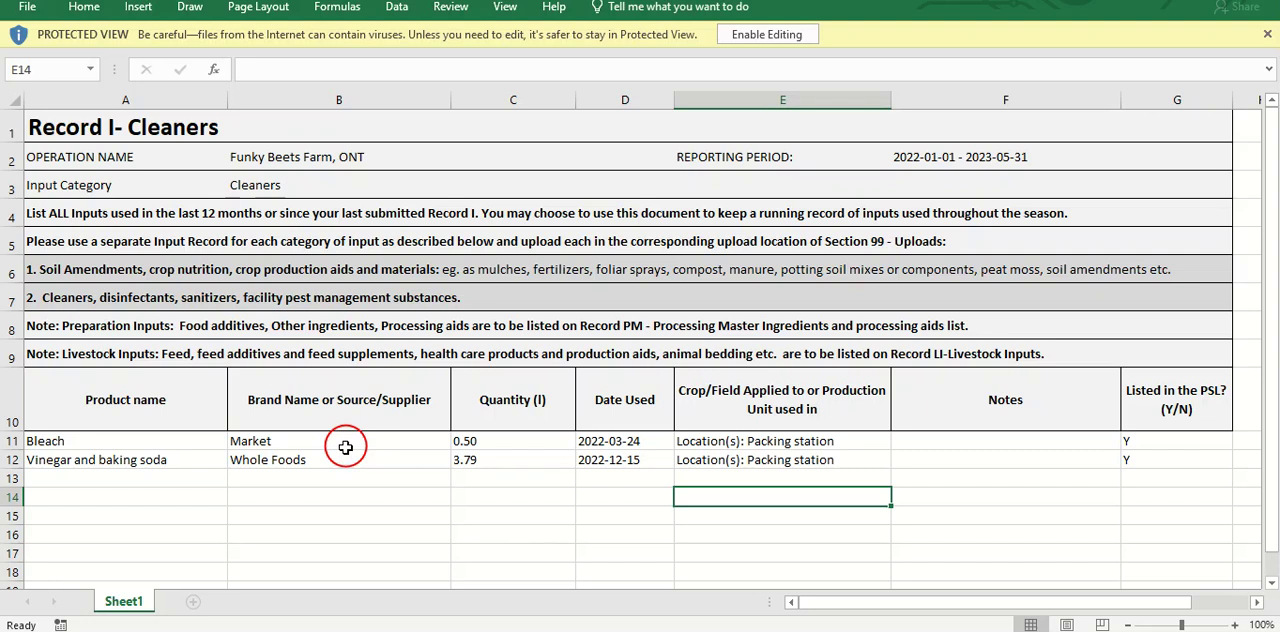
mouse_move(512, 442)
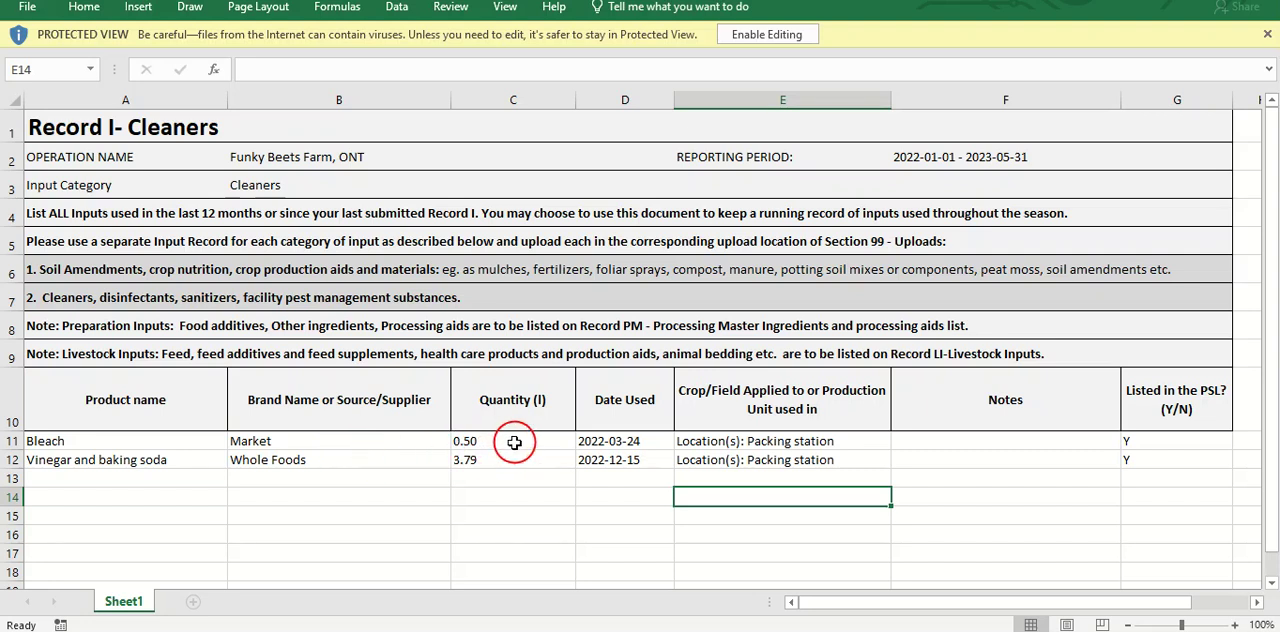
mouse_move(788, 448)
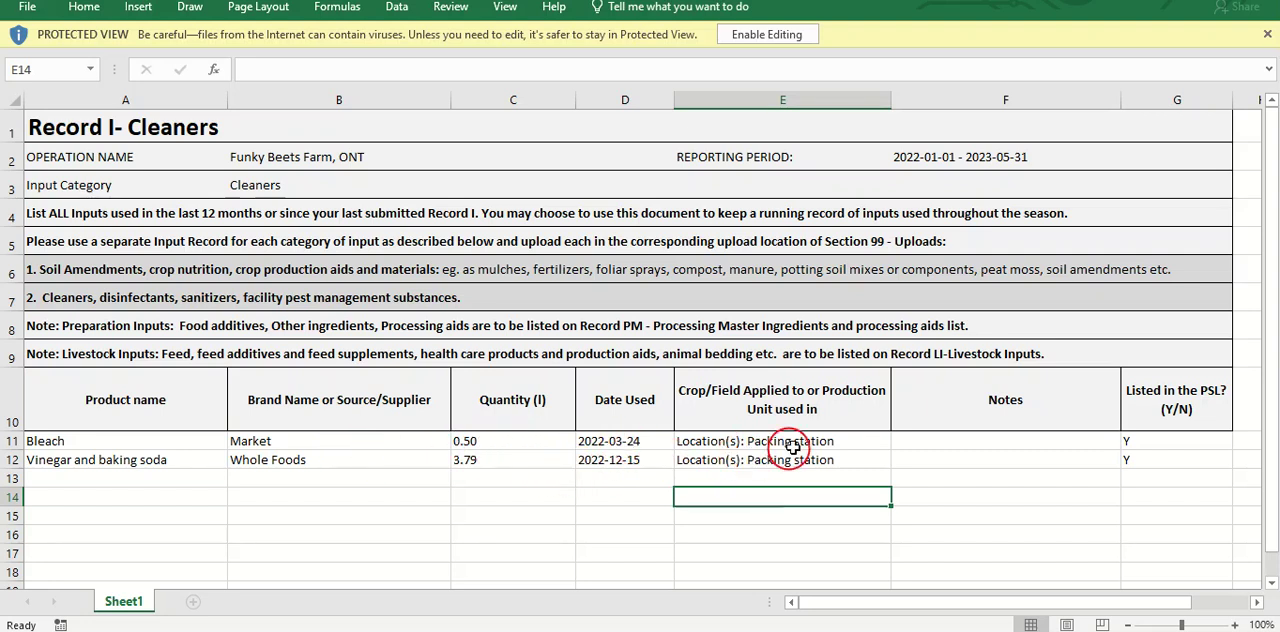
mouse_move(802, 442)
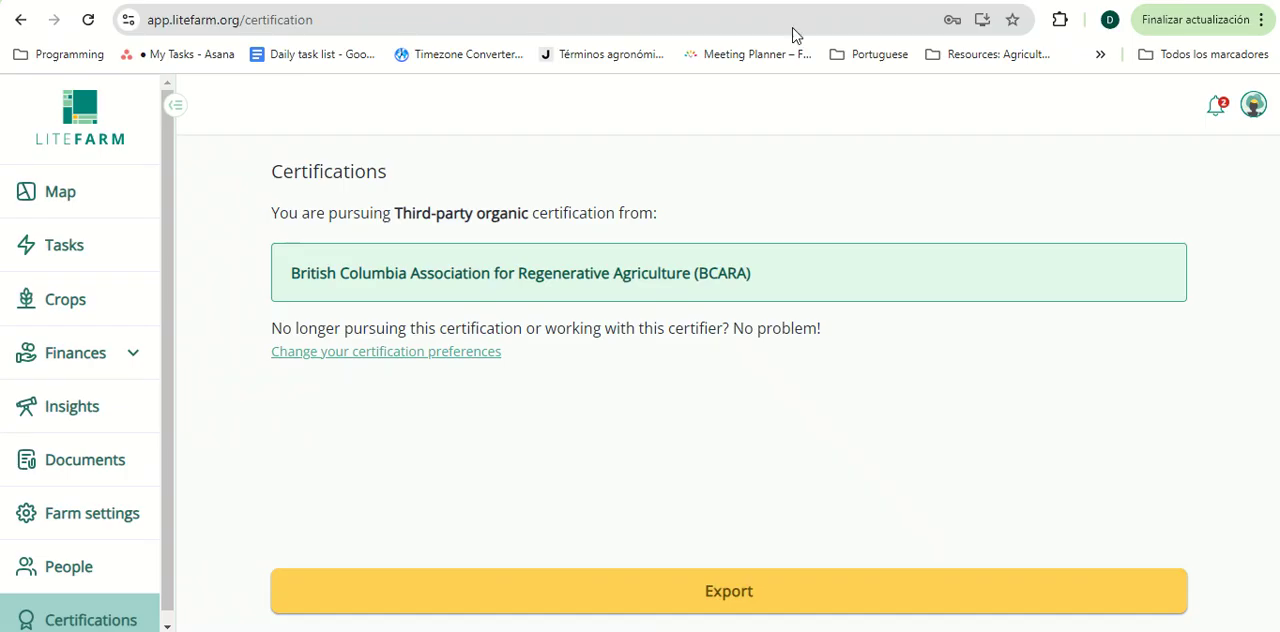
- Return to the LiteFarm home dashboard greeting David with Fergus weather
click(80, 118)
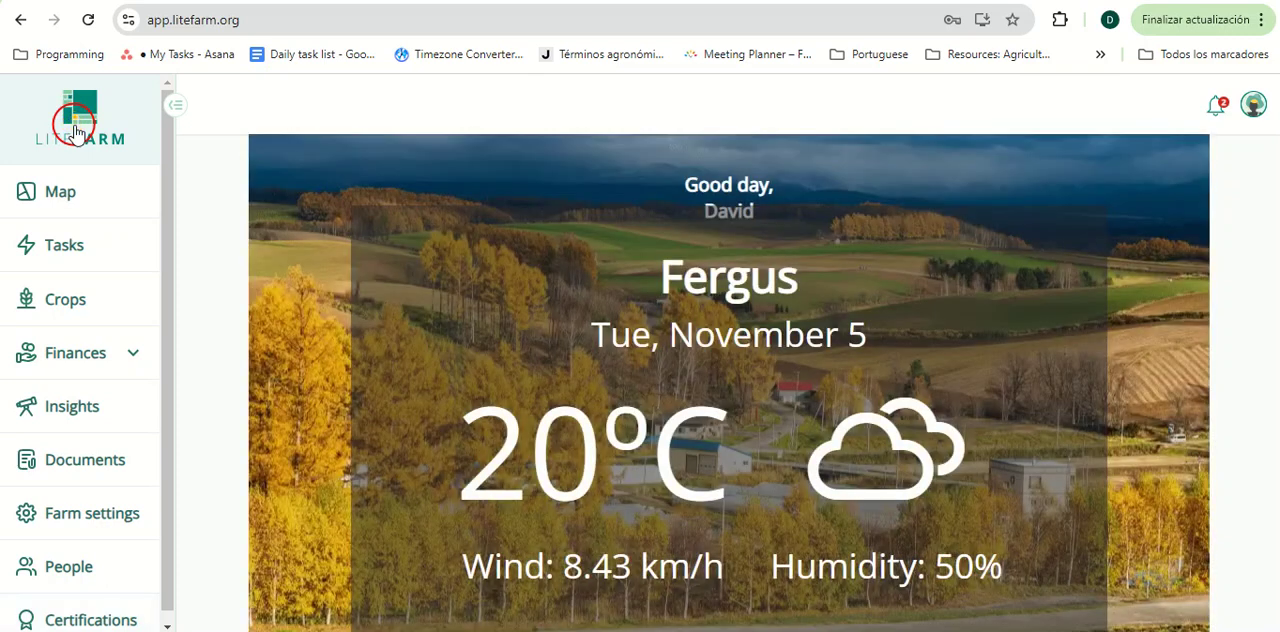